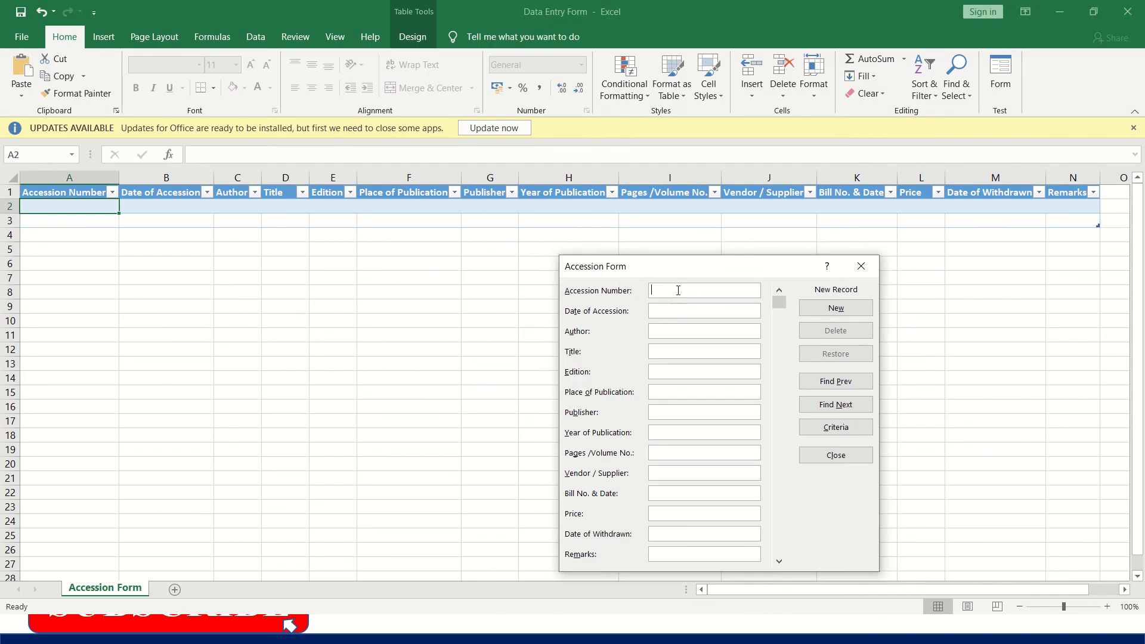
Enter accession BN001, date 5-Mar, author Krish, title Library Administration and edition 1
click(704, 330)
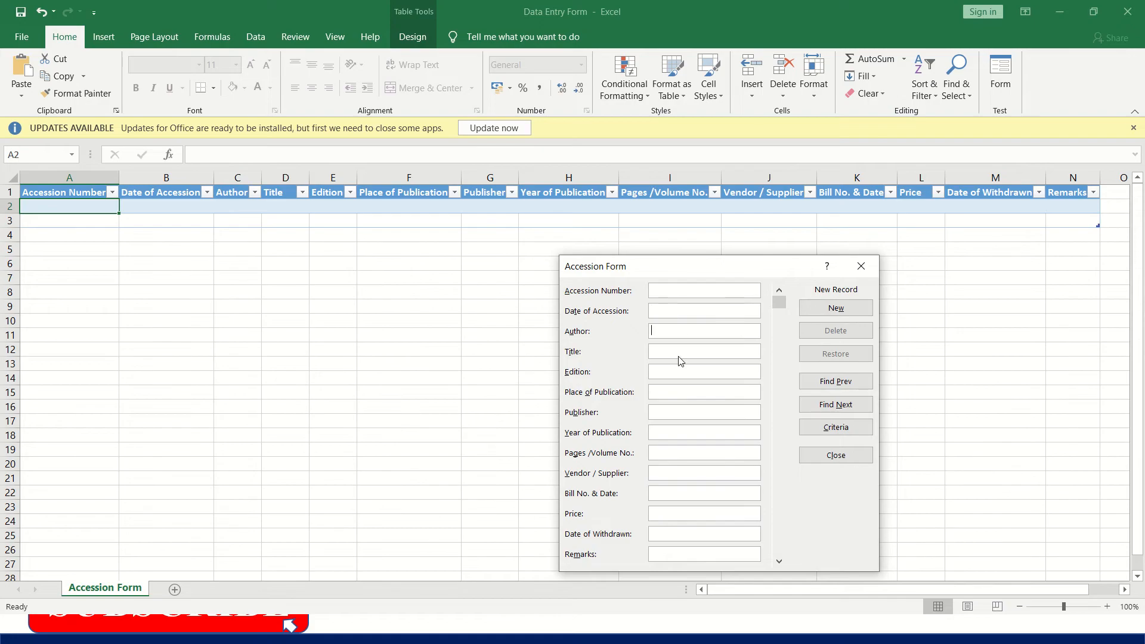
click(703, 391)
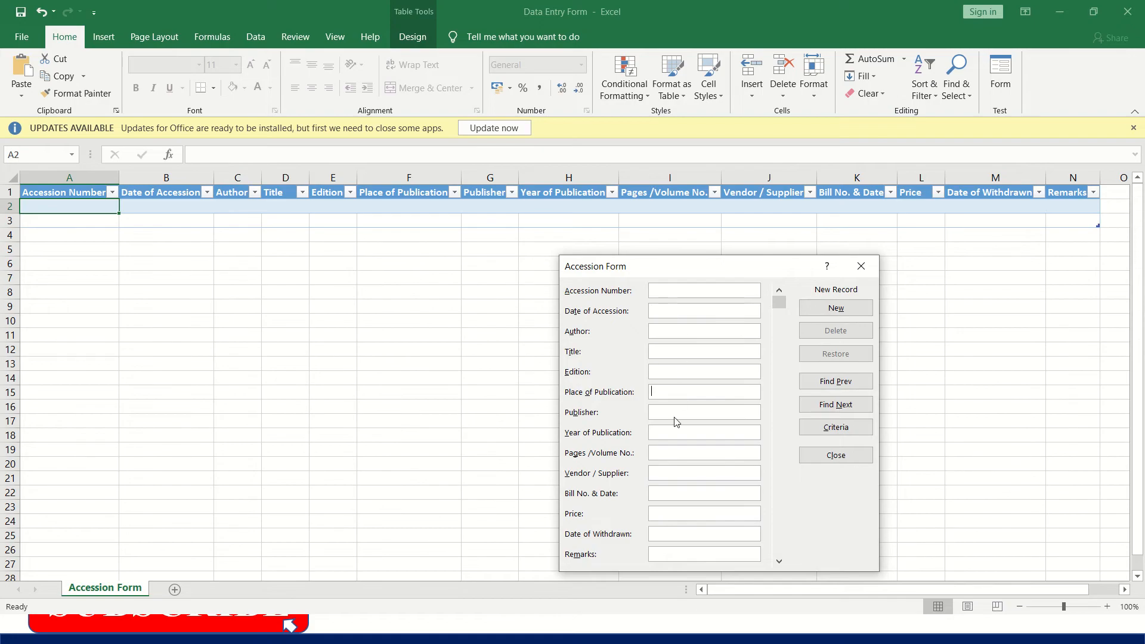
click(703, 290)
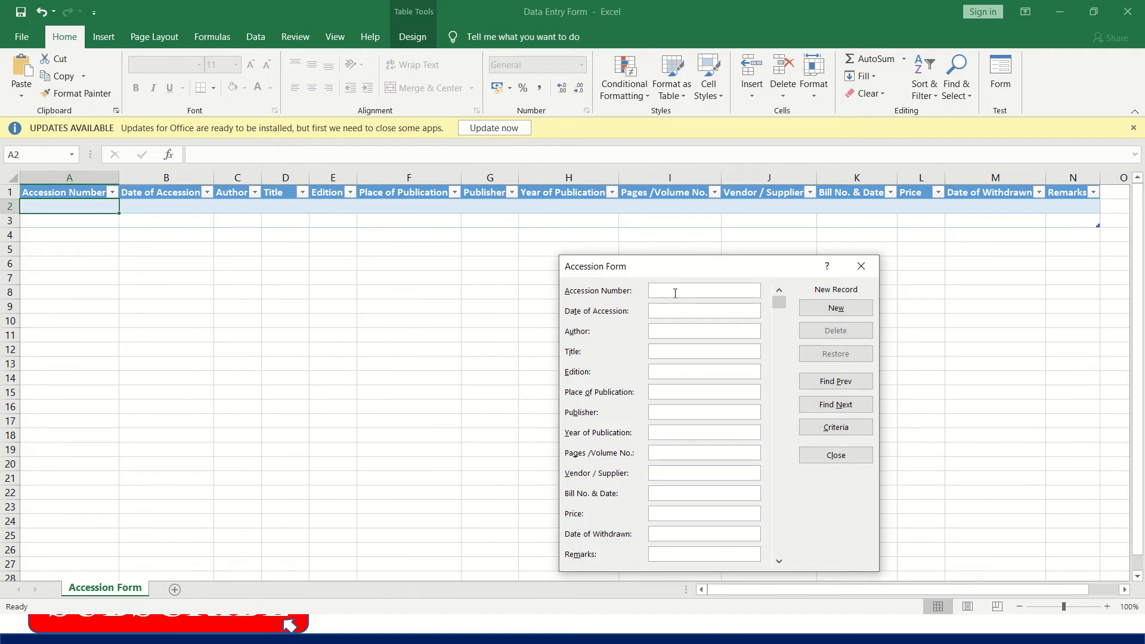
text(BN001)
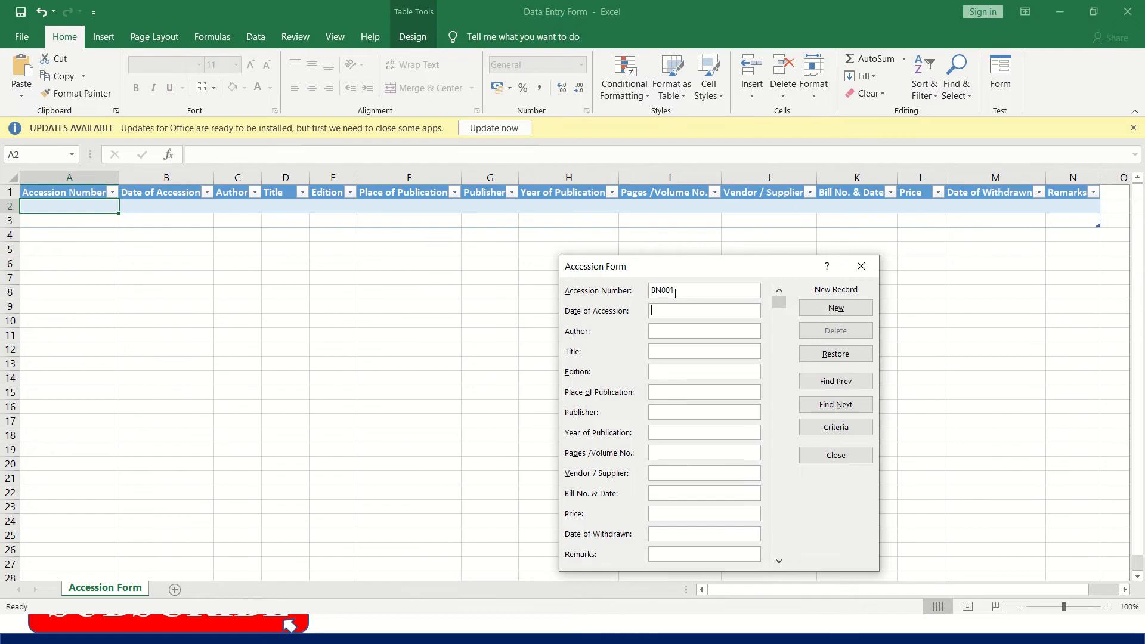
text(5-March-2021)
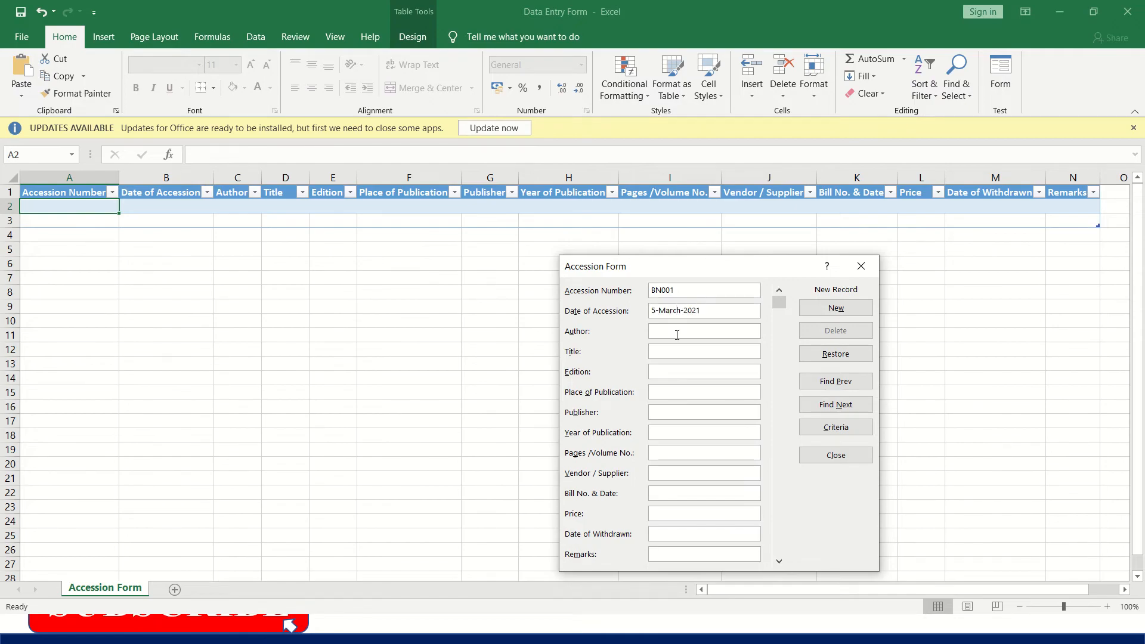
text(Kris)
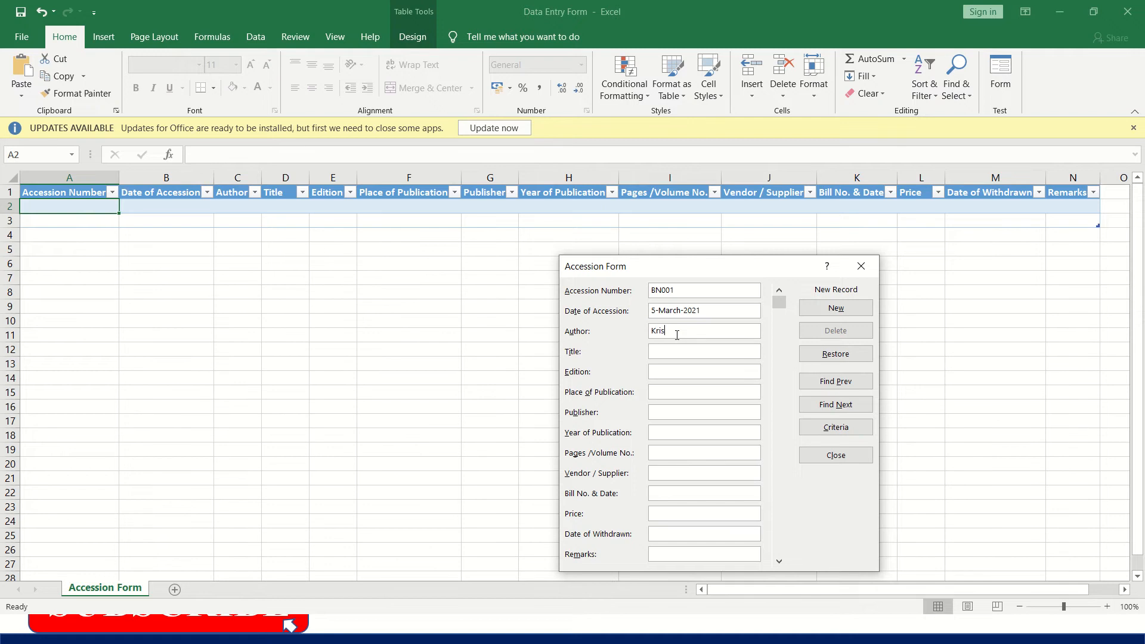
text(h)
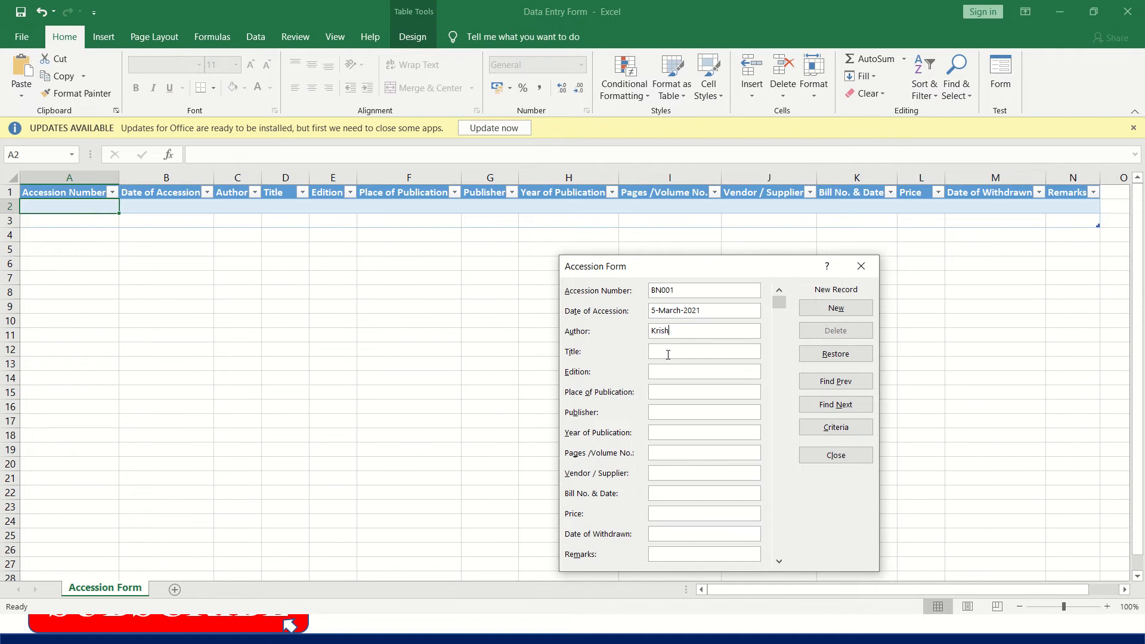
text(Library Admin)
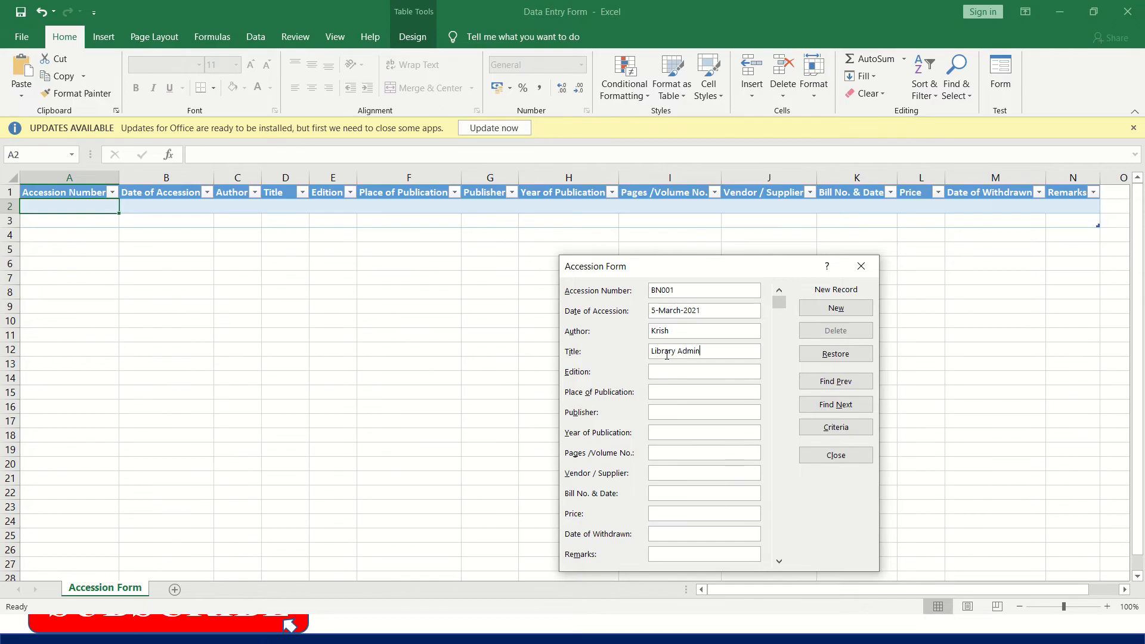
text(istration)
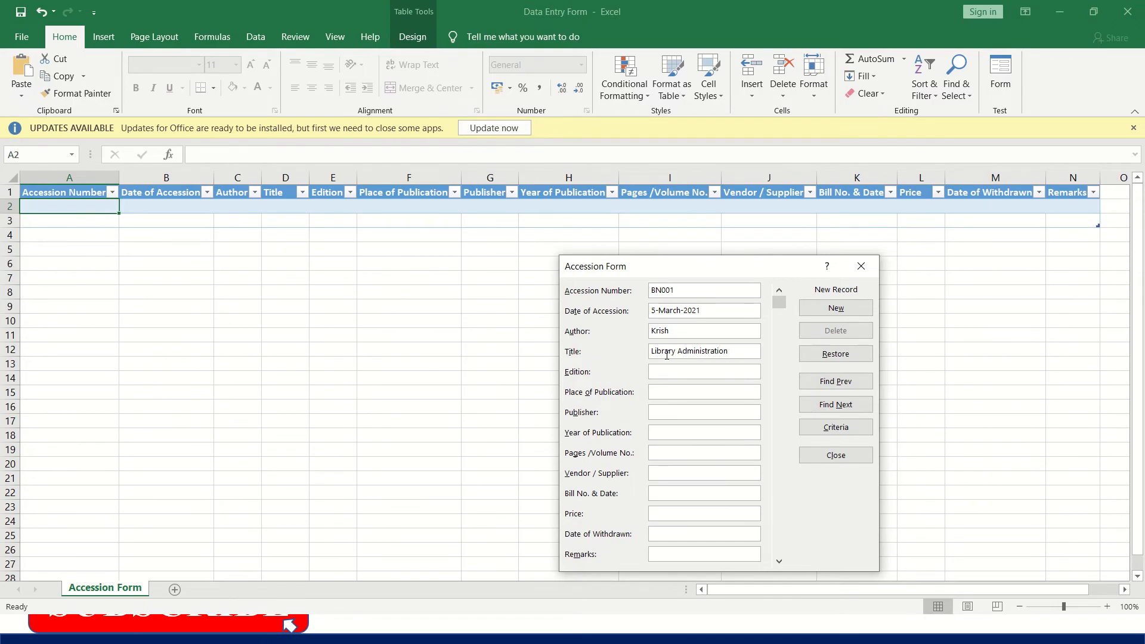
text(1)
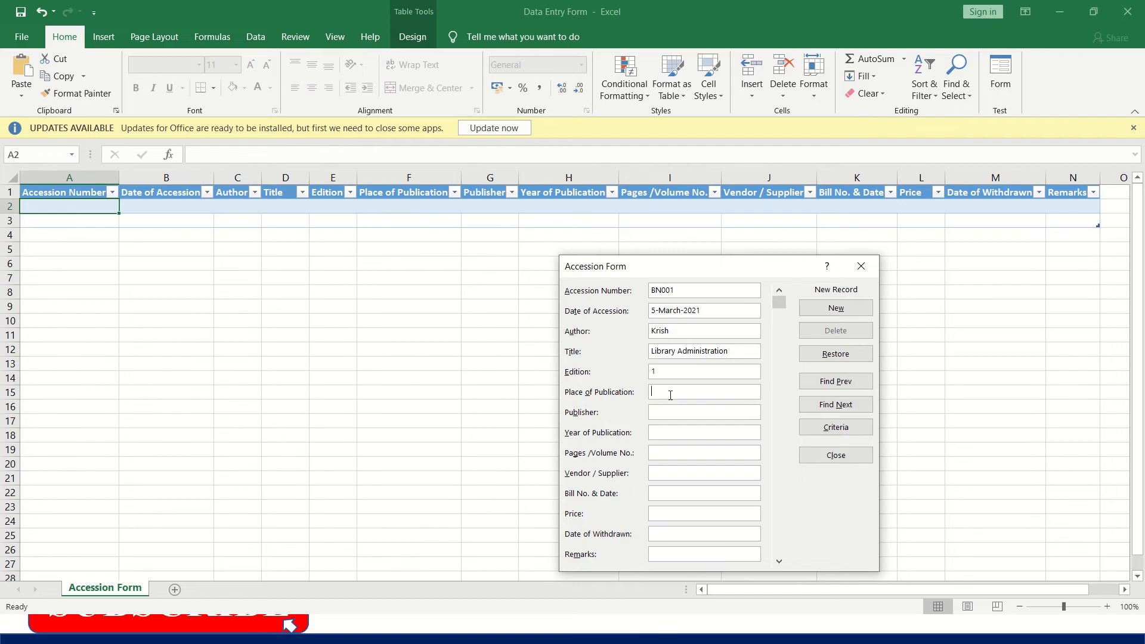
Enter Delhi, publisher XYZ, 2019, 689p., vendor ABC, bill no. 895/2019 and price 499
text(Delhi)
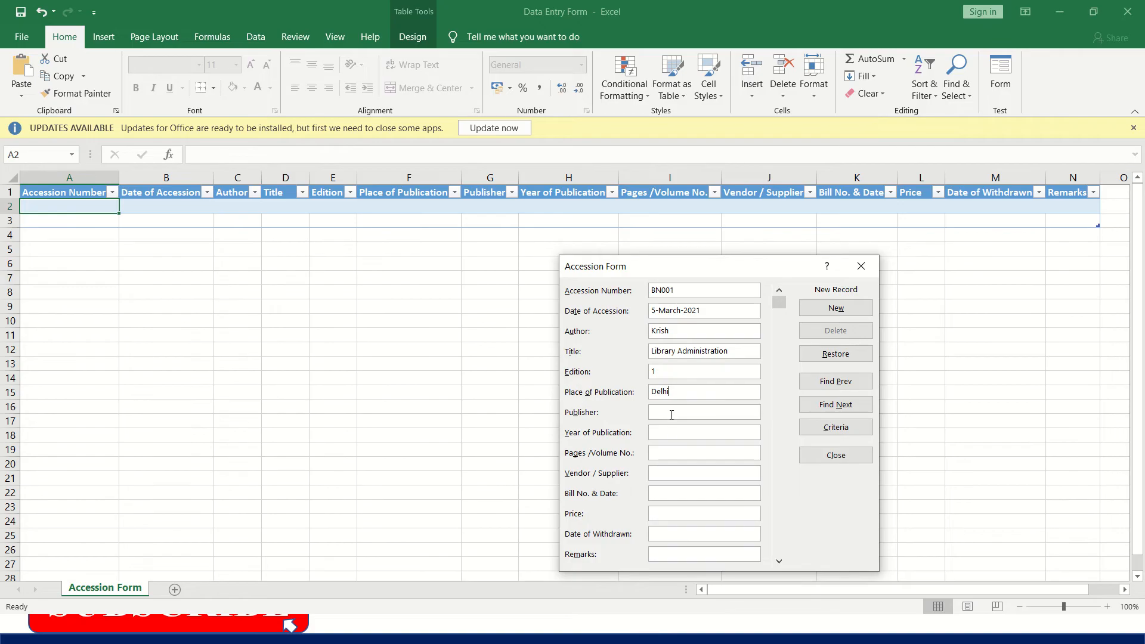
text(XYZ)
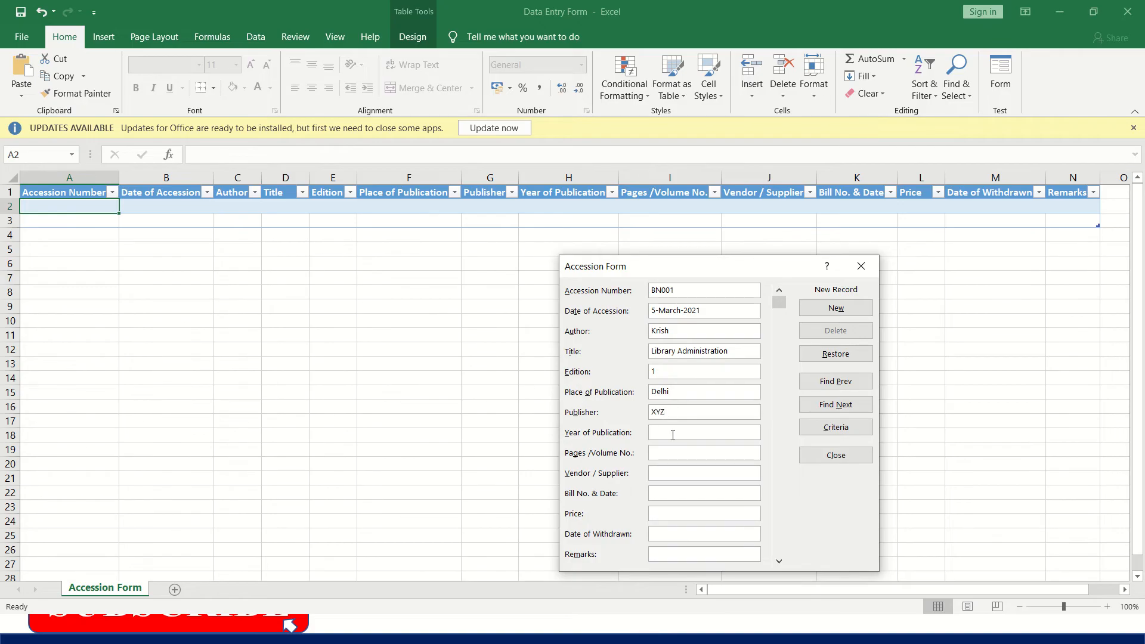
text(2019)
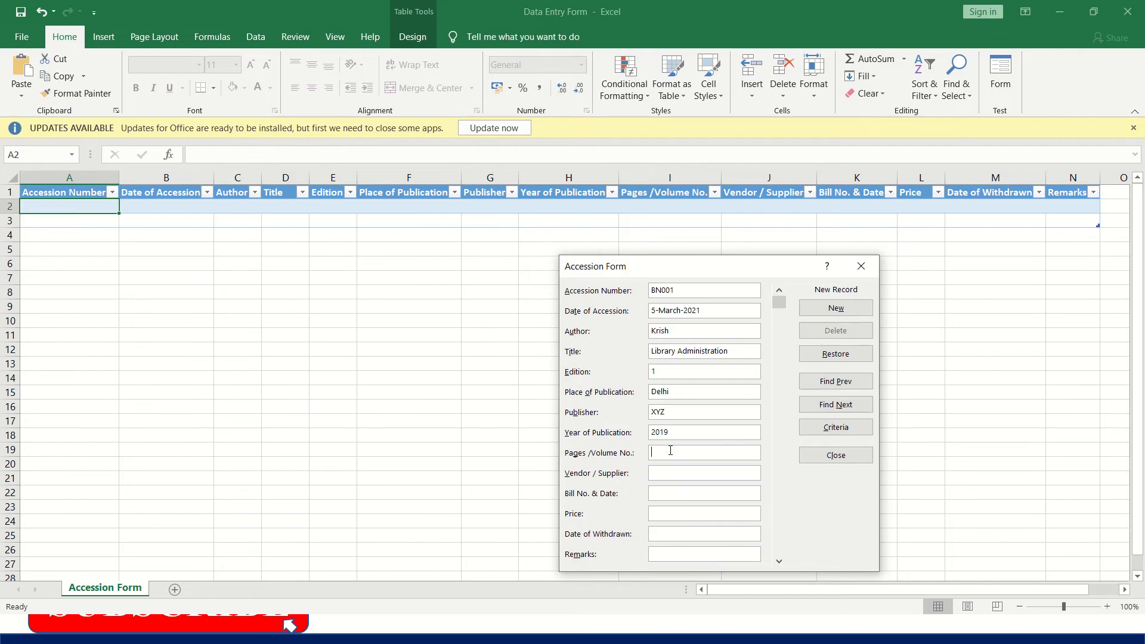
text(689p.)
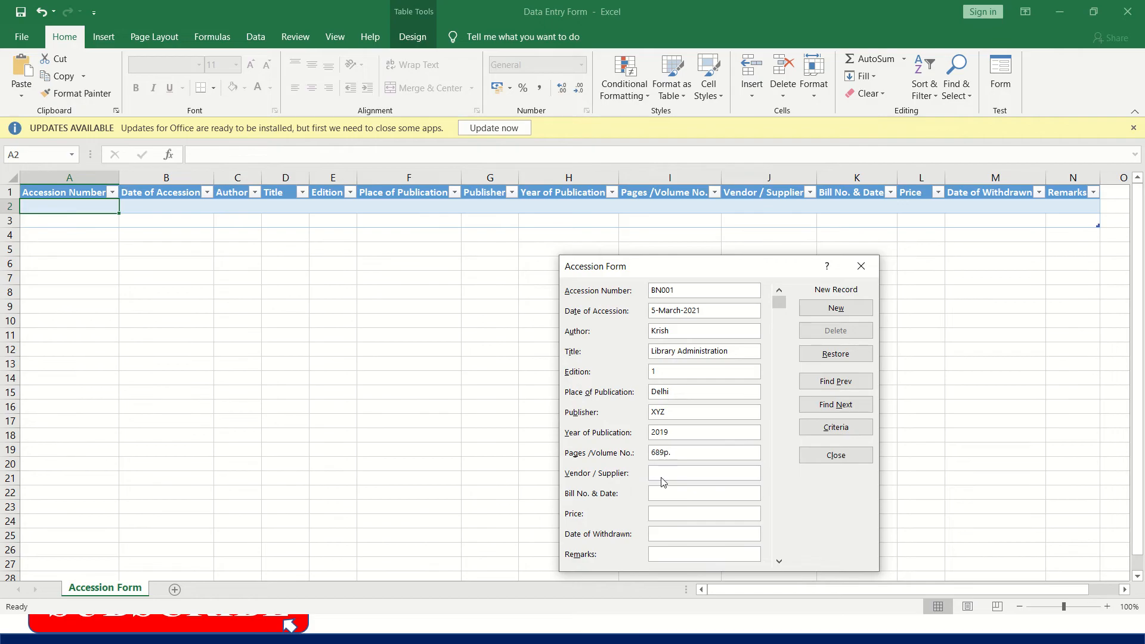
text(W)
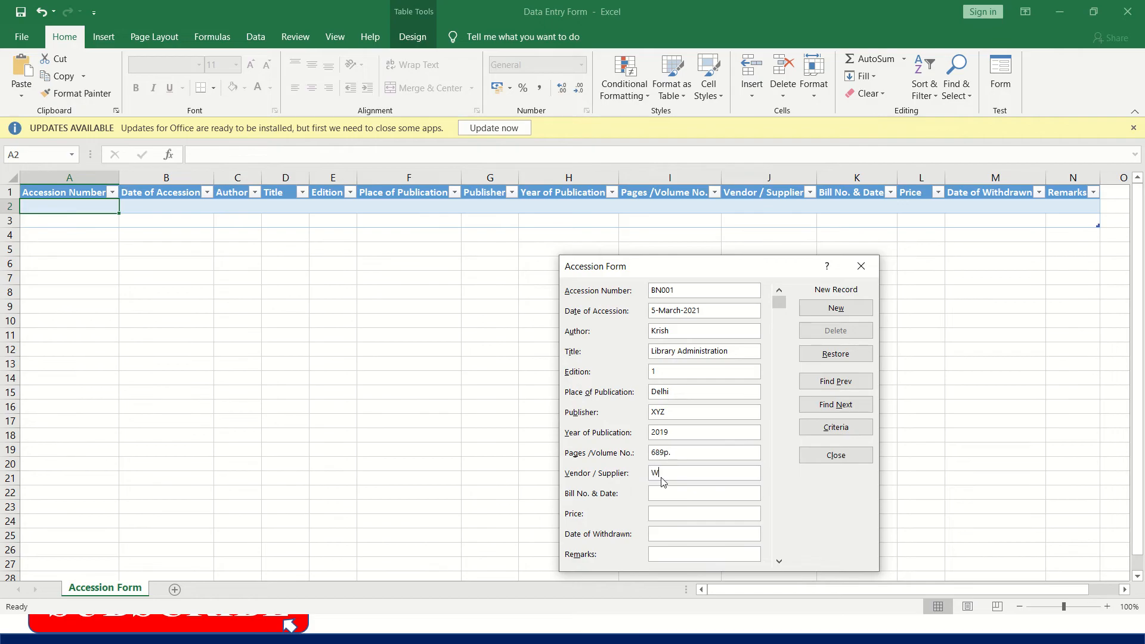
text(ABC)
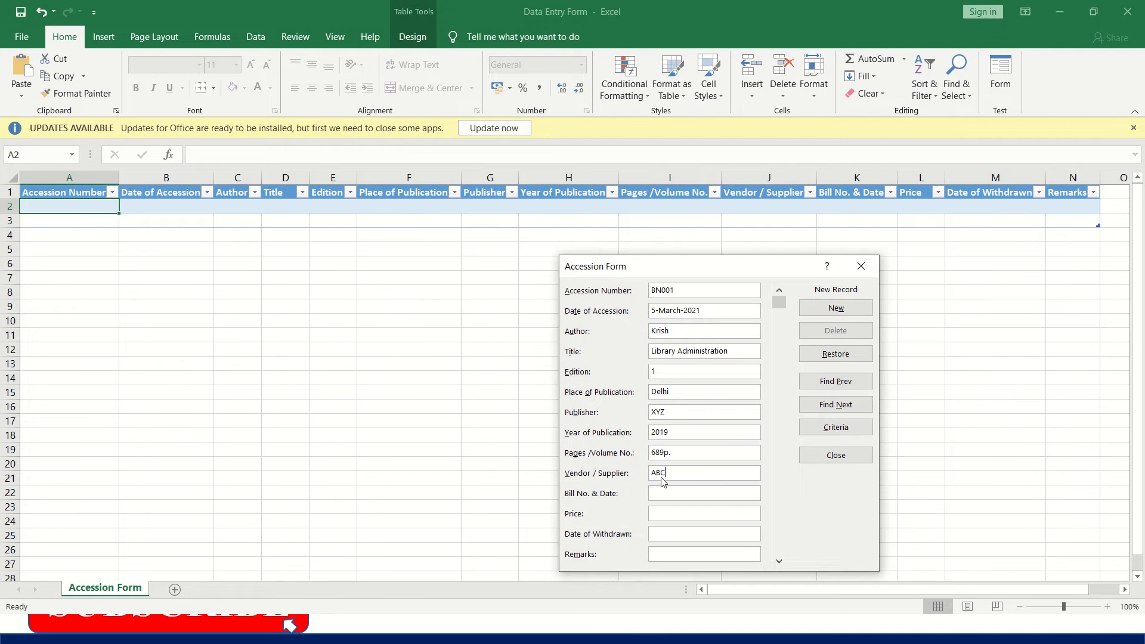
text(895)
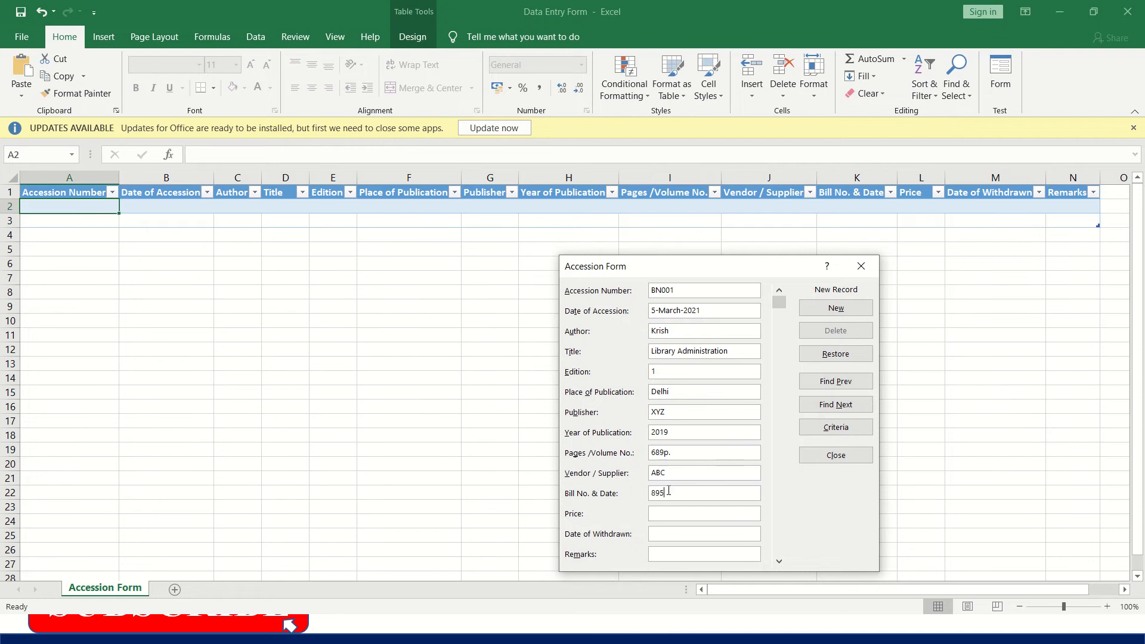
text(/2019)
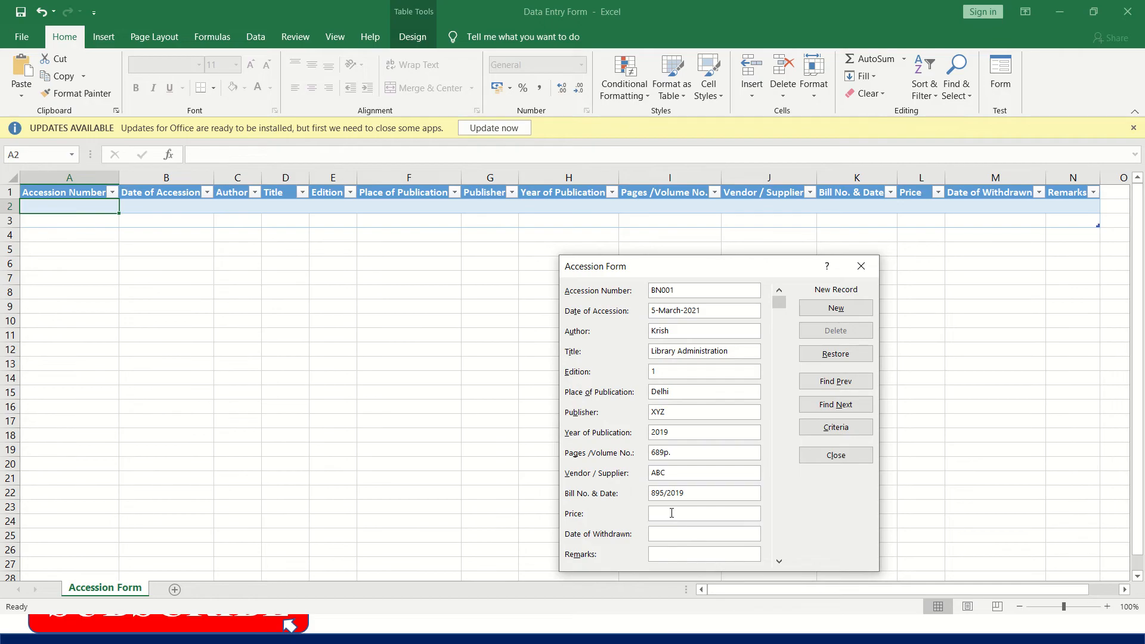
text(499)
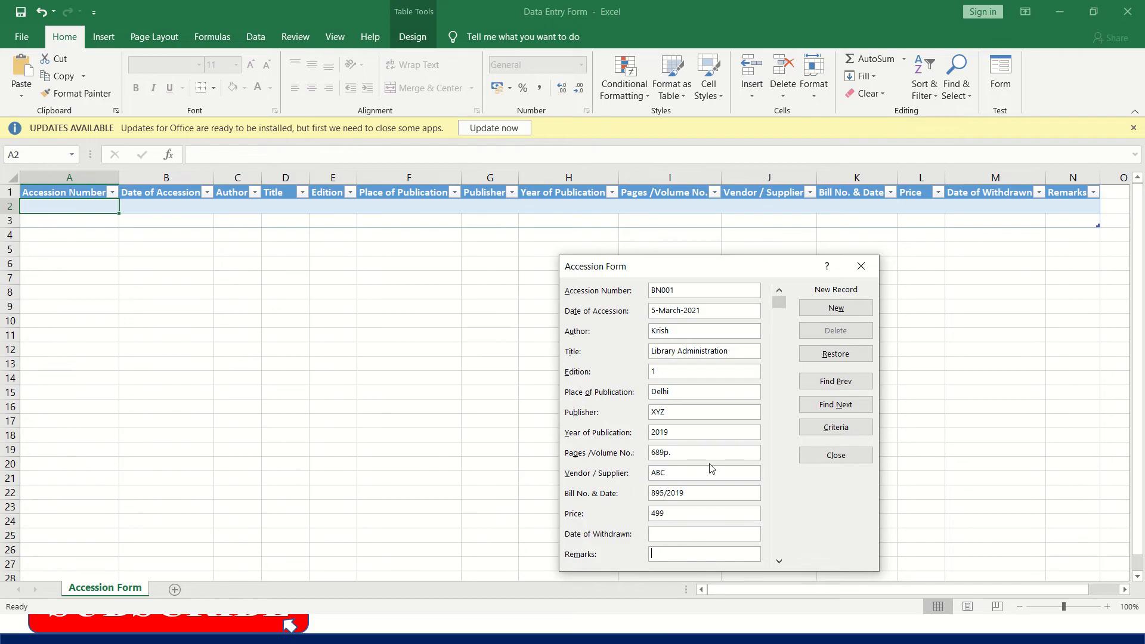
Commit BN001 as the table's first row, then reopen the data form showing record 1 of 1
click(834, 308)
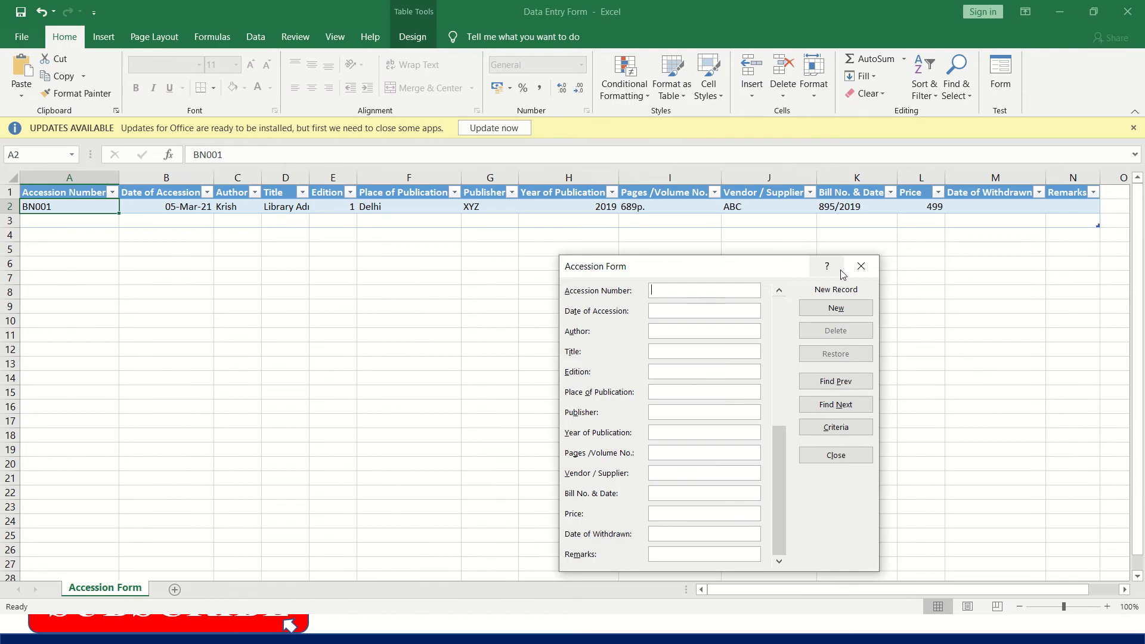
click(835, 454)
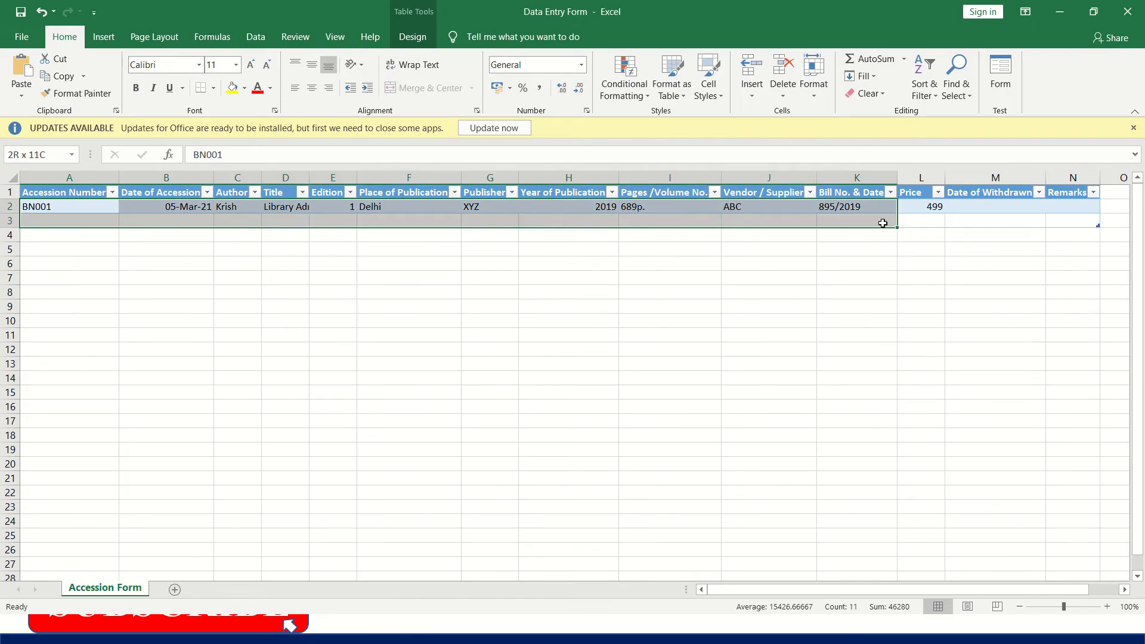
drag(856, 214, 1072, 214)
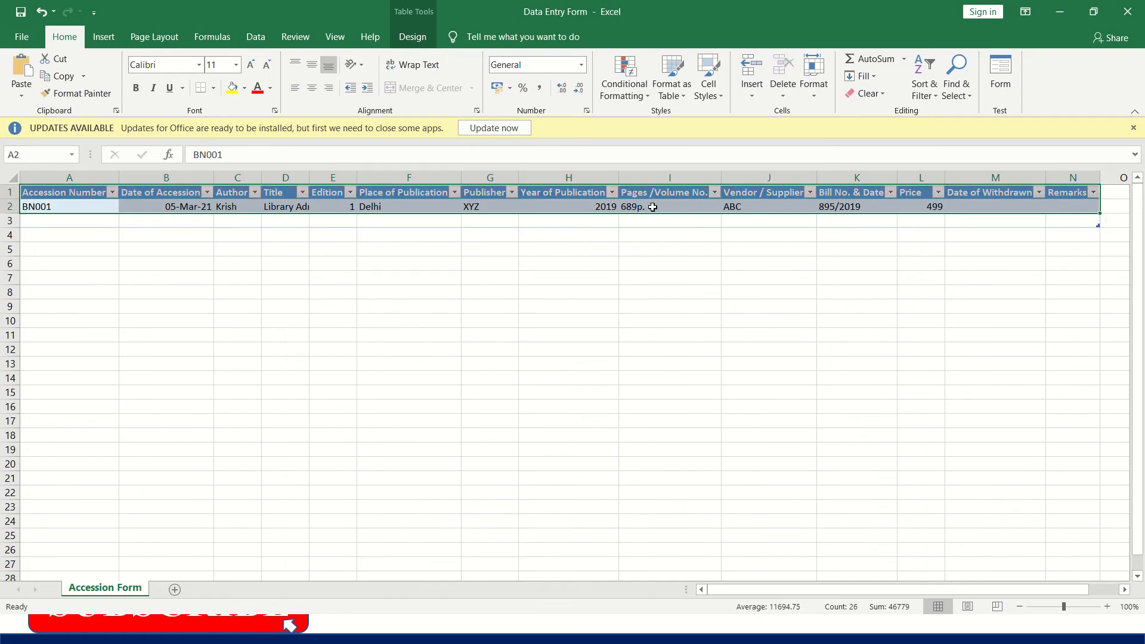
click(1000, 69)
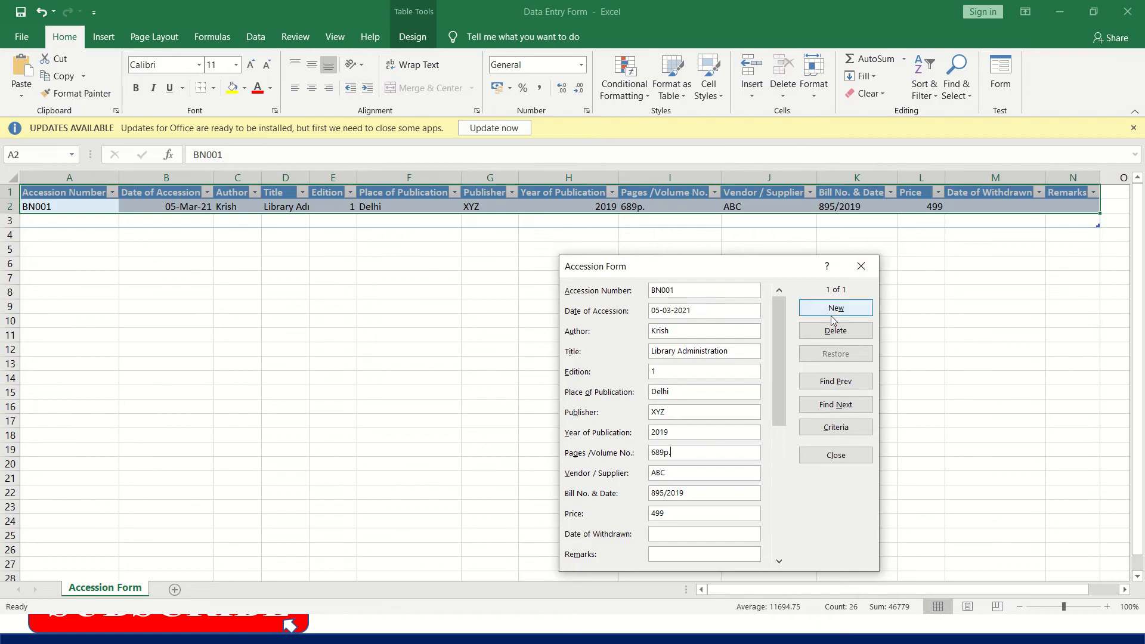
Start a new record BN002, 7-Mar, Vishwa, Management, edition 5, Bangalore, ABC, 2005
click(835, 308)
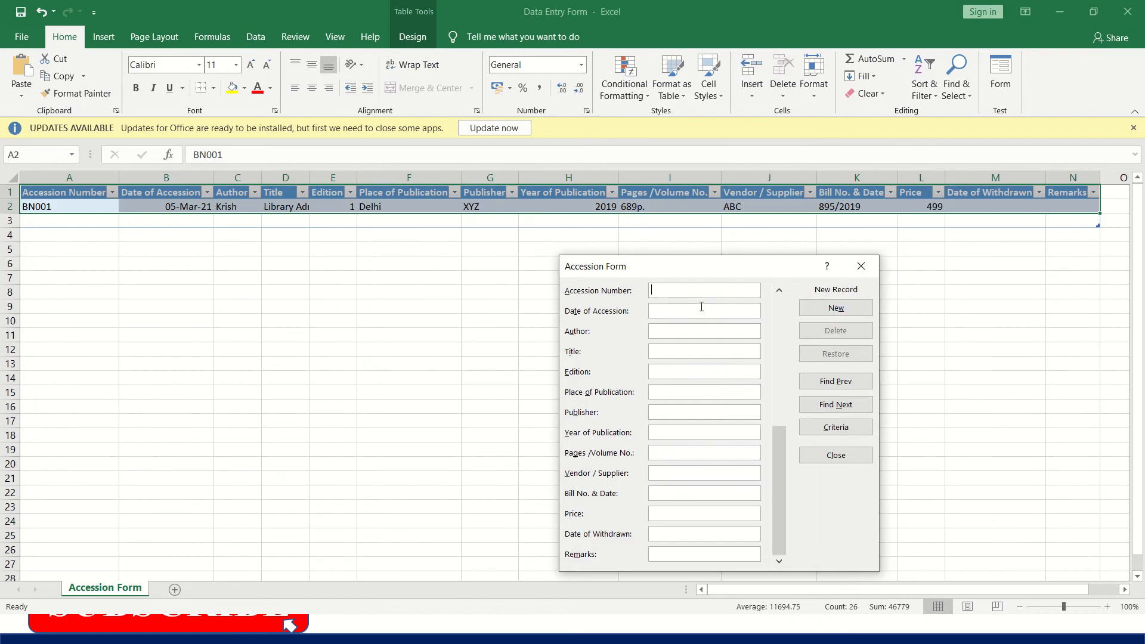
text(BN002)
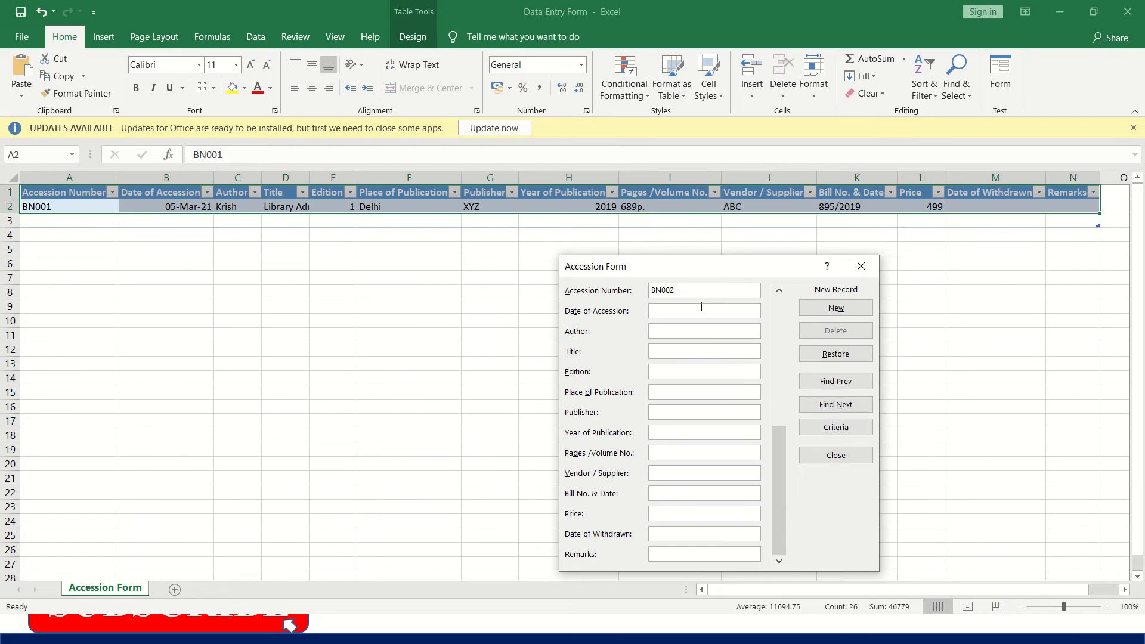
text(7-MAr-2021)
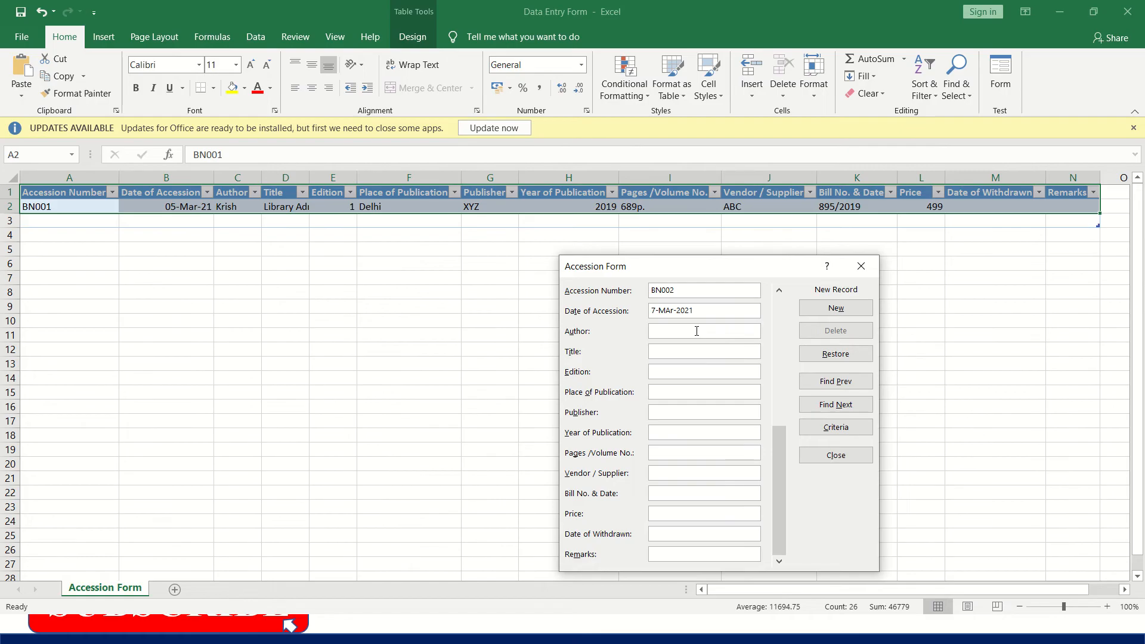
text(Vishwa)
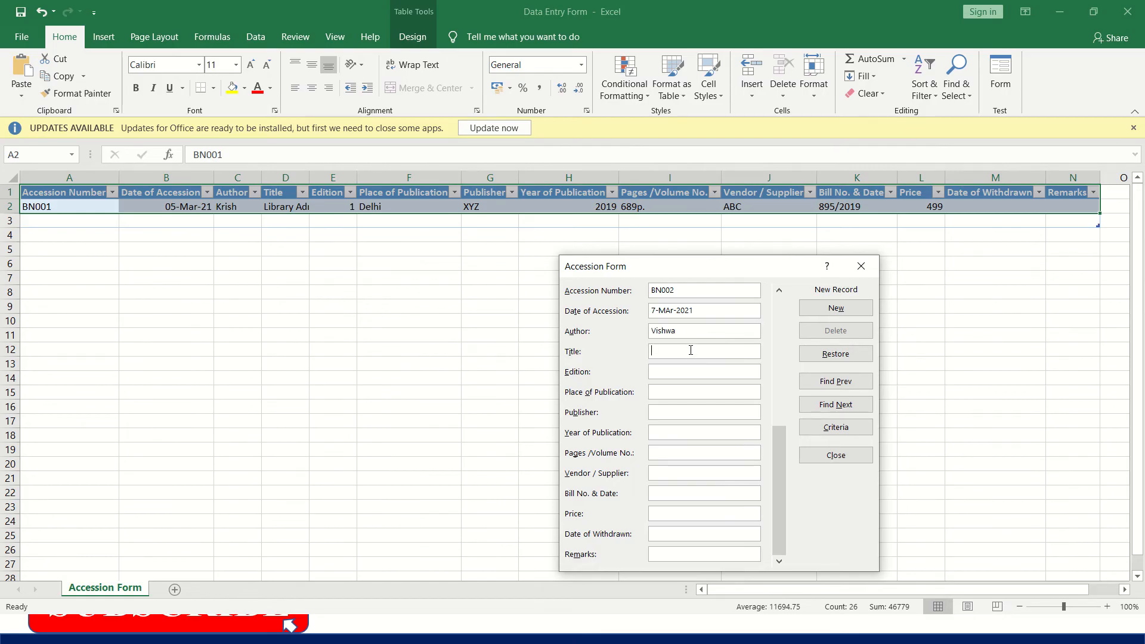
text(Manage)
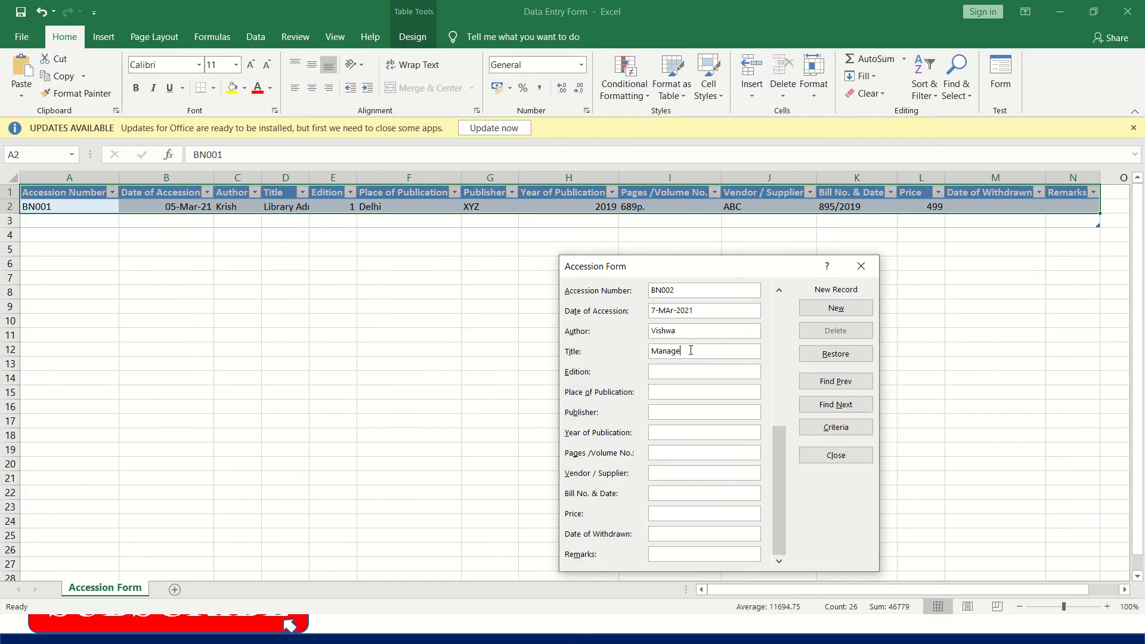
text(ment)
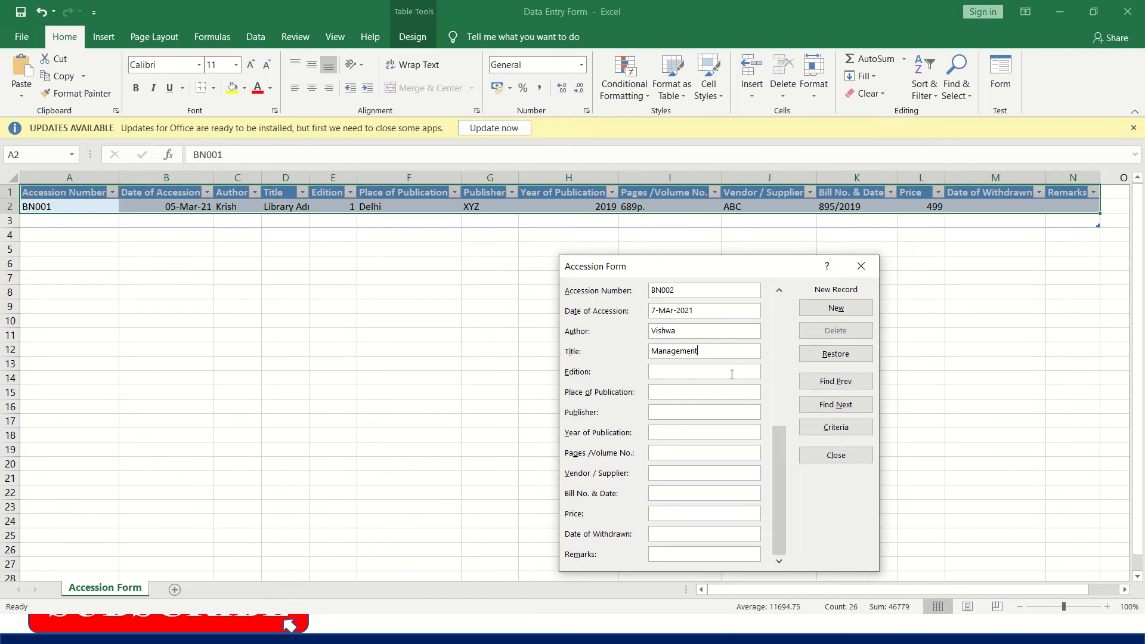
text(5)
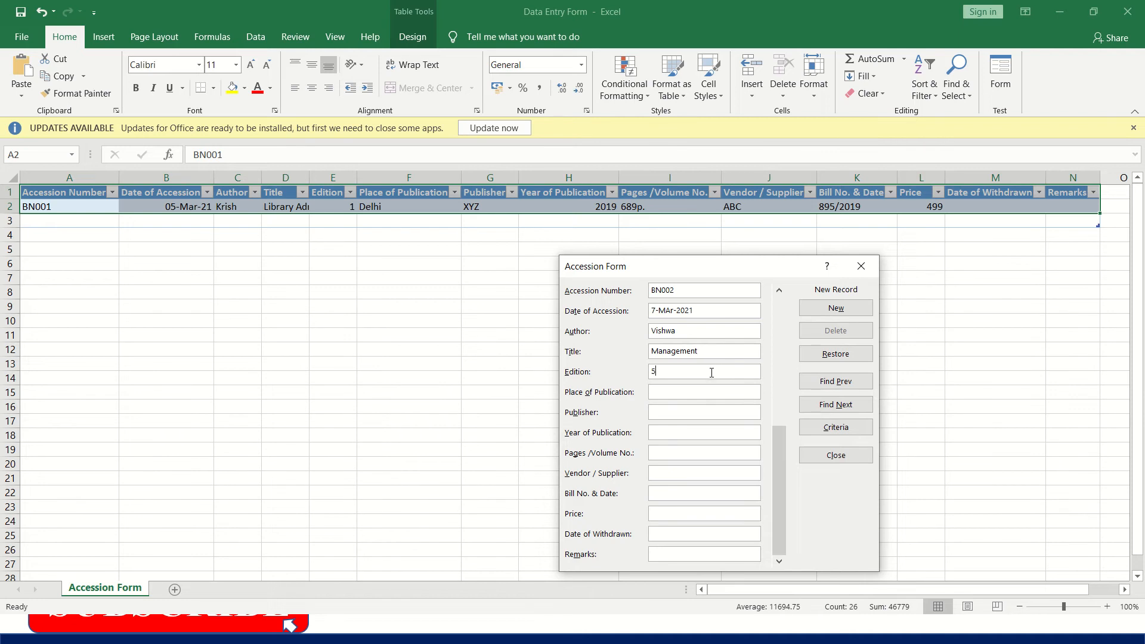
text(Bang)
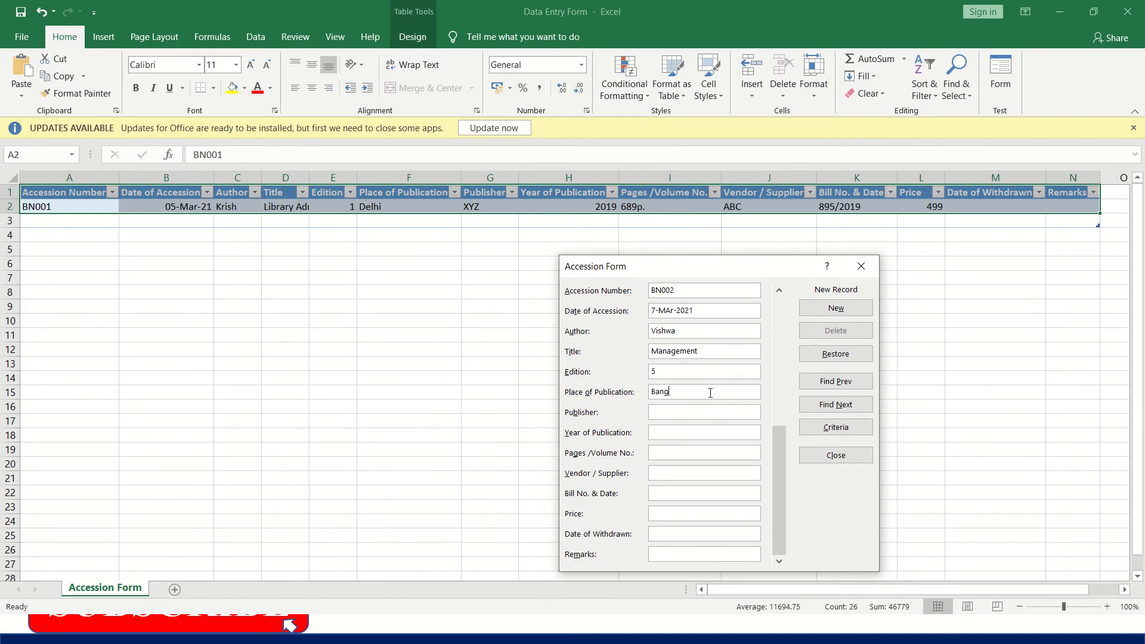
text(alore)
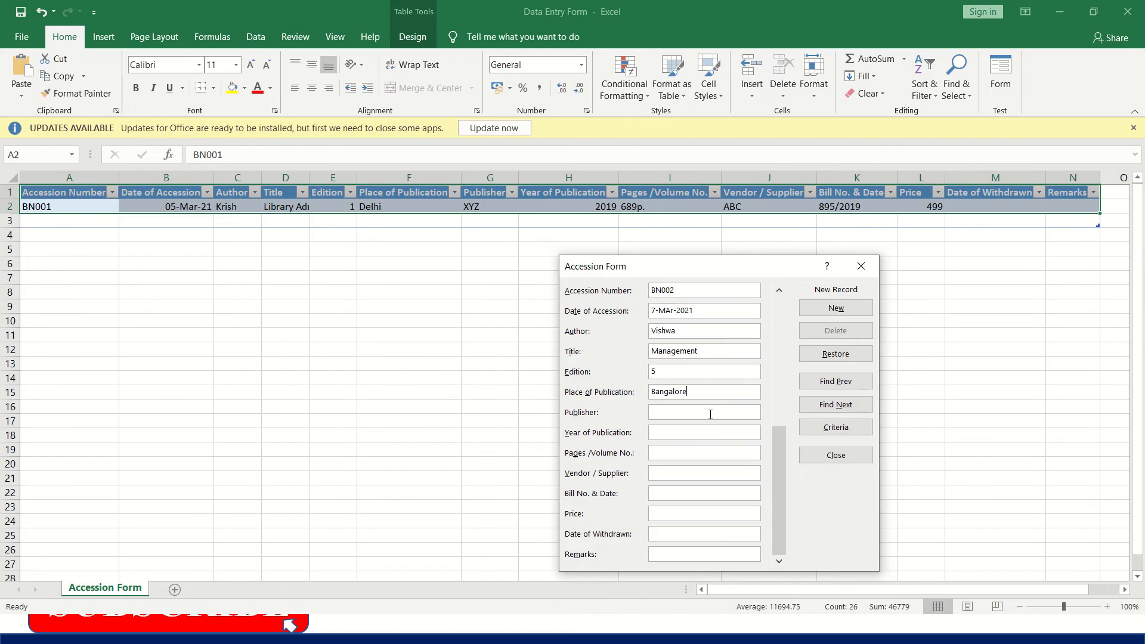
text(ABC)
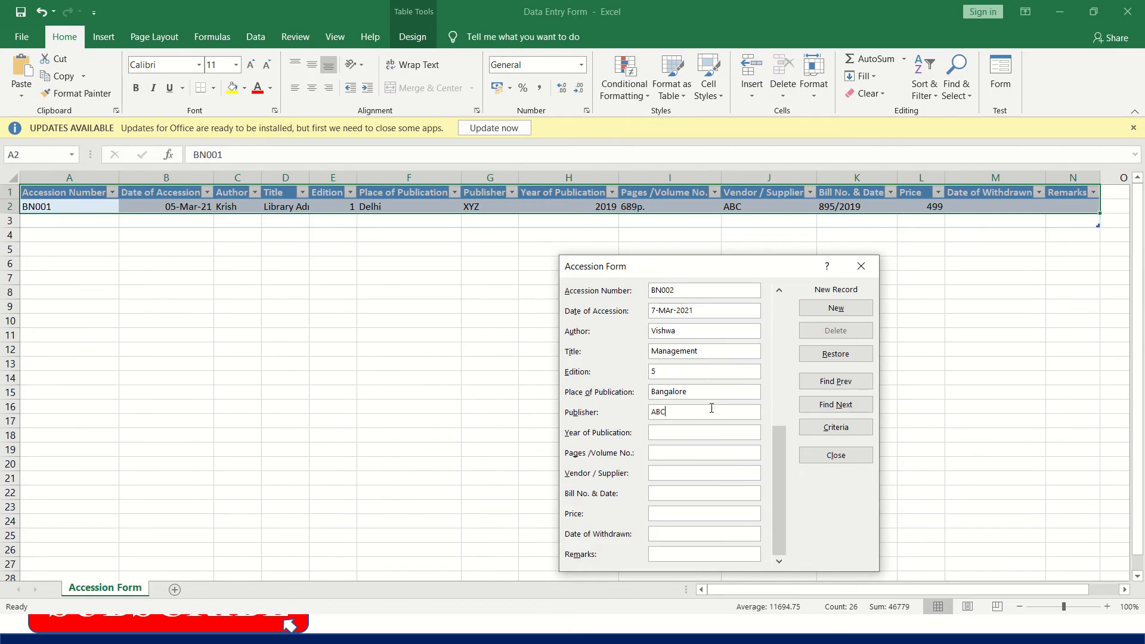
text(2)
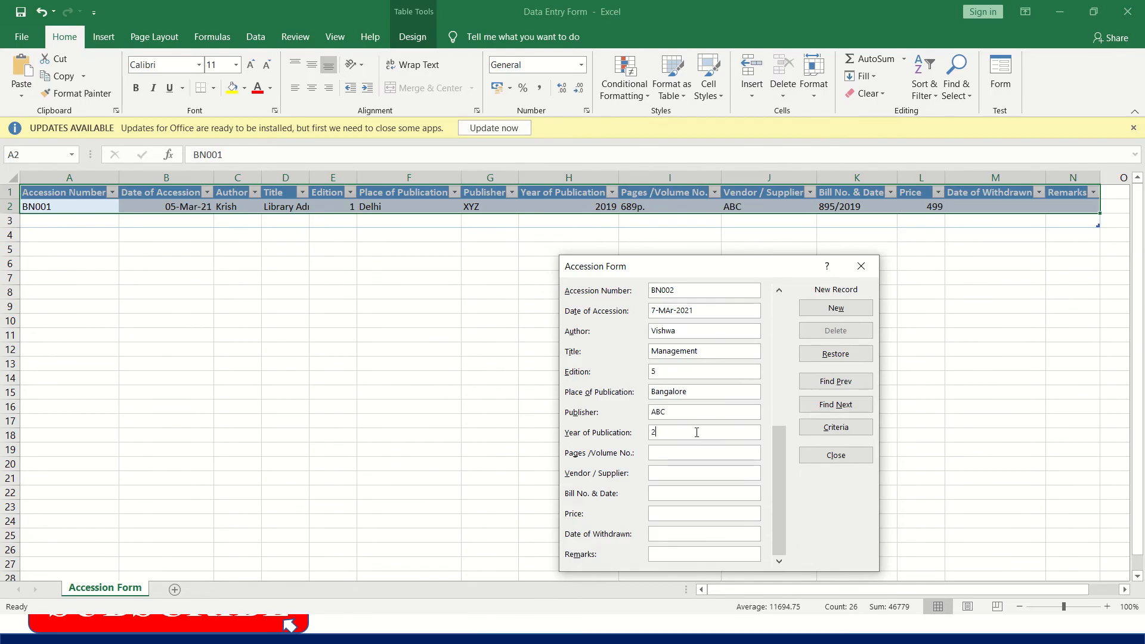
text(005)
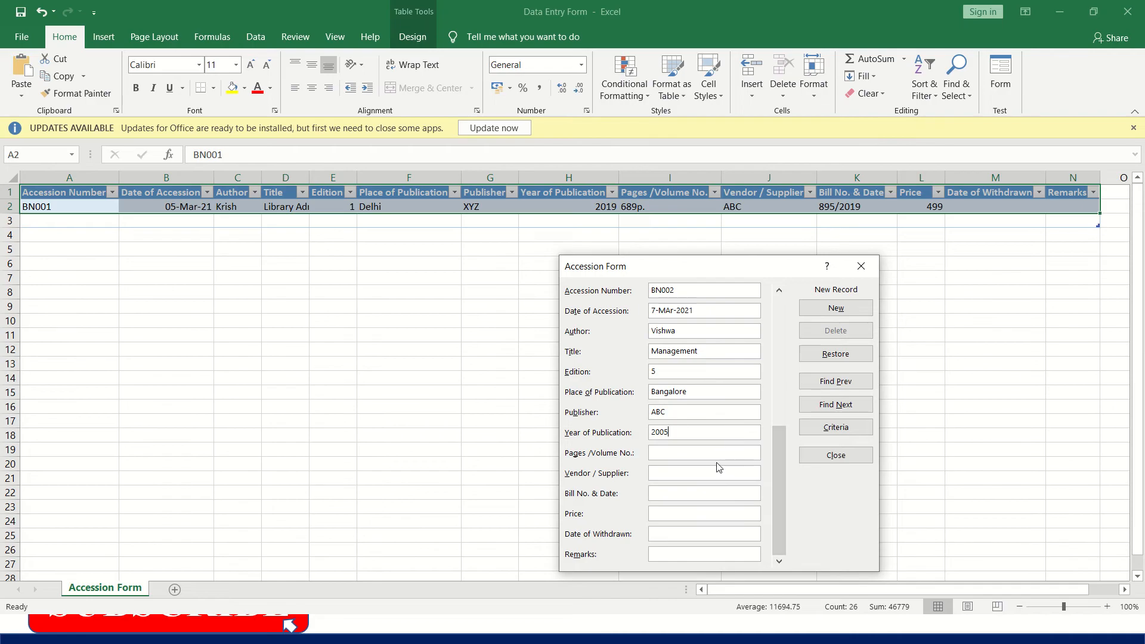
Add pages 1045, vendor XYZ, bill 598 and price 1000, then commit BN002 to the table
text(1045p.)
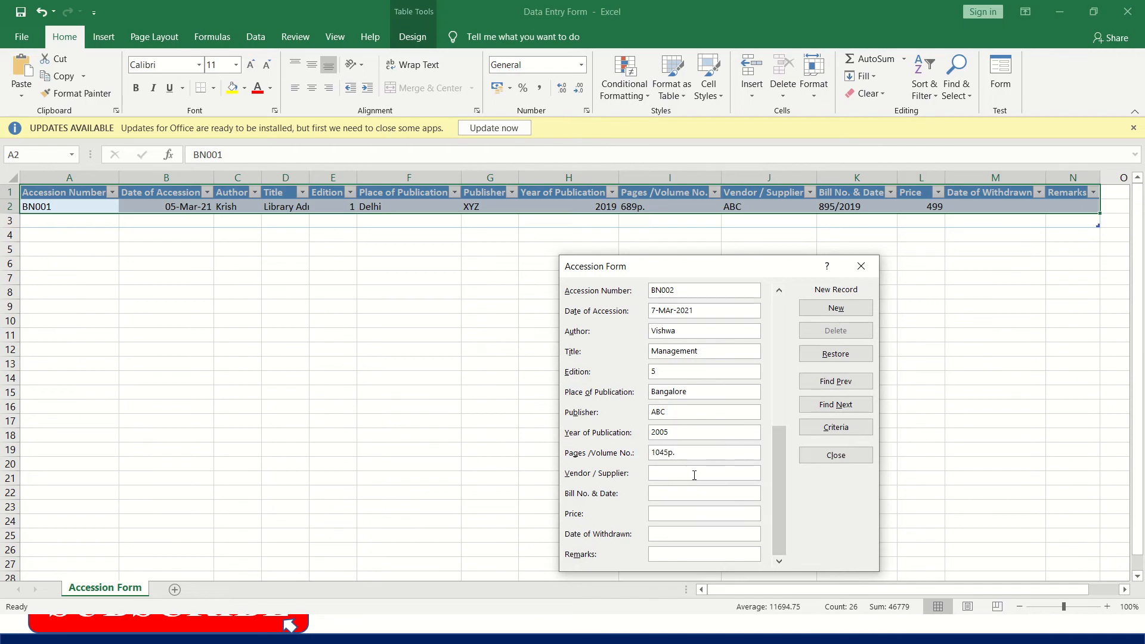
click(703, 472)
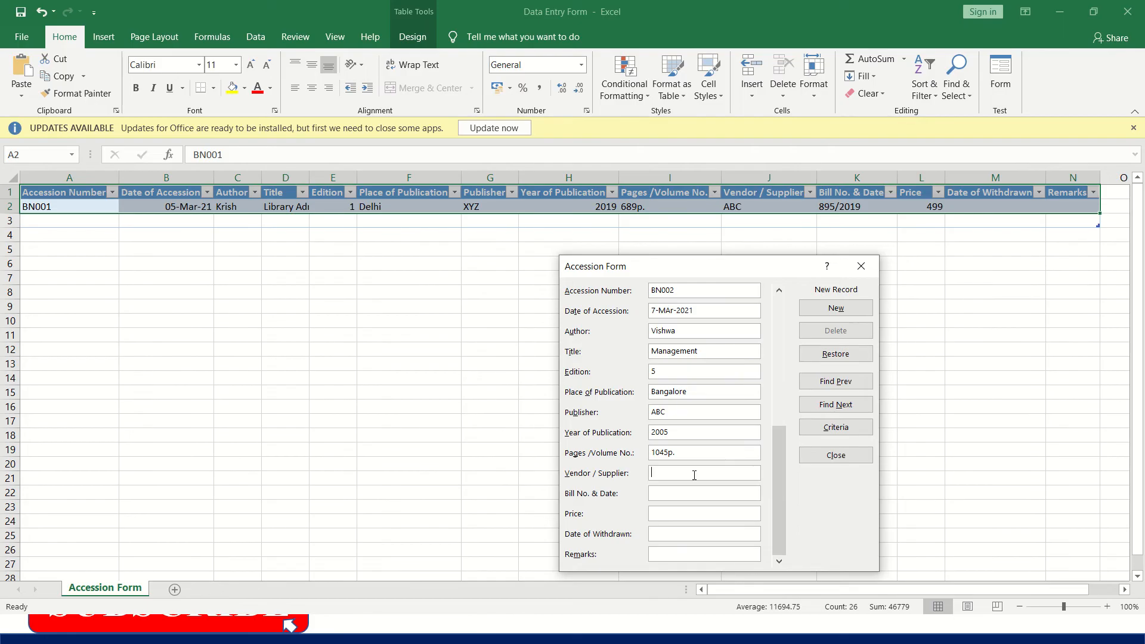
text(XYZ)
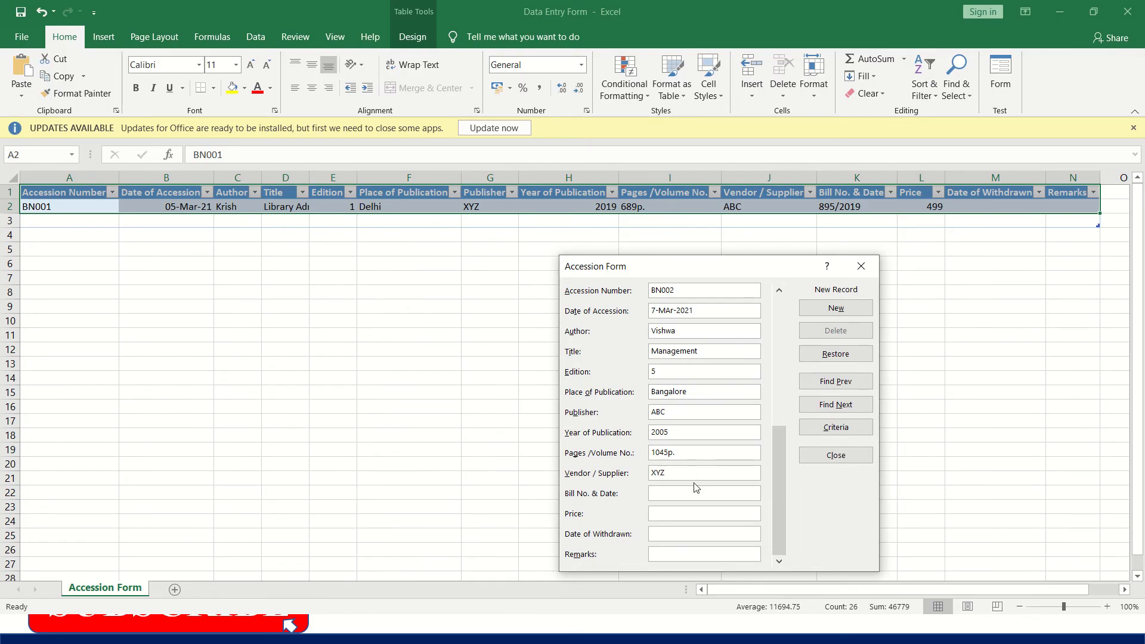
text(598)
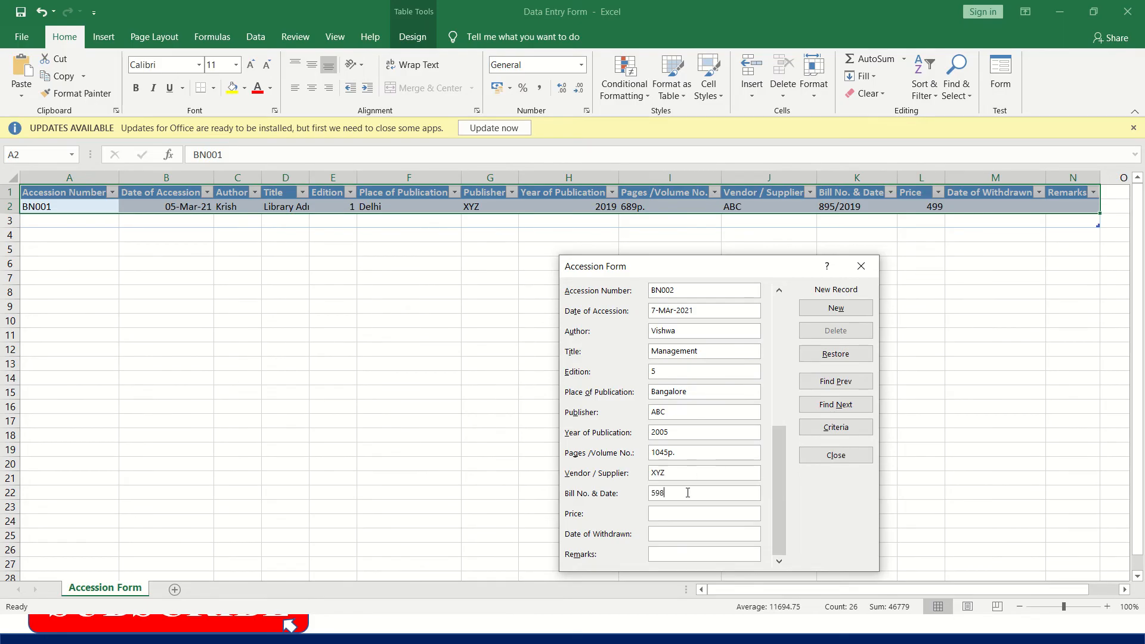
text(1000)
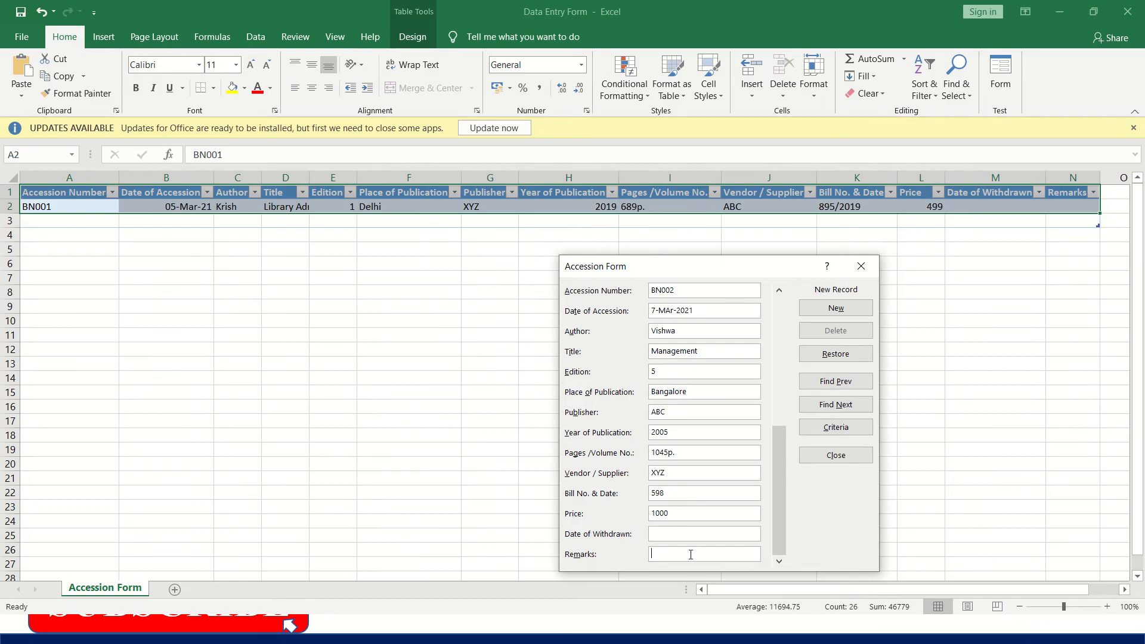
click(835, 308)
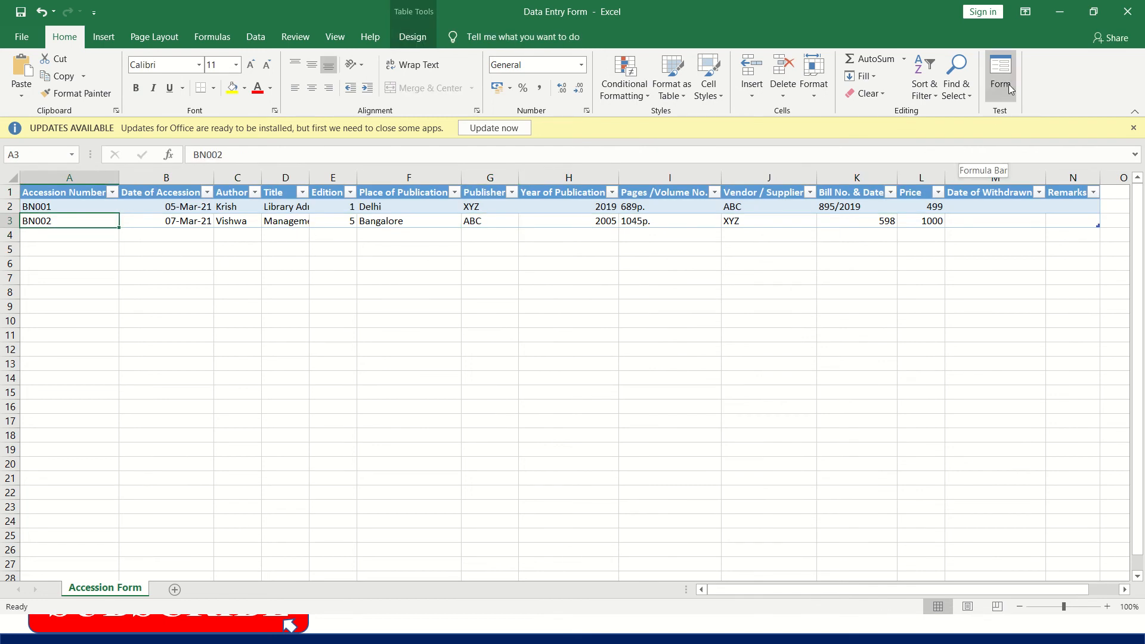
click(999, 72)
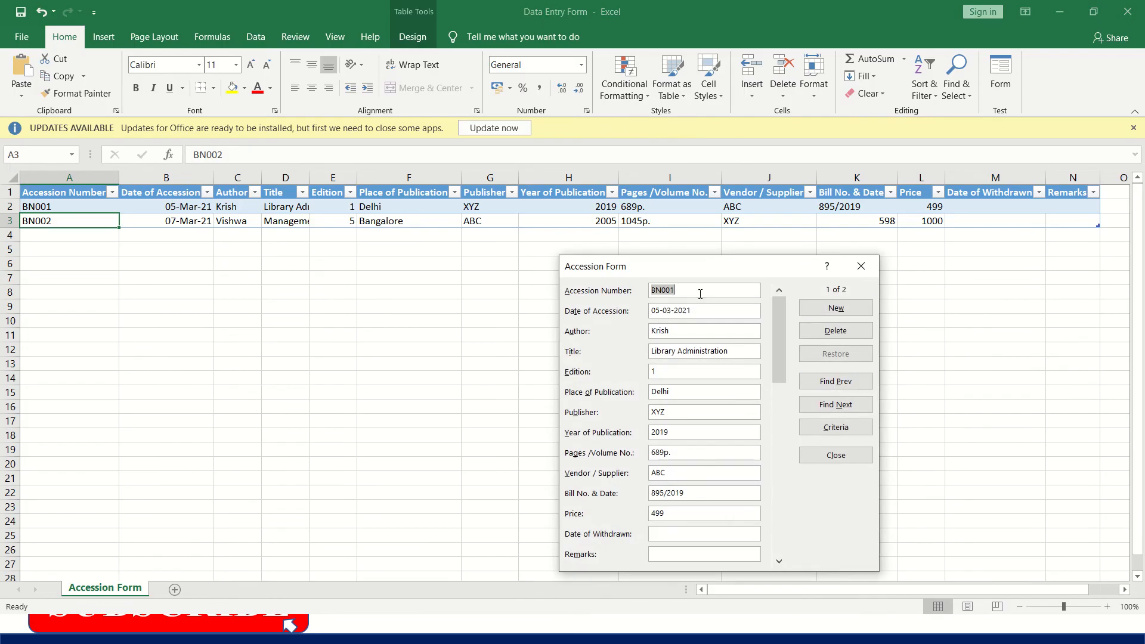
click(835, 404)
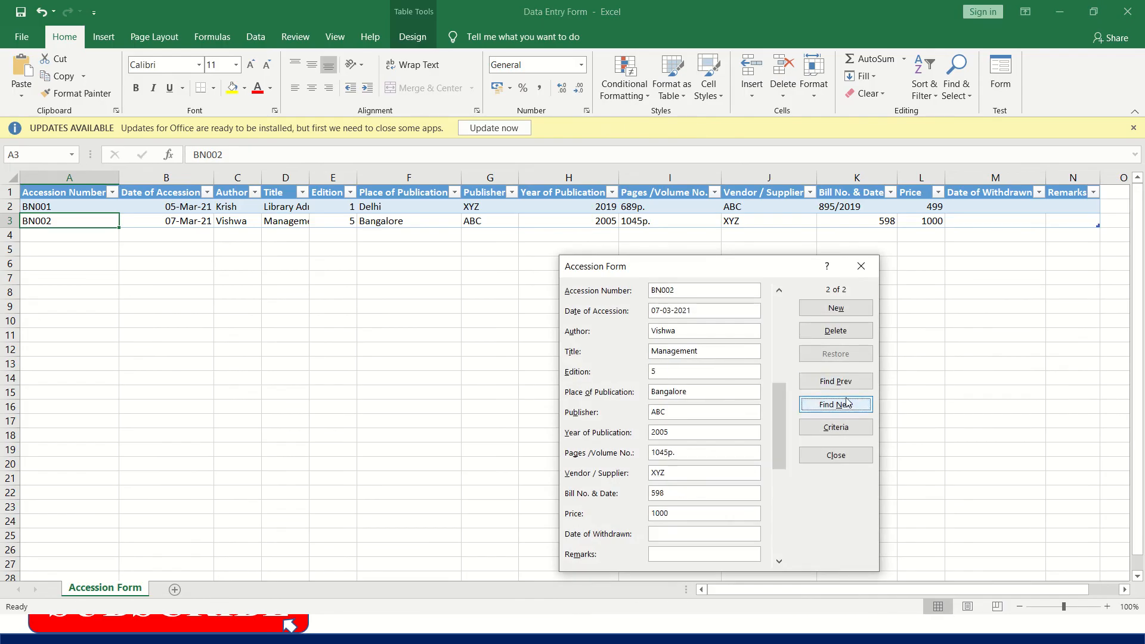
click(835, 381)
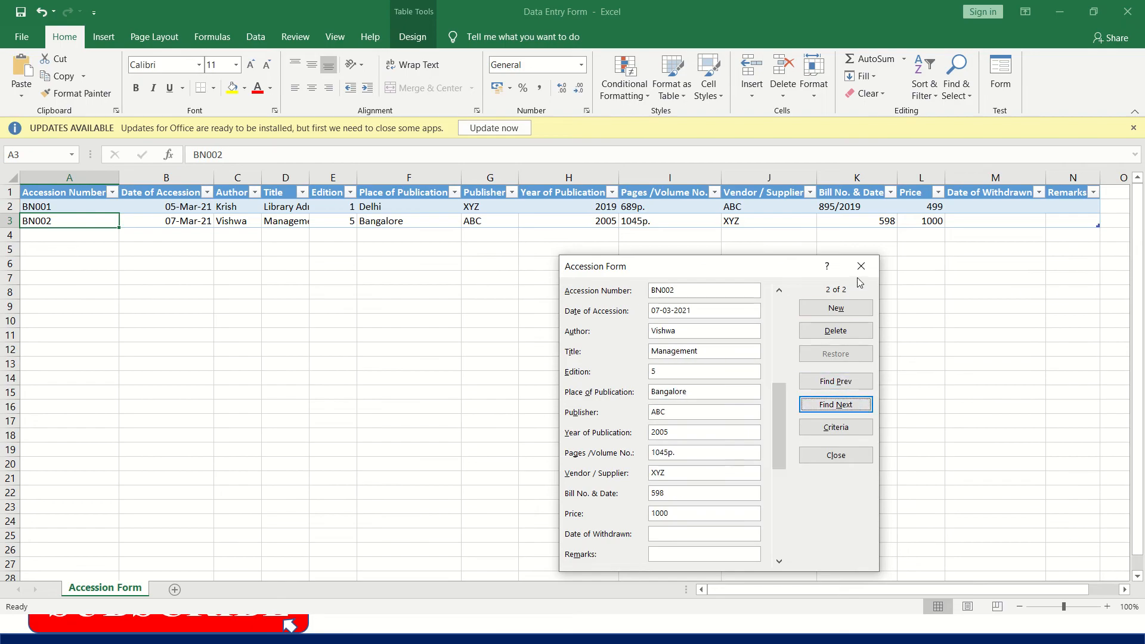
click(835, 454)
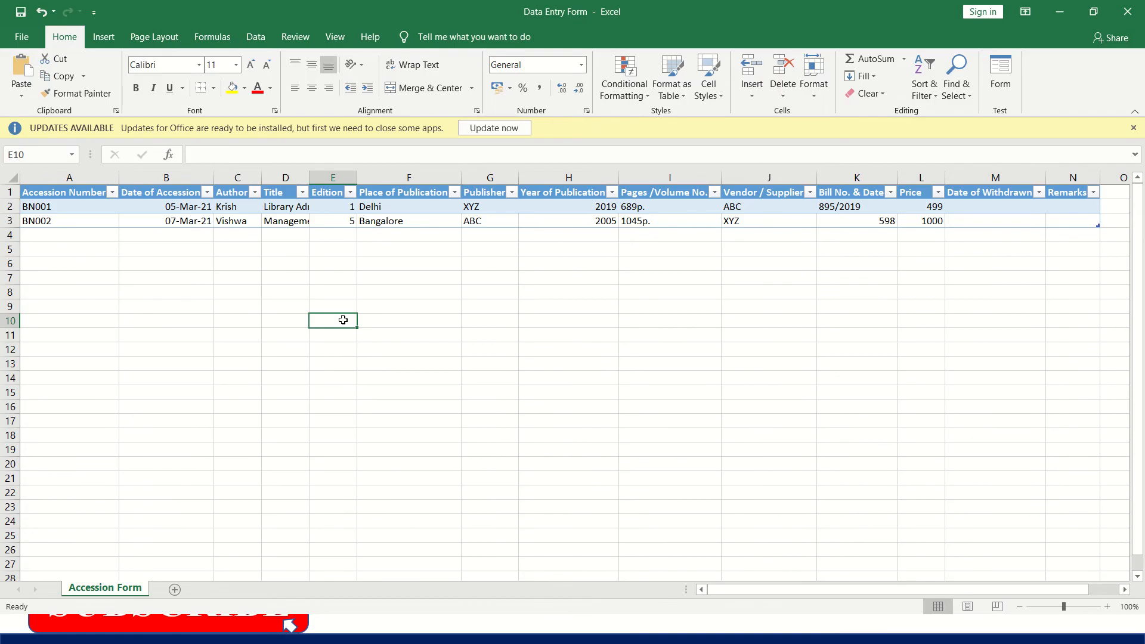
Create a new blank workbook from the File menu
click(21, 37)
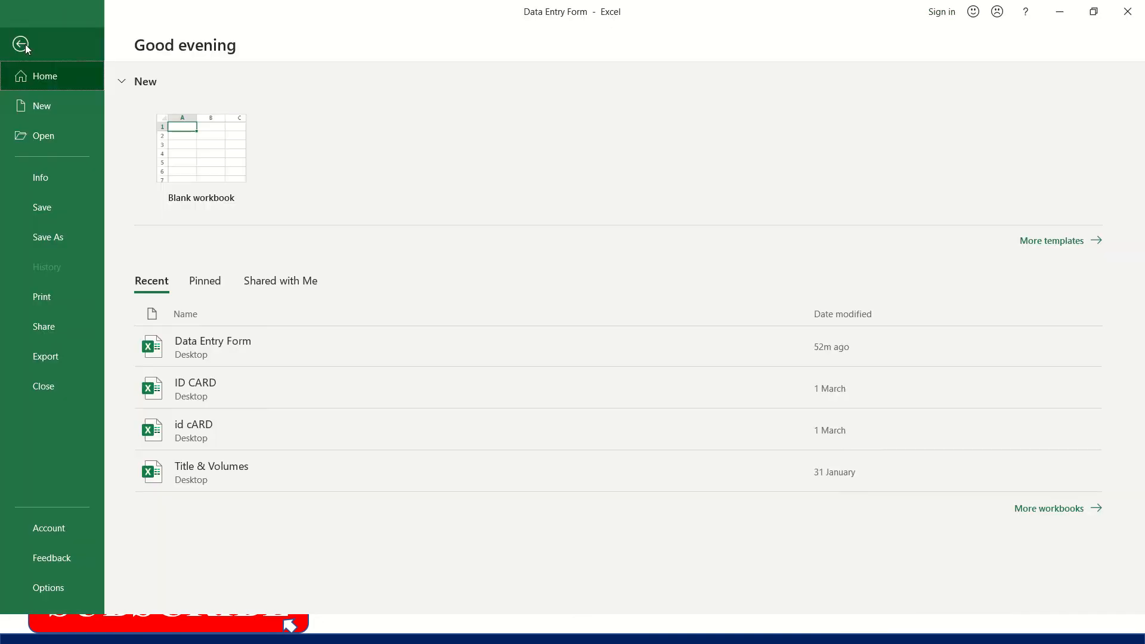
click(40, 106)
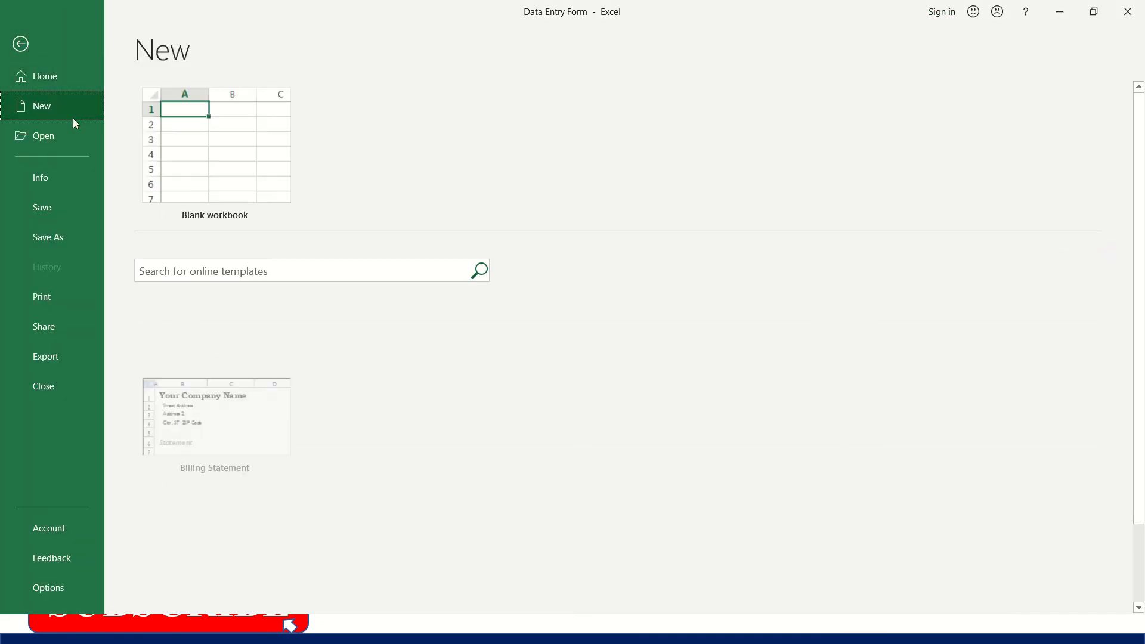
click(214, 146)
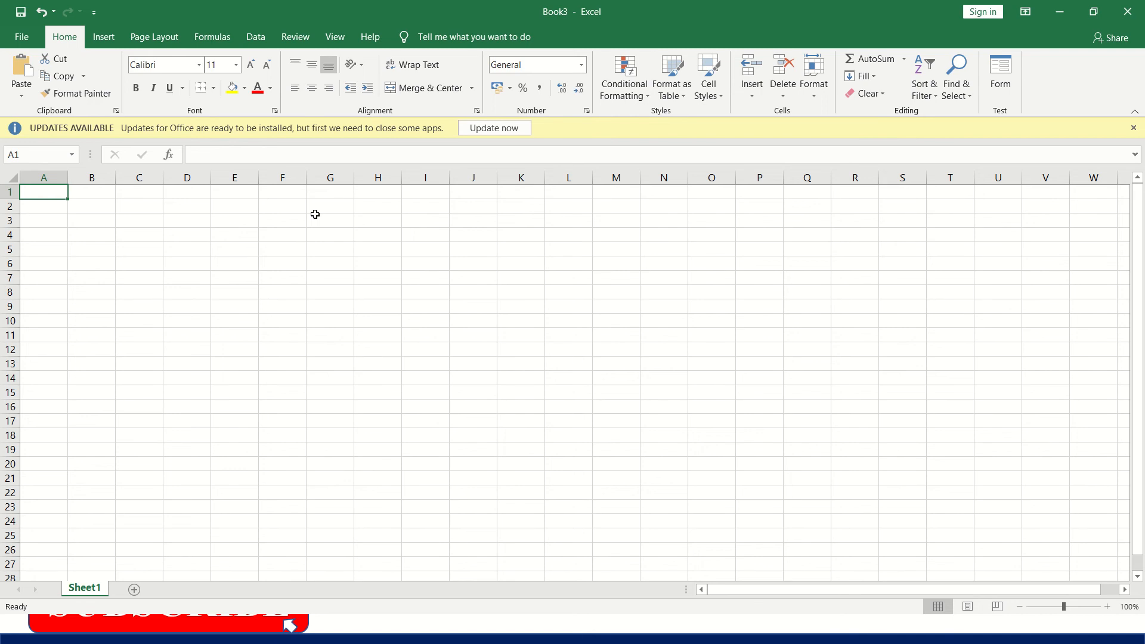
mouse_move(268, 220)
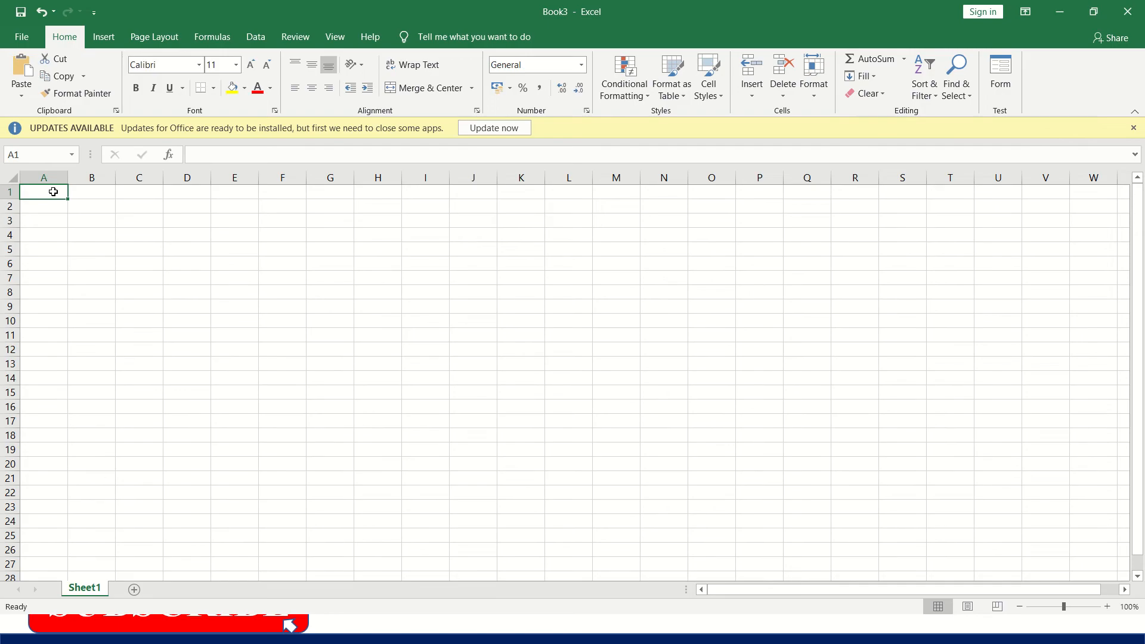
Enter row-1 headers Accession, Date, Author, Title, Place, Publisher, Year and Pages
text(Accession)
click(92, 191)
text(Number)
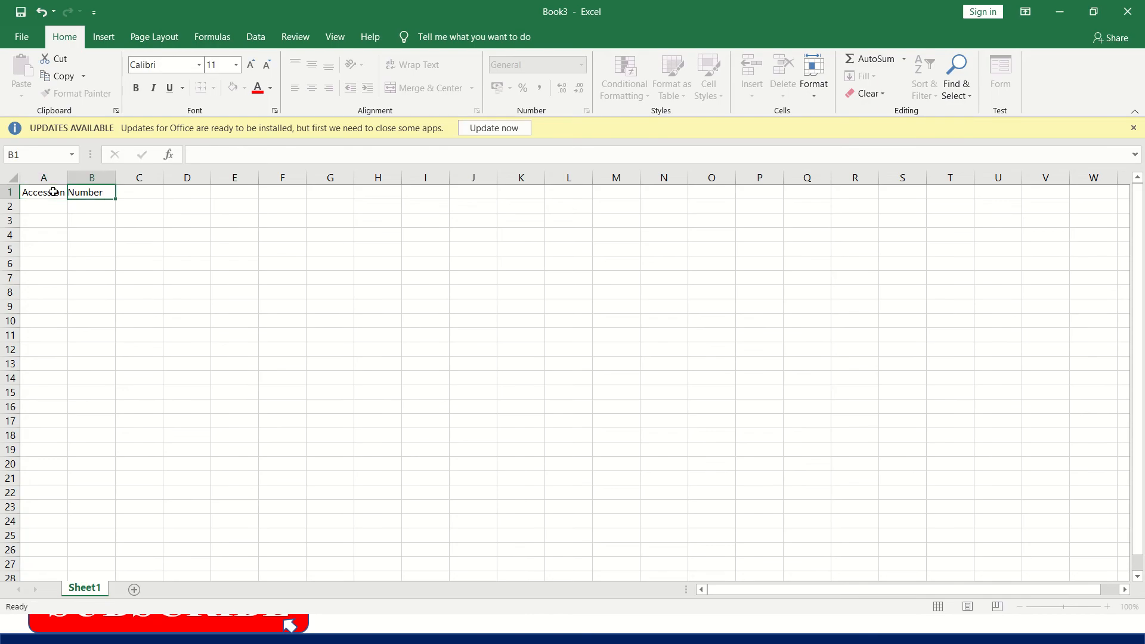
text(daT)
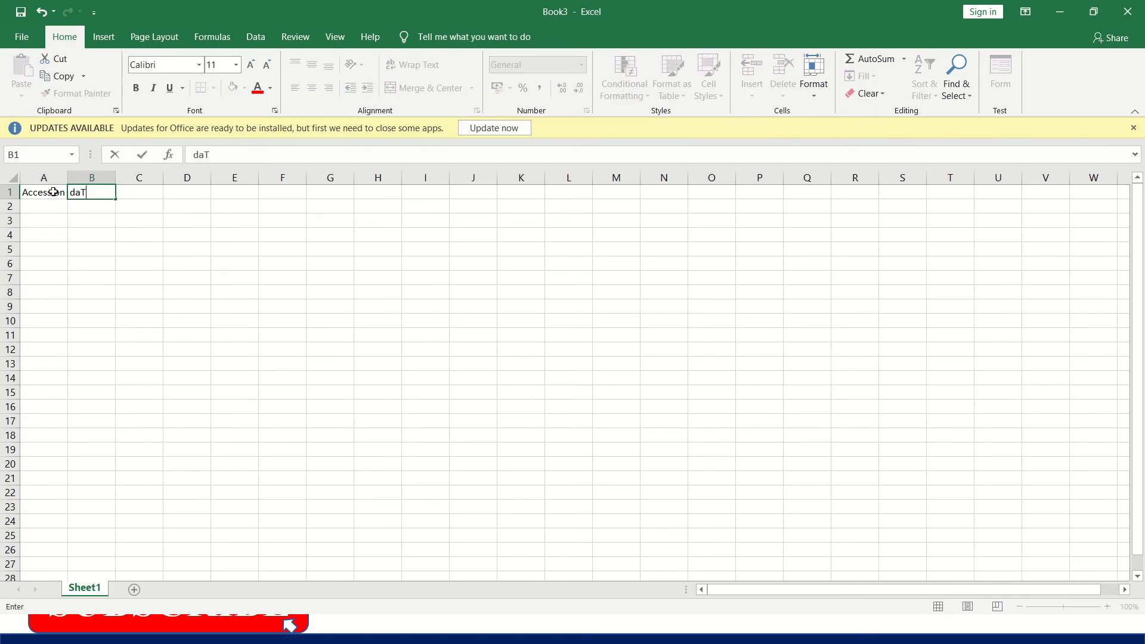
key(Backspace)
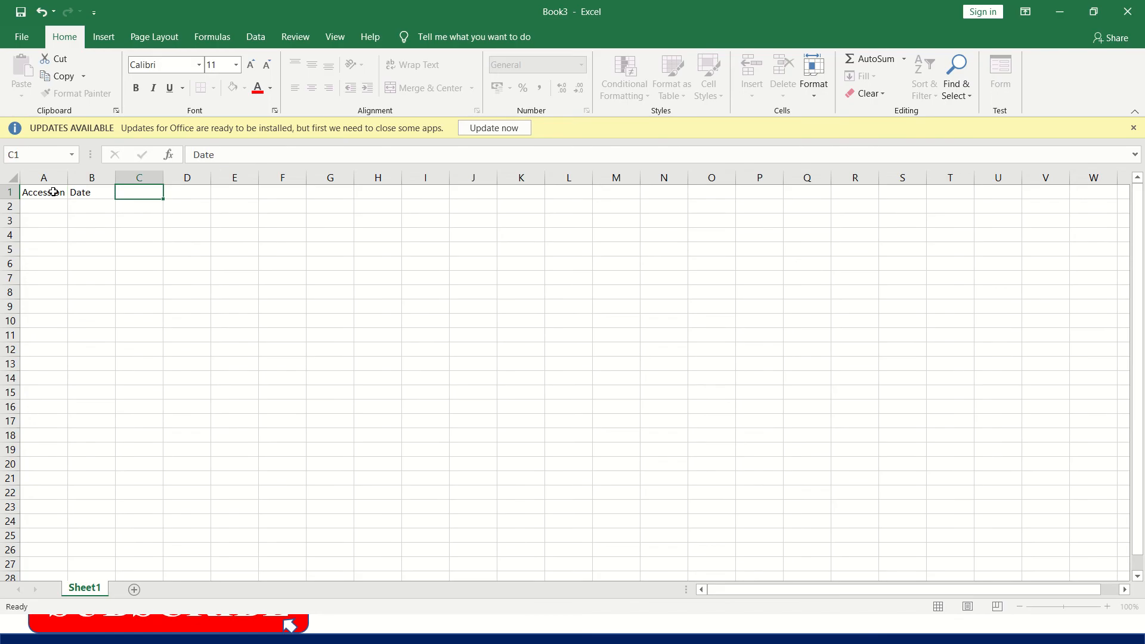
text(Author)
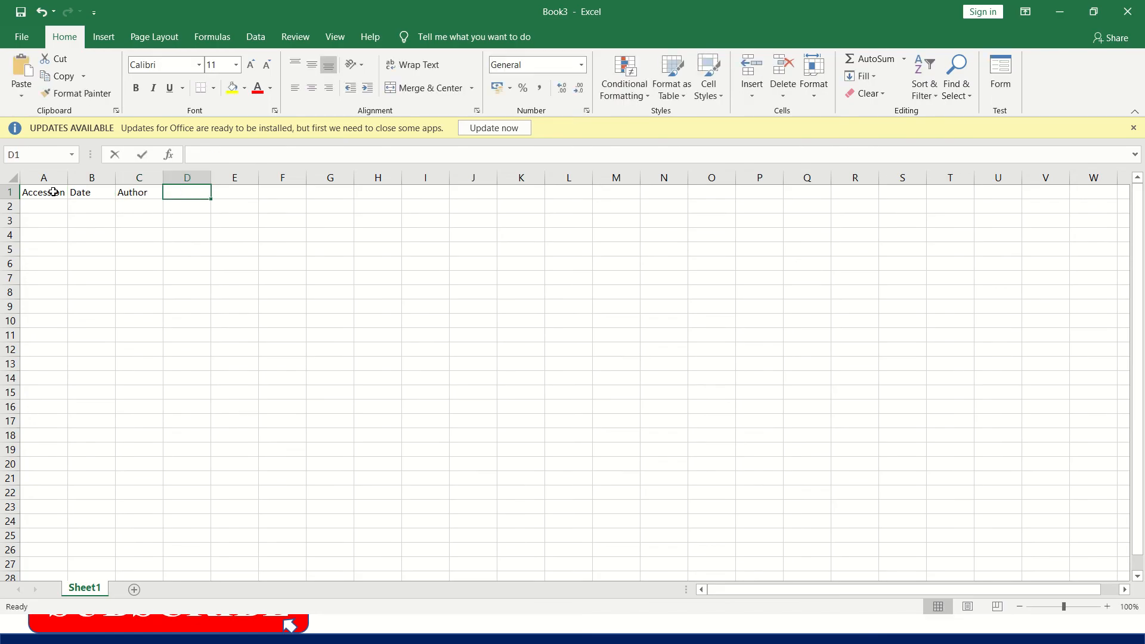
text(Title)
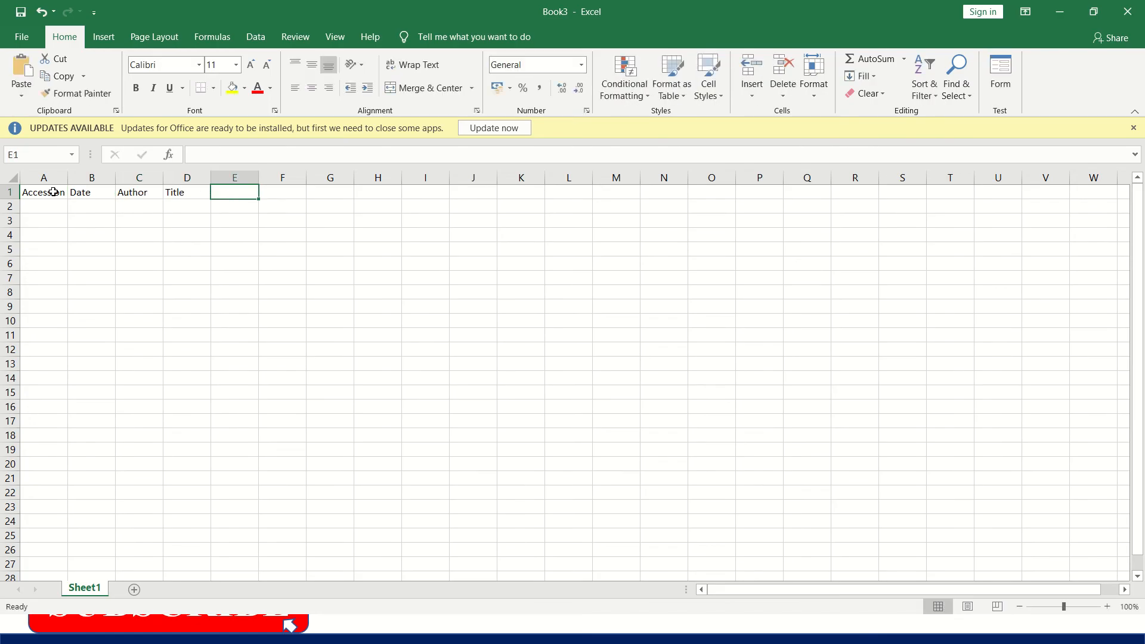
text(Place)
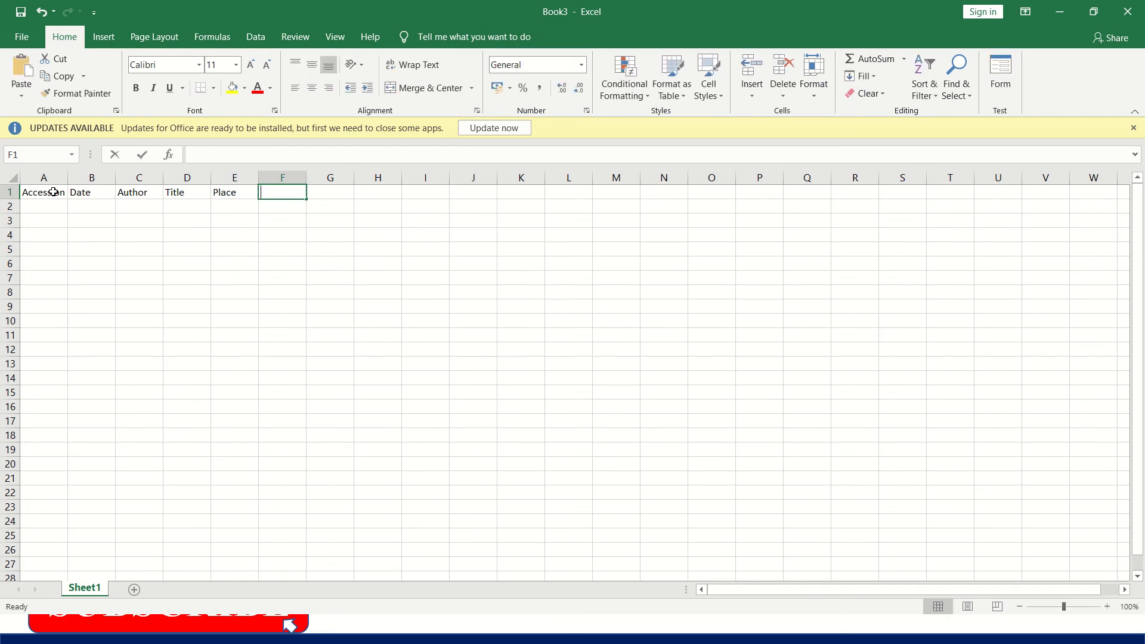
text(Publisher)
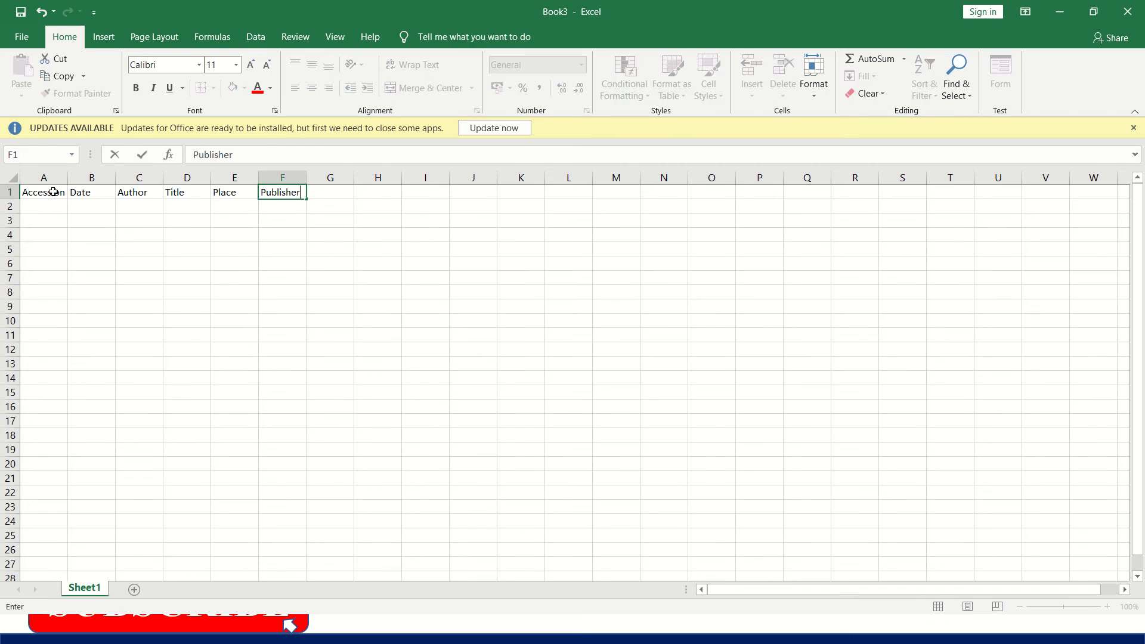
text(Year)
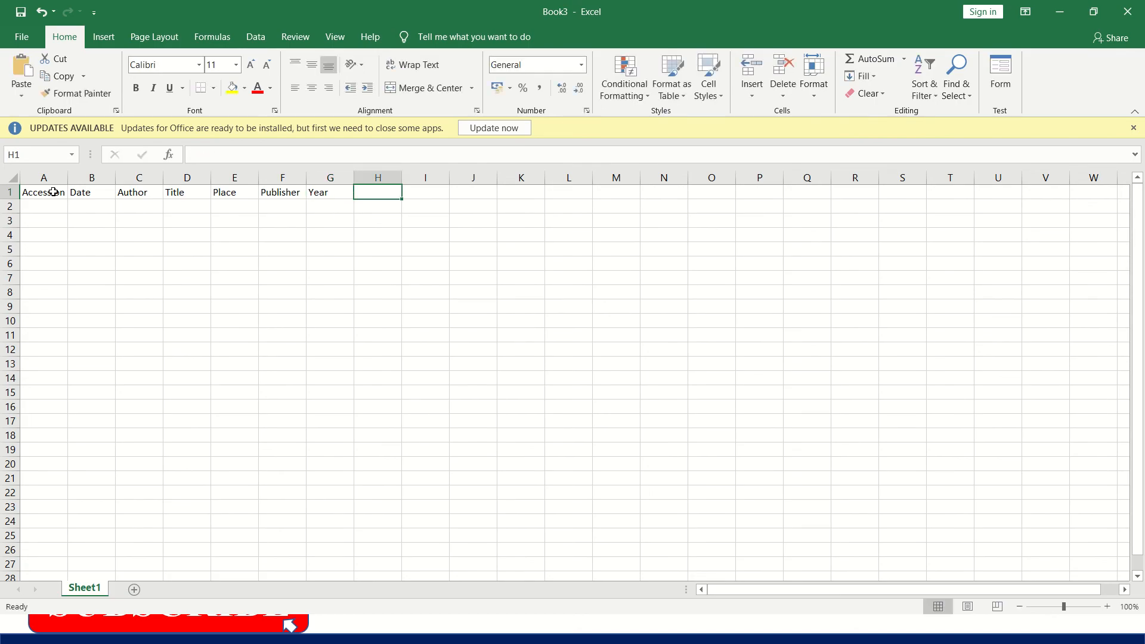
text(Pages)
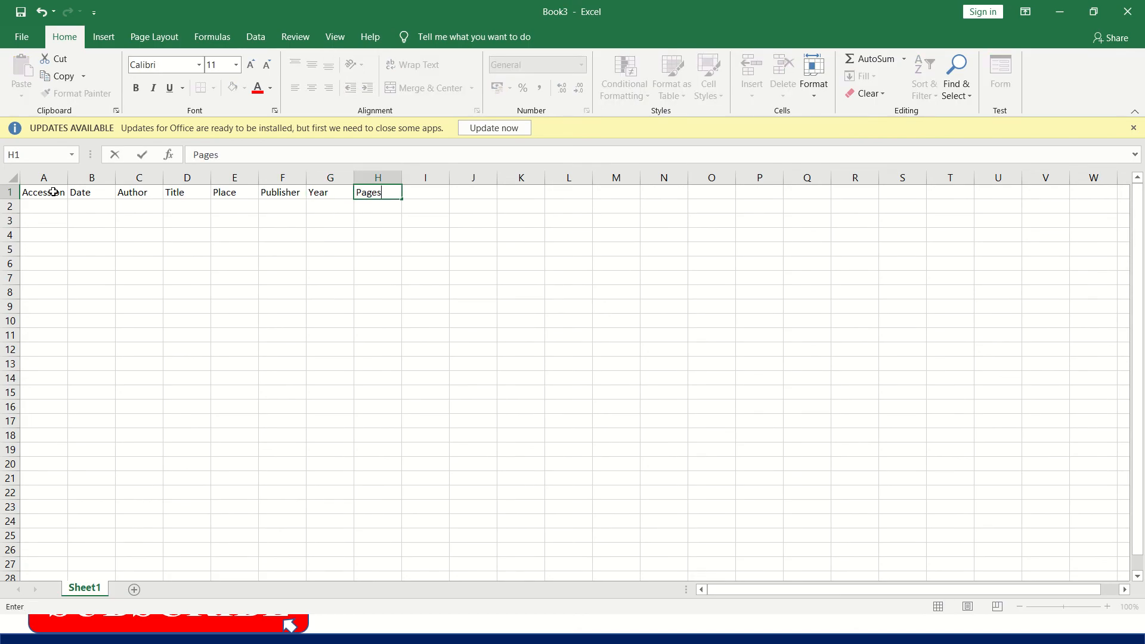
Enter headers Vendor, Bill No., Price, Withdraw and Remarks, then select the header row
text(V)
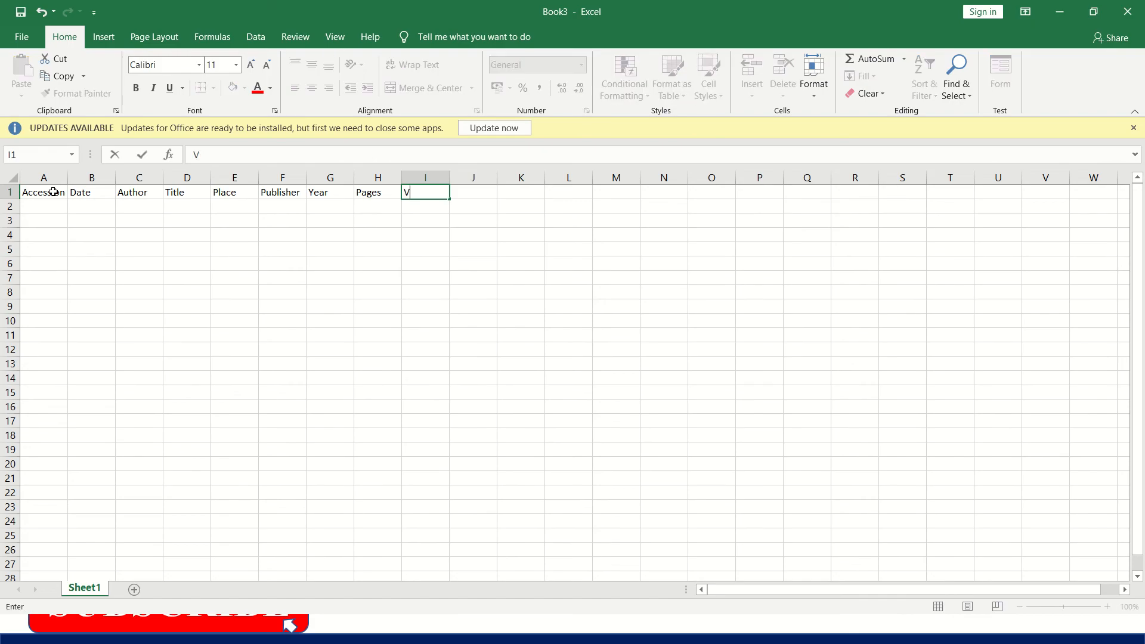
text(endor)
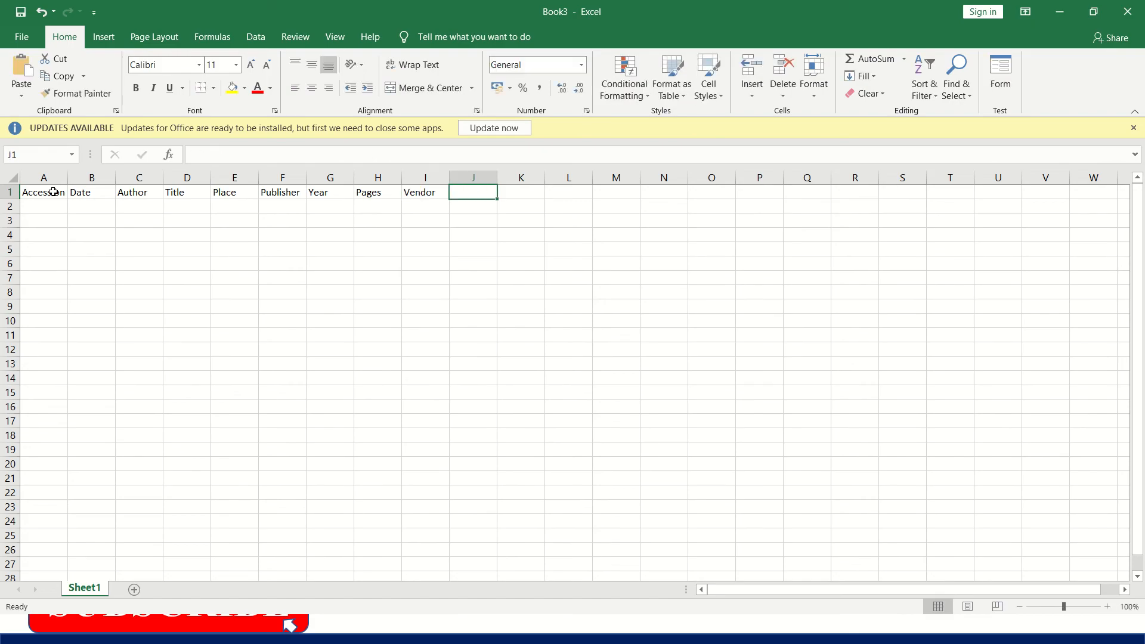
text(Bi)
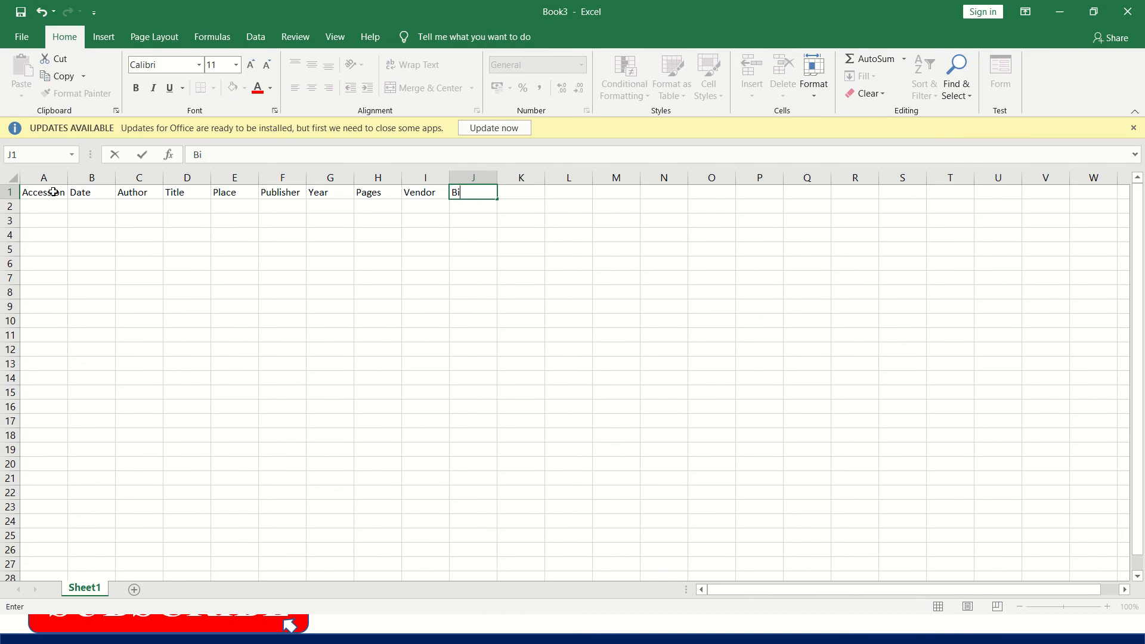
text(ll No.)
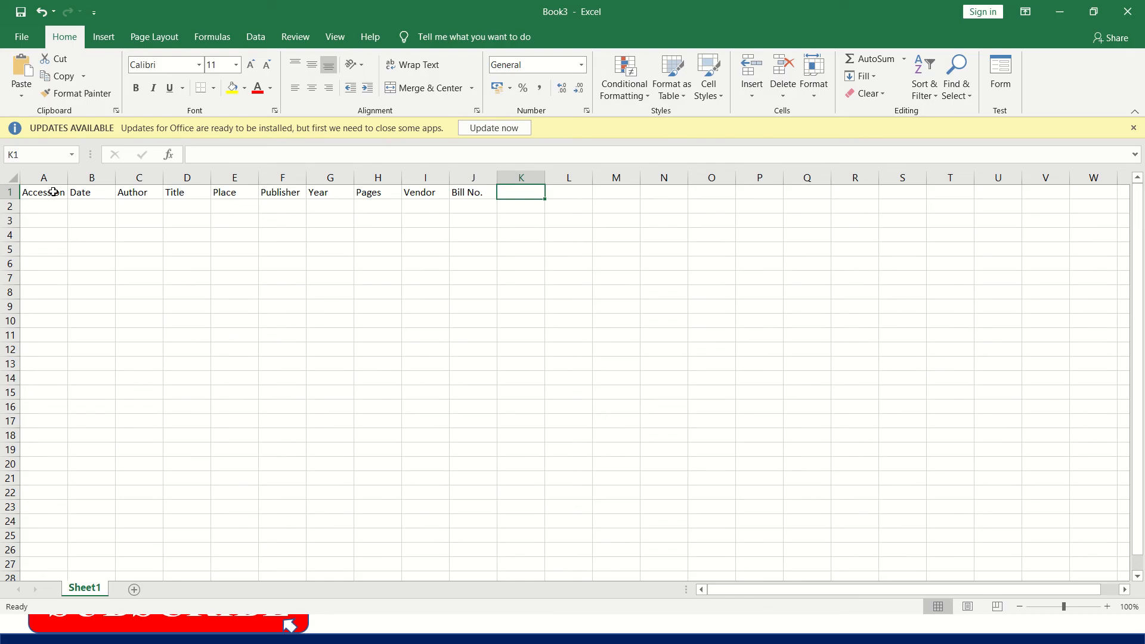
text(Price)
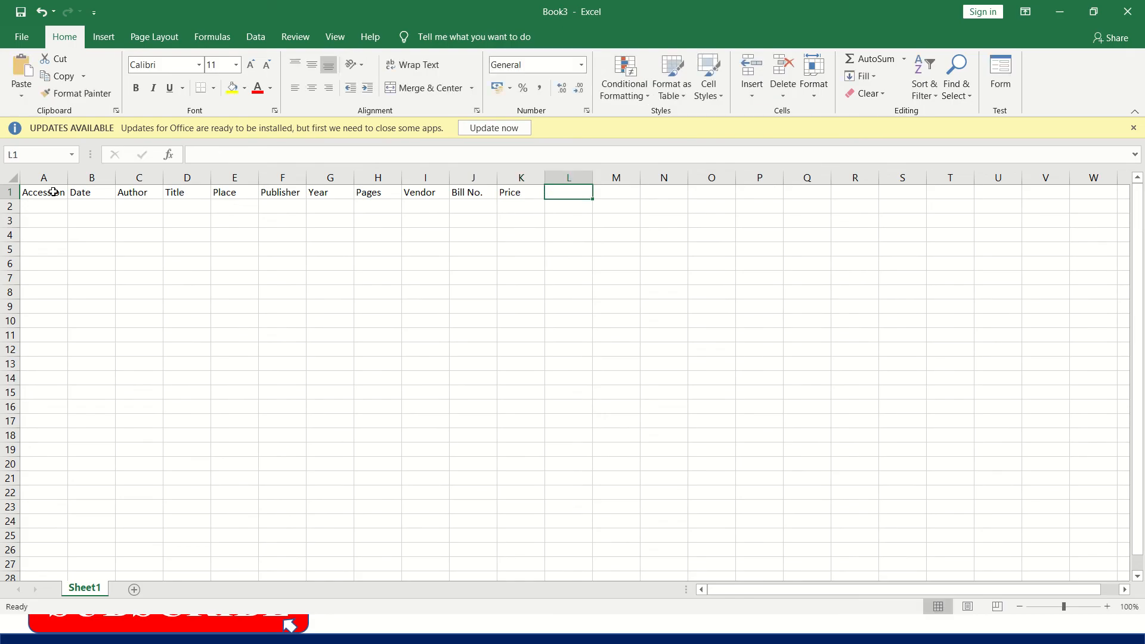
text(Wit)
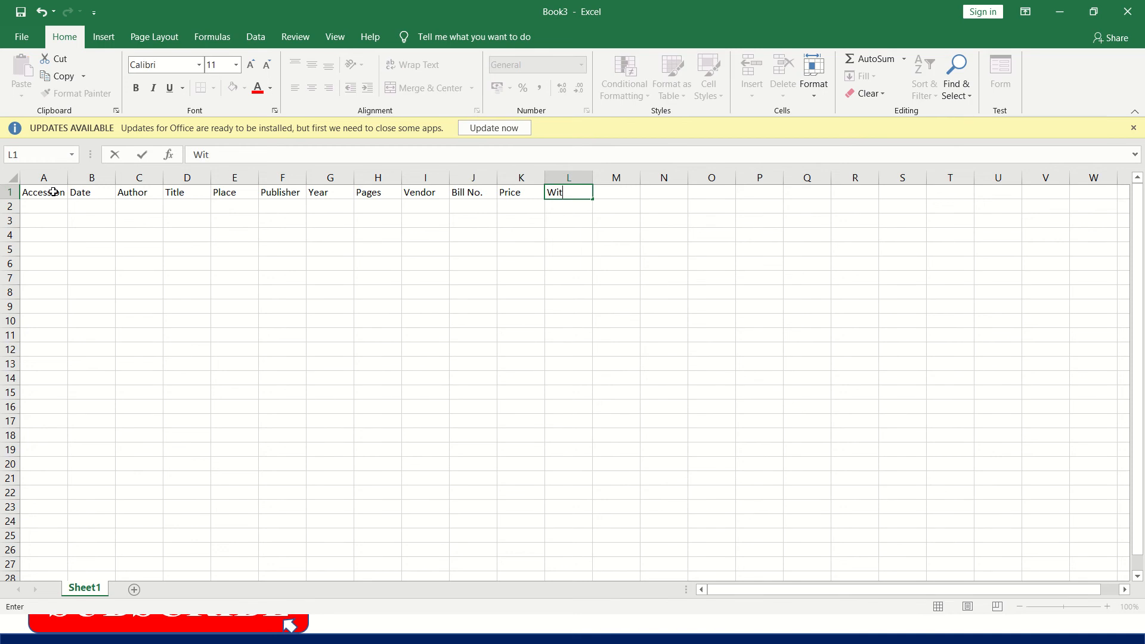
text(hdraw)
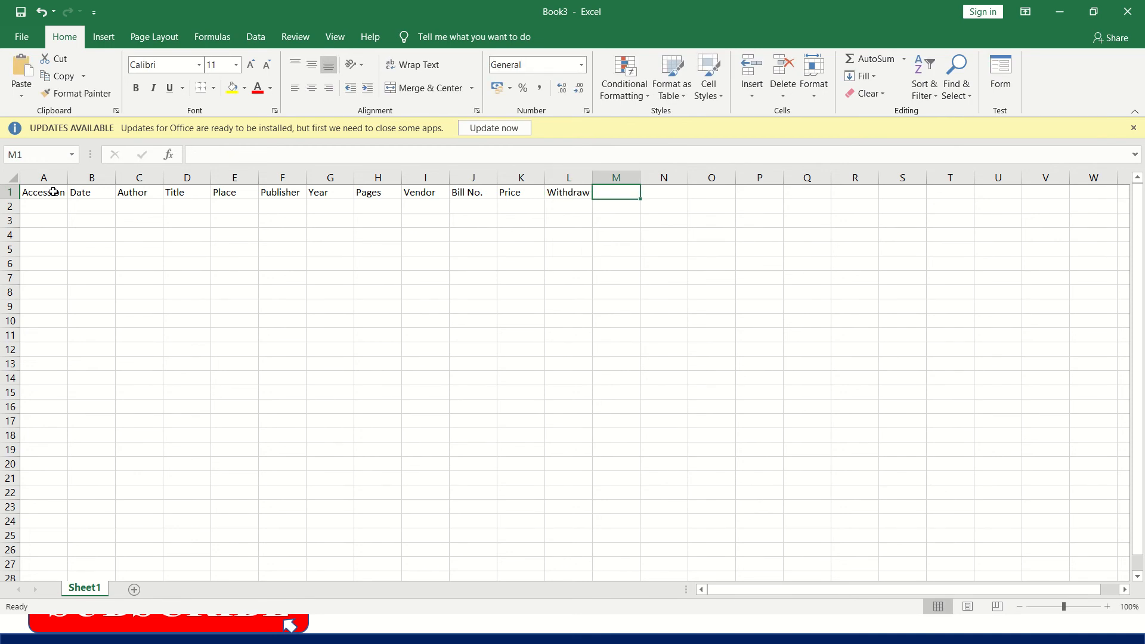
text(Remarks)
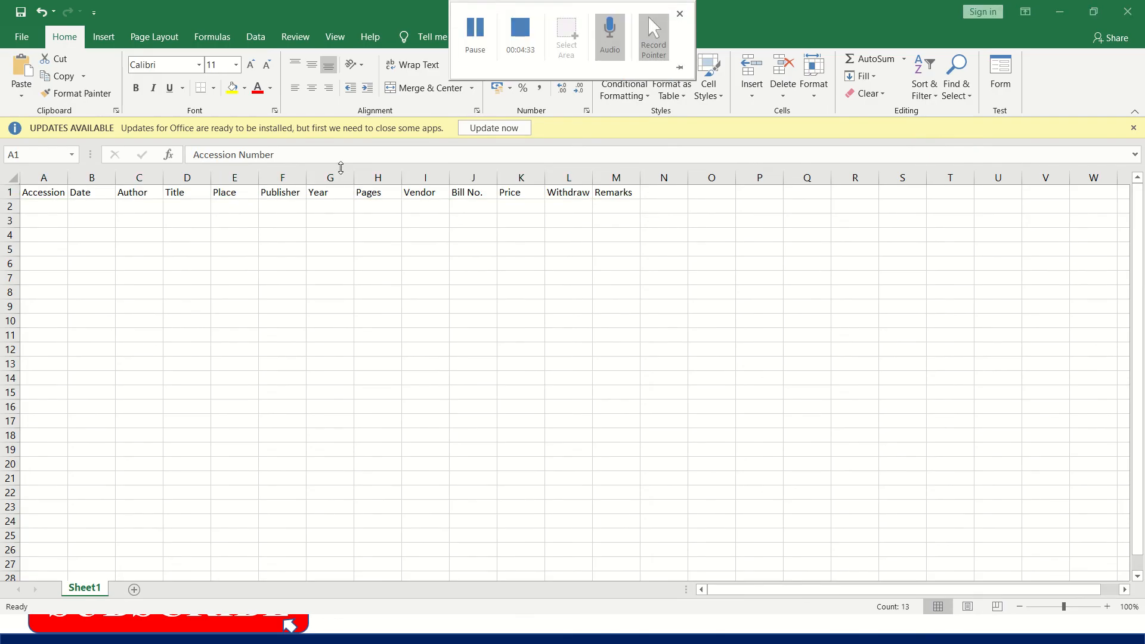
click(234, 178)
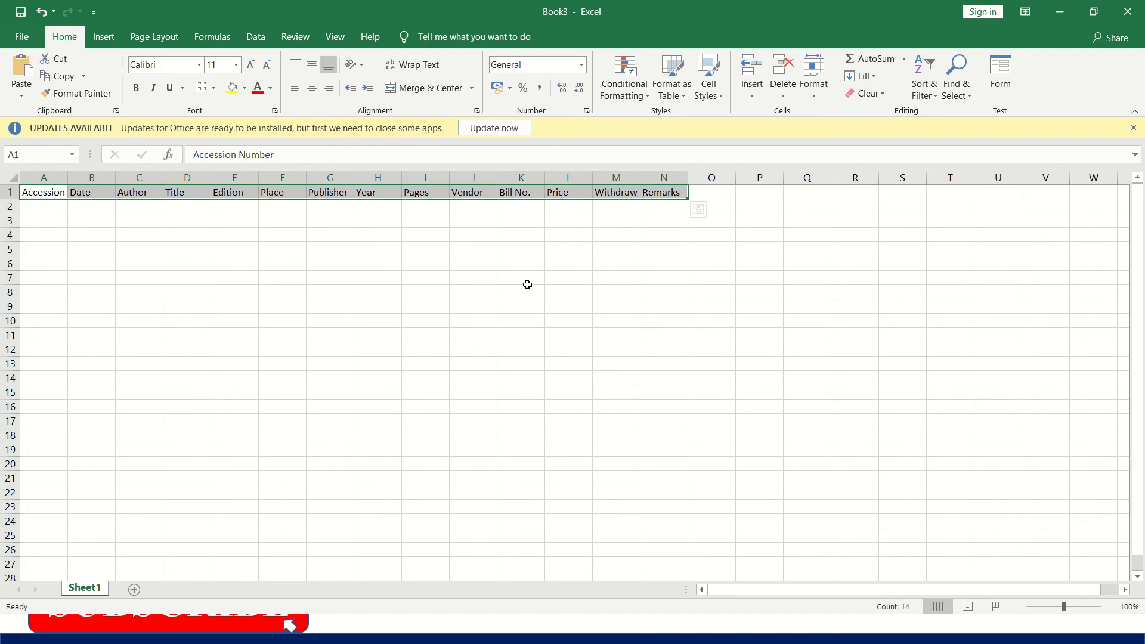
mouse_move(520, 288)
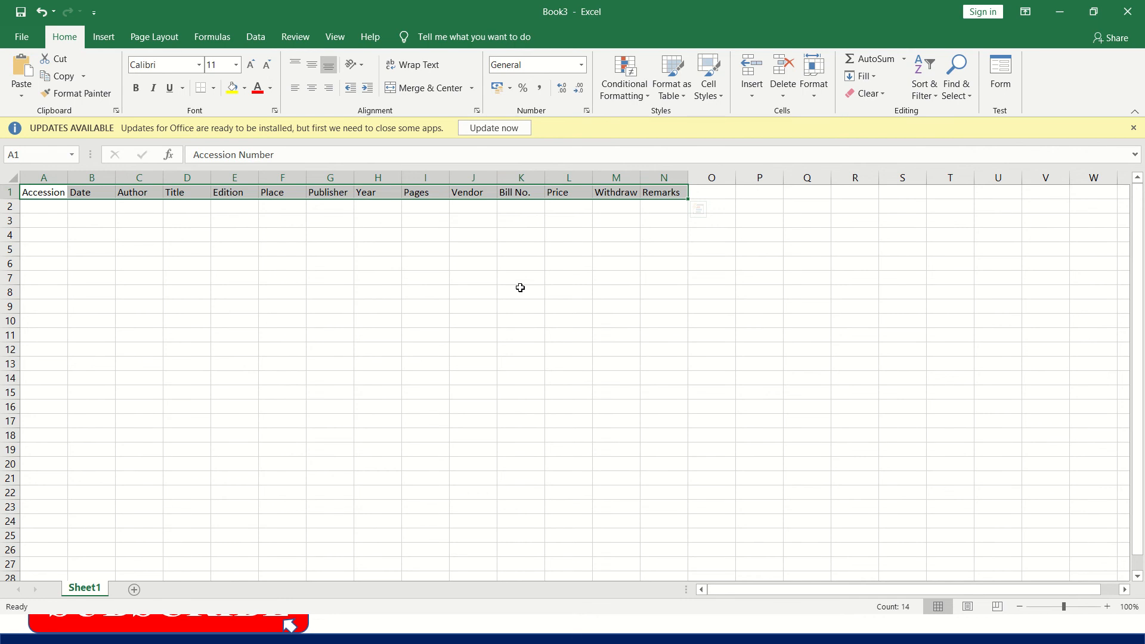
mouse_move(518, 288)
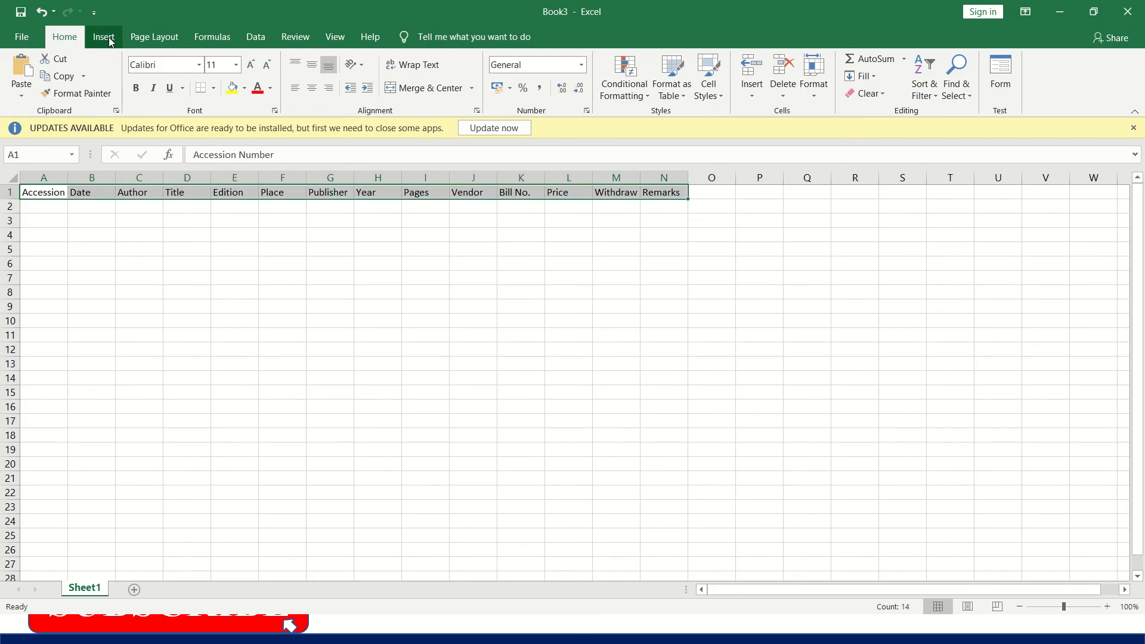
Convert the header row into a table with 'My table has headers', then go to the File page
click(128, 76)
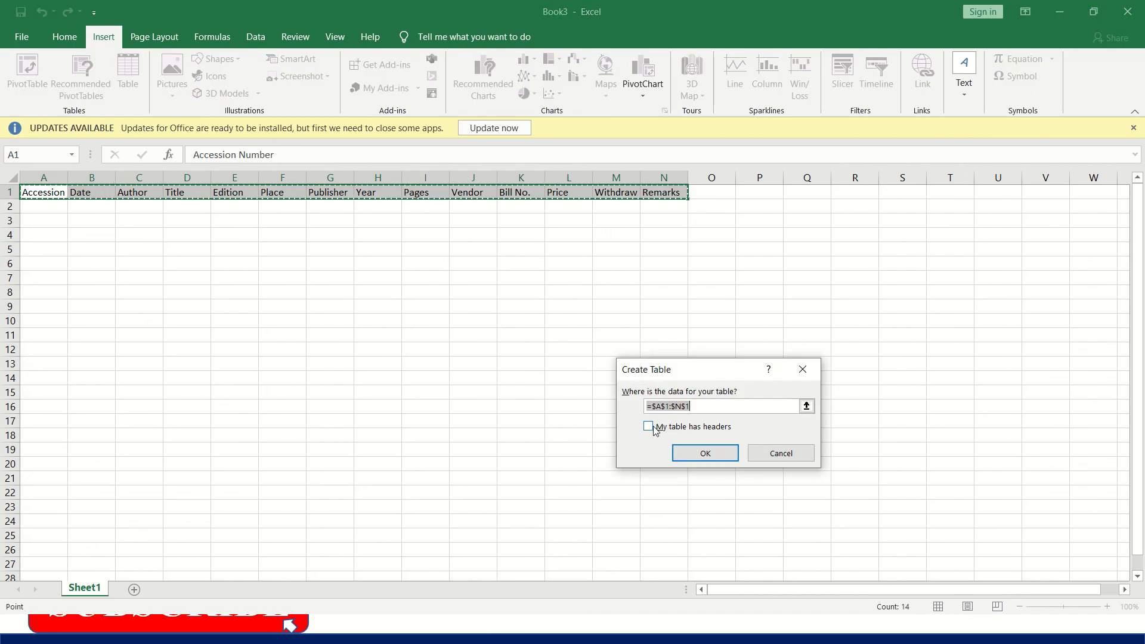
click(646, 426)
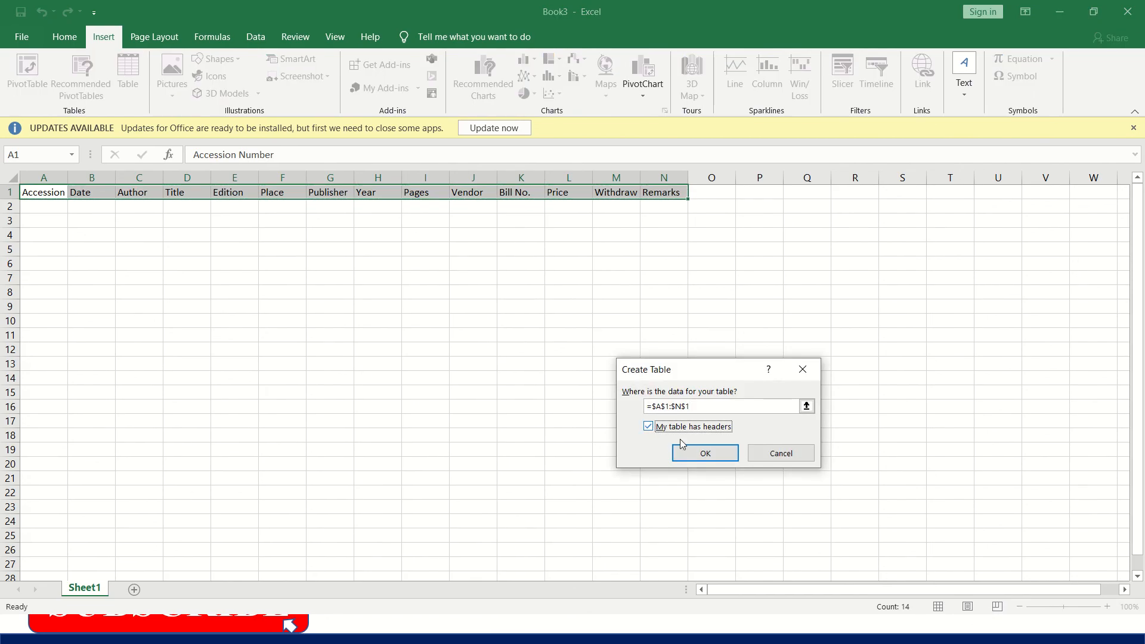
click(704, 453)
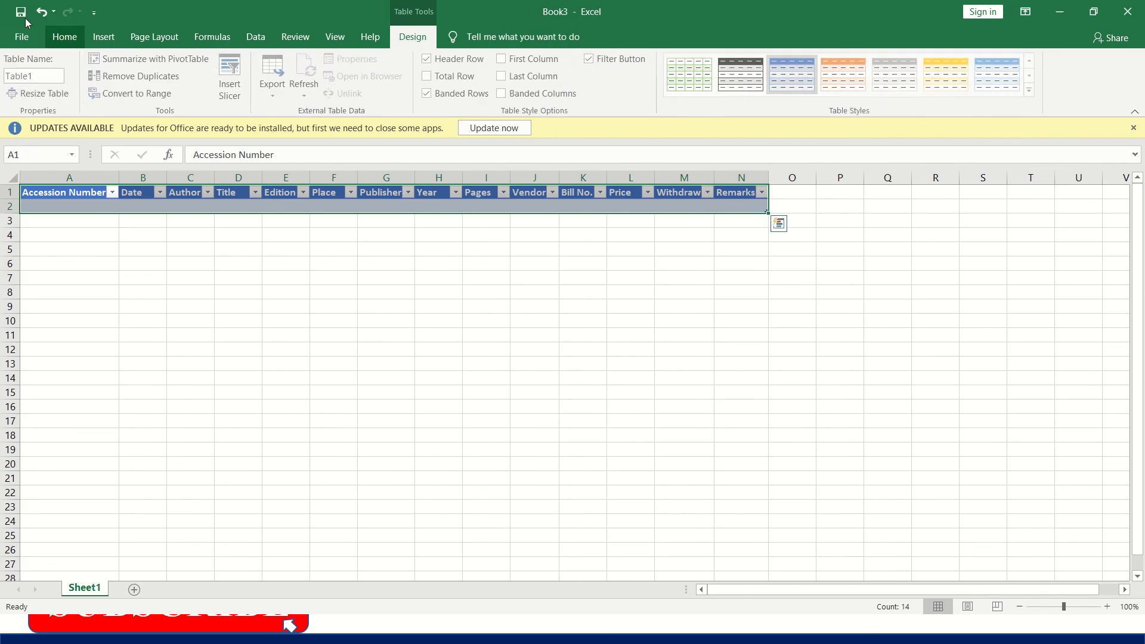
click(22, 37)
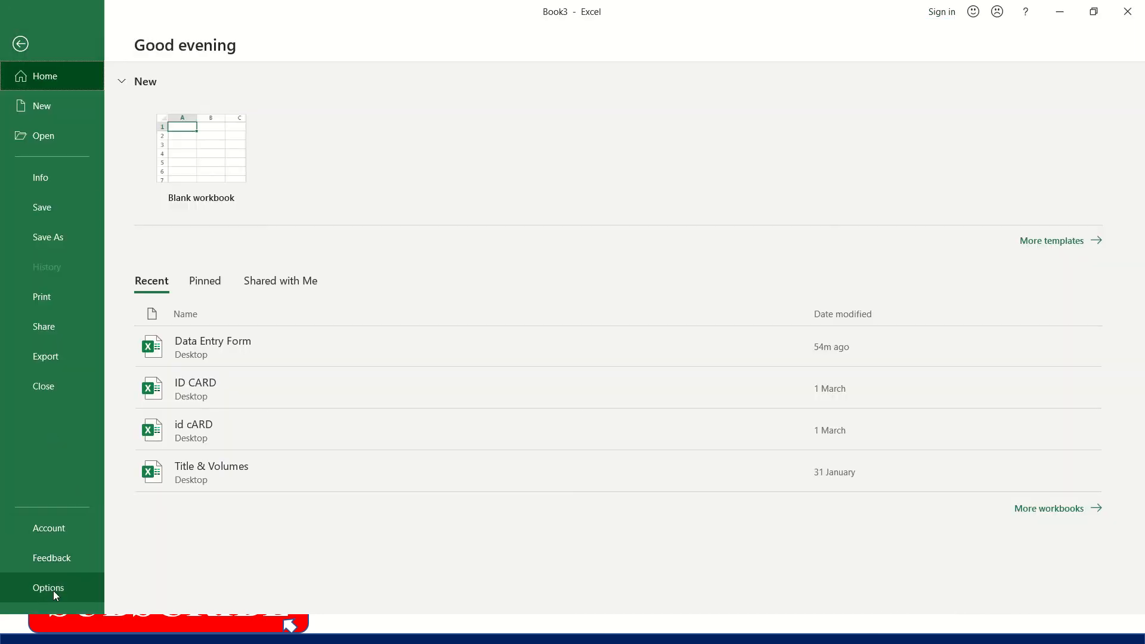
In Excel Options > Customize Ribbon, list Commands Not in the Ribbon
click(48, 588)
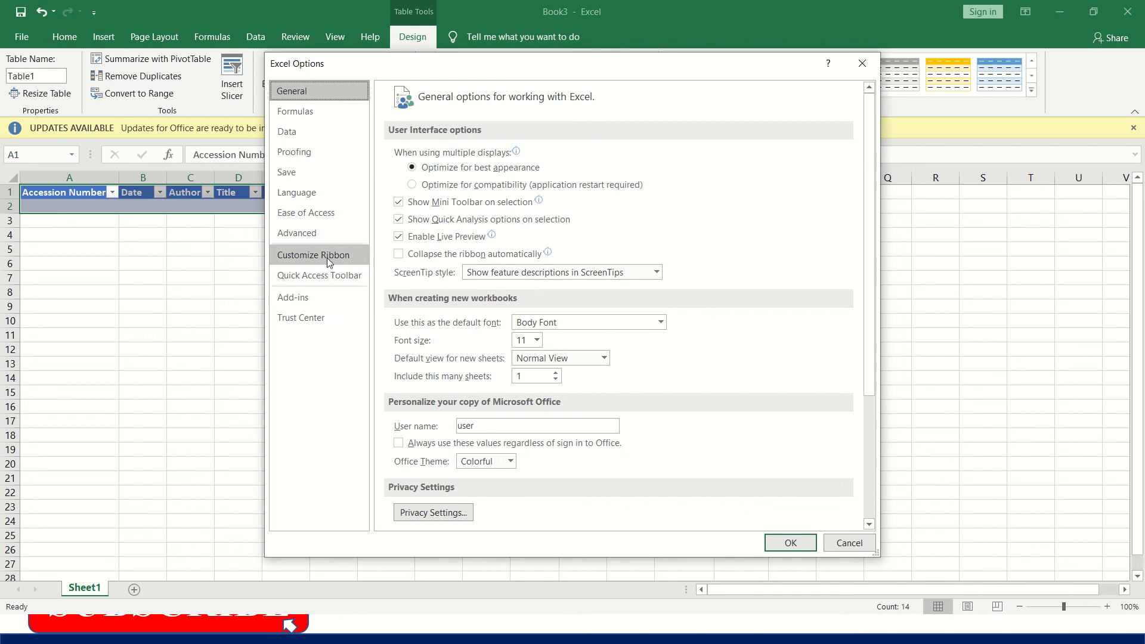
click(314, 255)
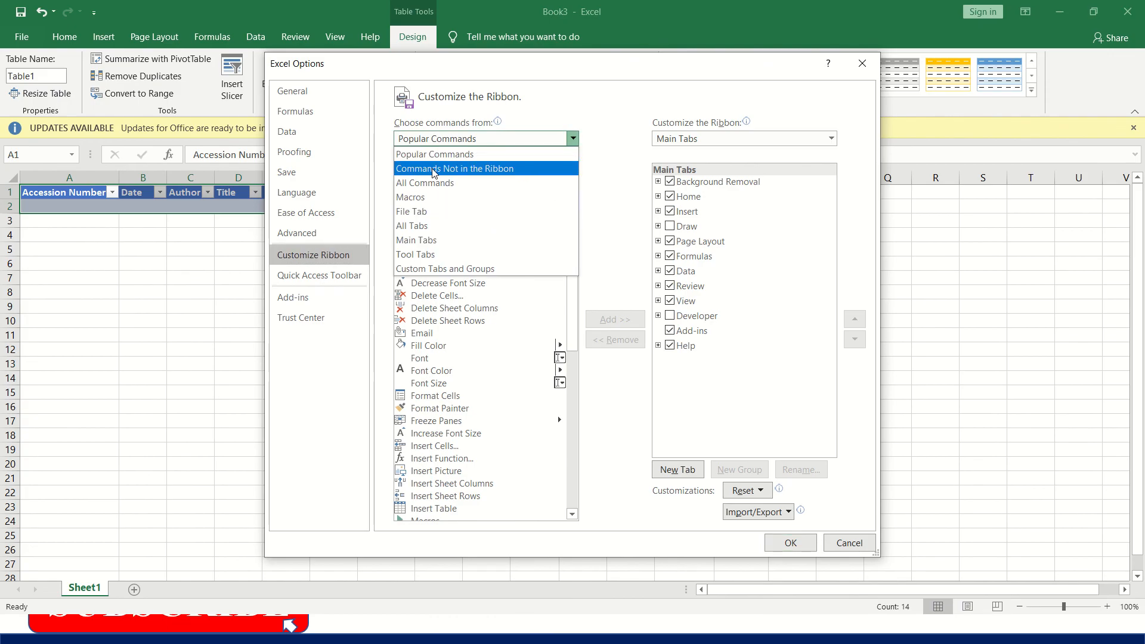
click(455, 168)
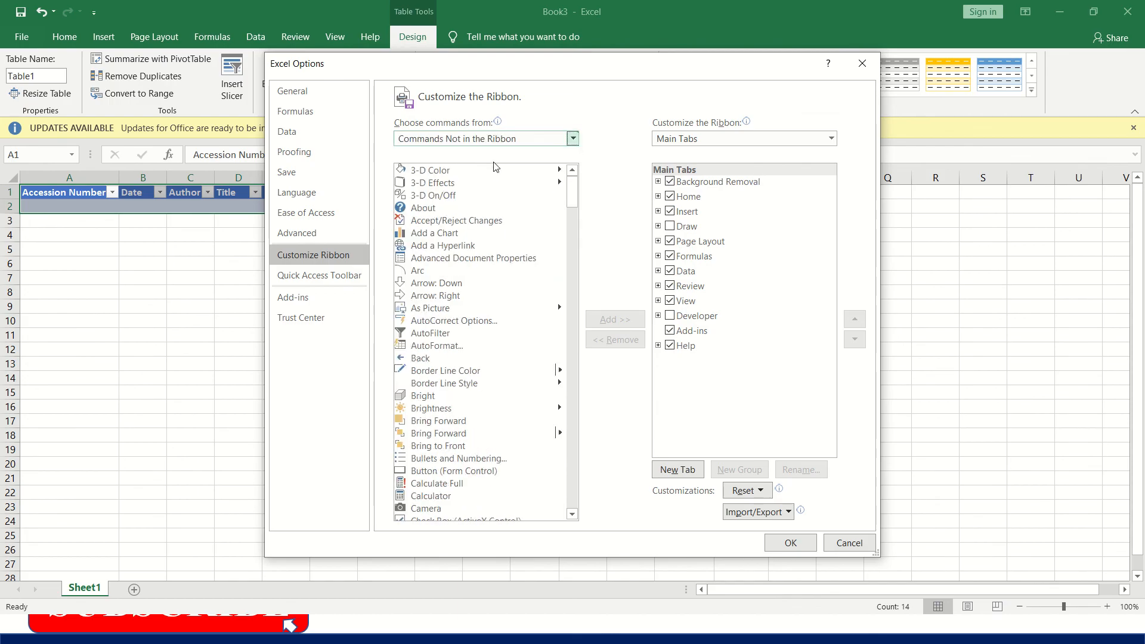
mouse_move(686, 222)
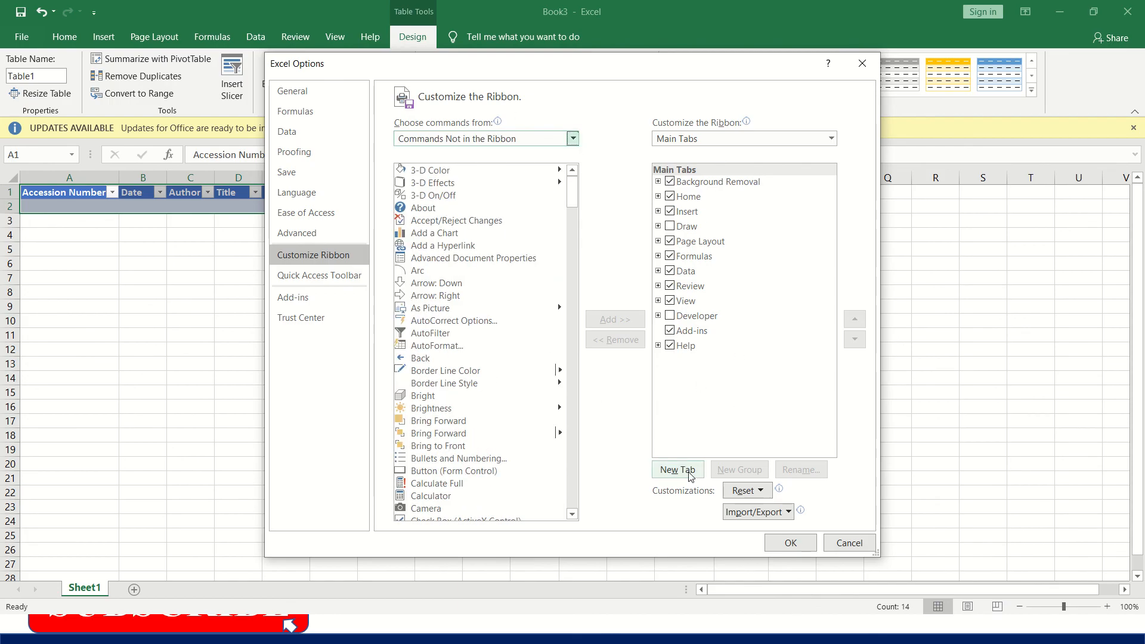
Create a new custom ribbon tab and rename it 'Accession Form'
click(676, 469)
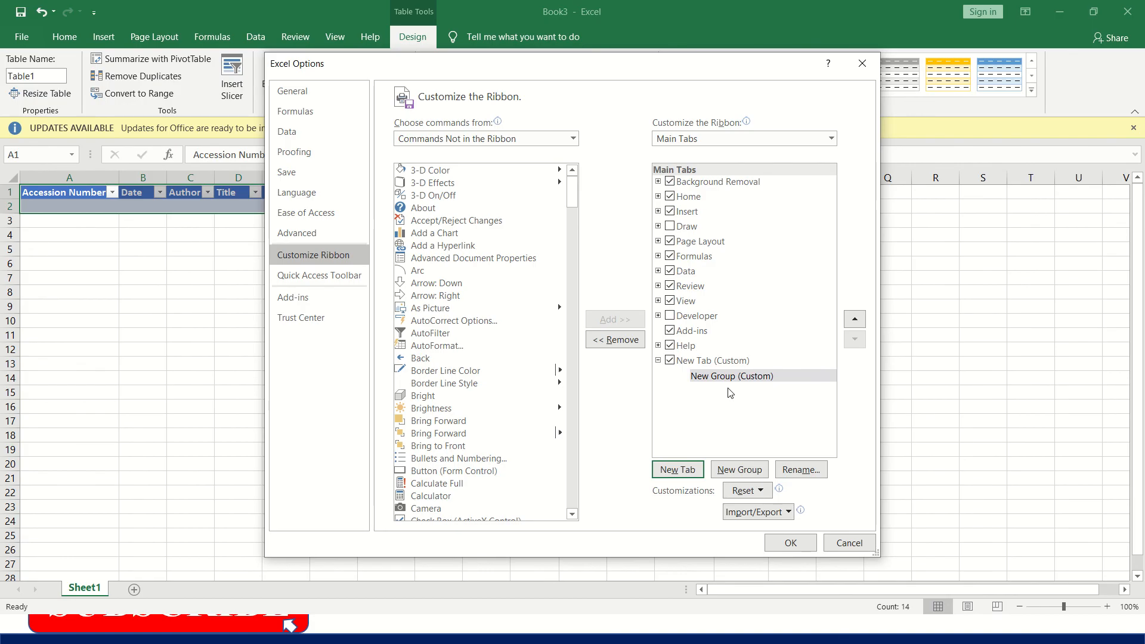
click(800, 470)
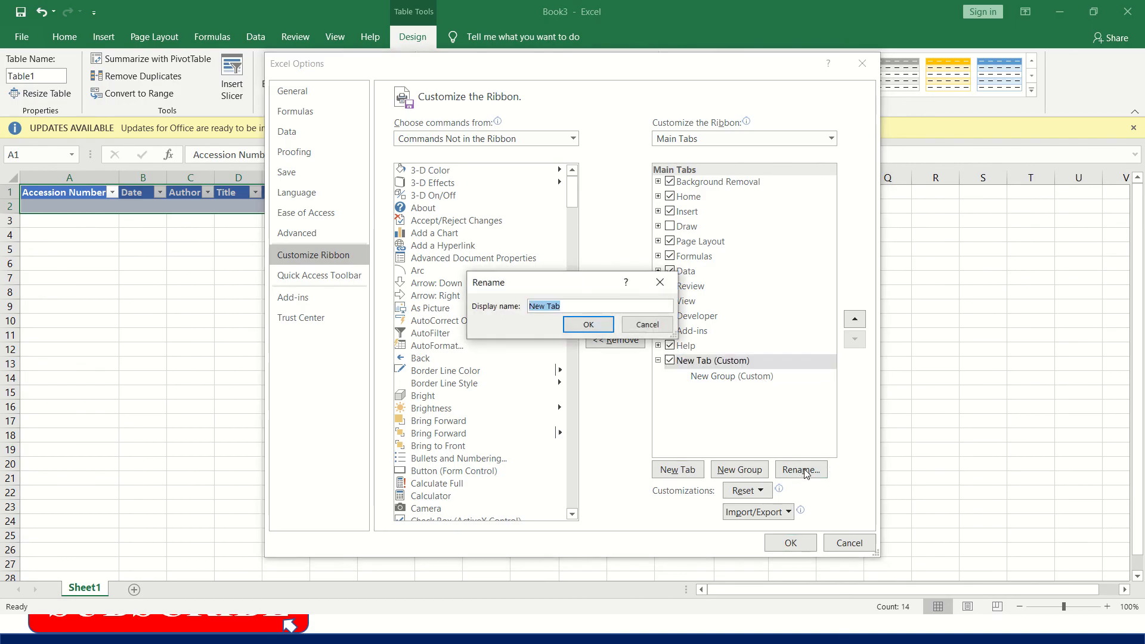
text(Accession Form)
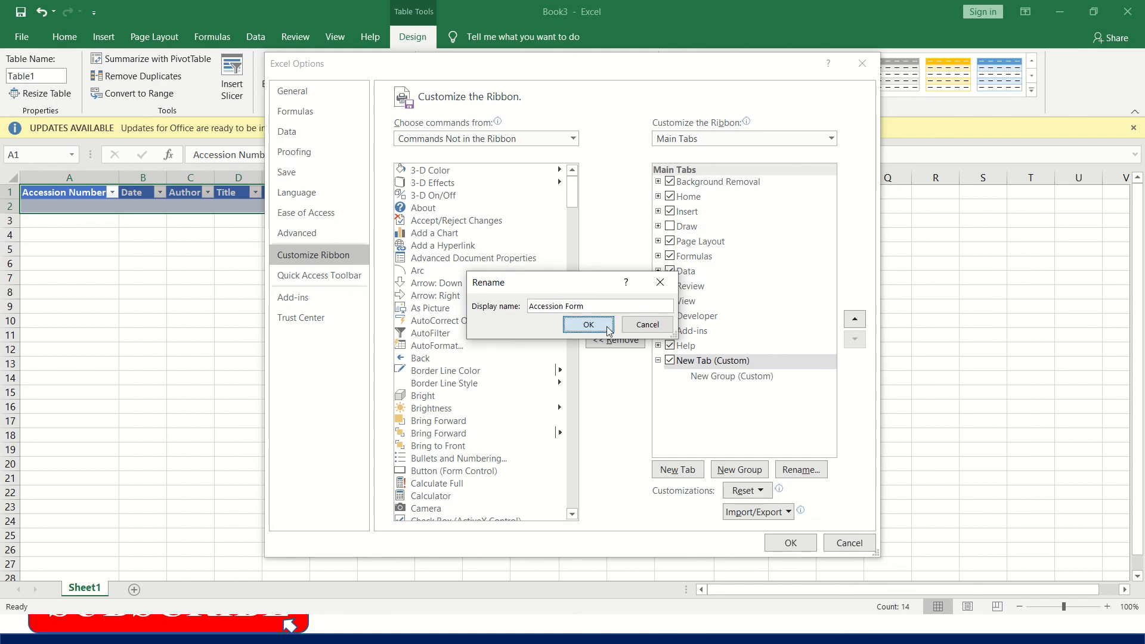
click(588, 324)
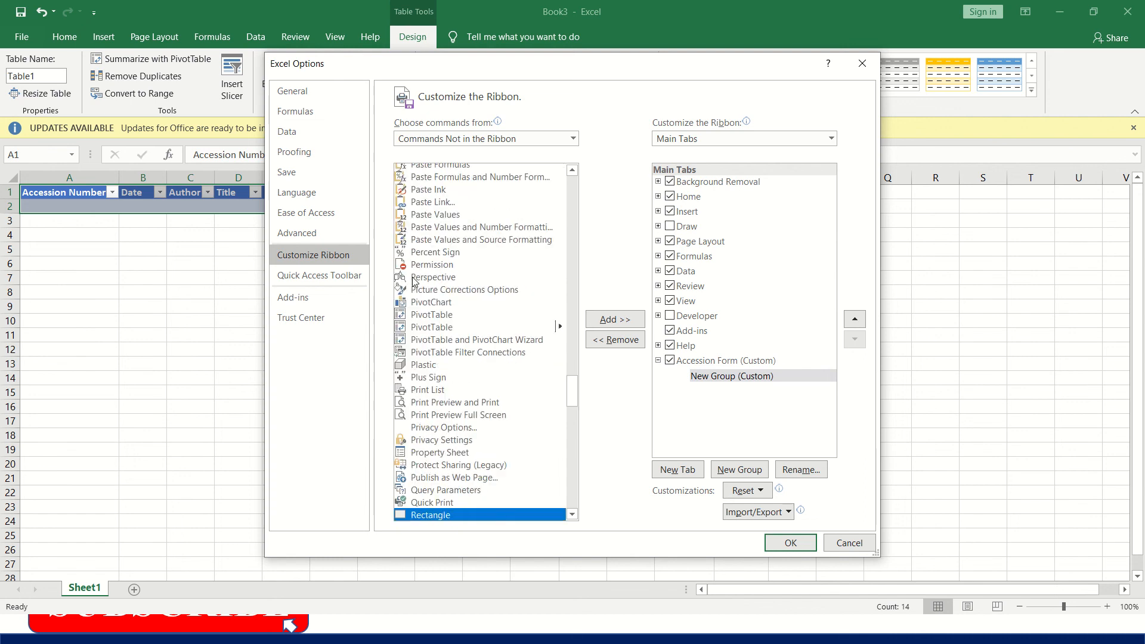
Add the Form command to the Accession Form tab's group and apply the ribbon changes
scroll(down, 3)
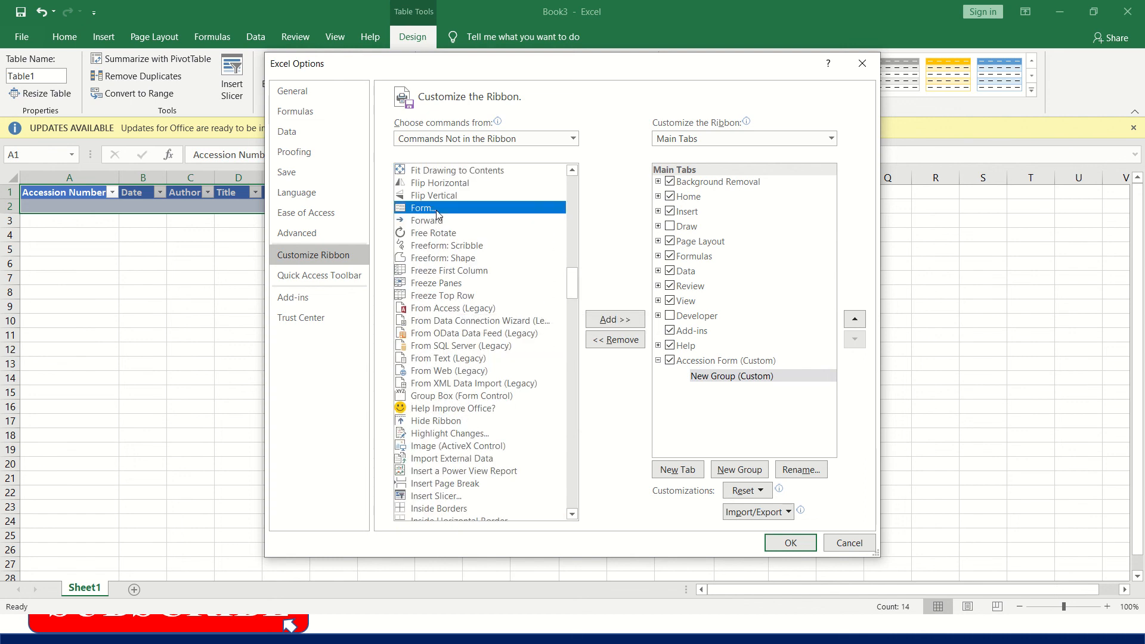
click(614, 320)
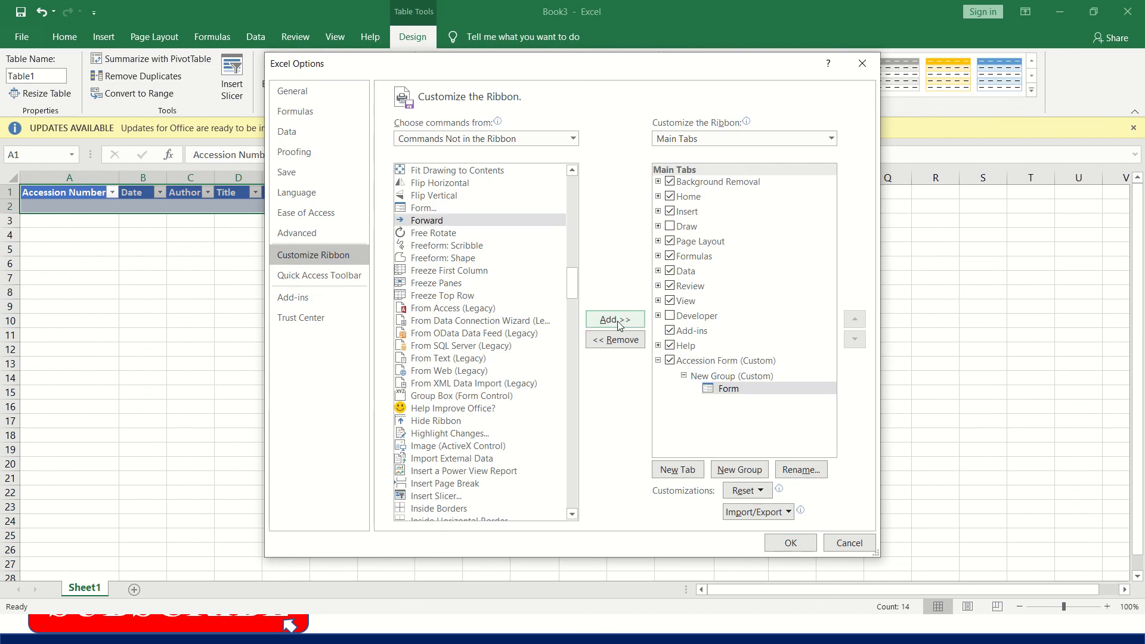
click(727, 388)
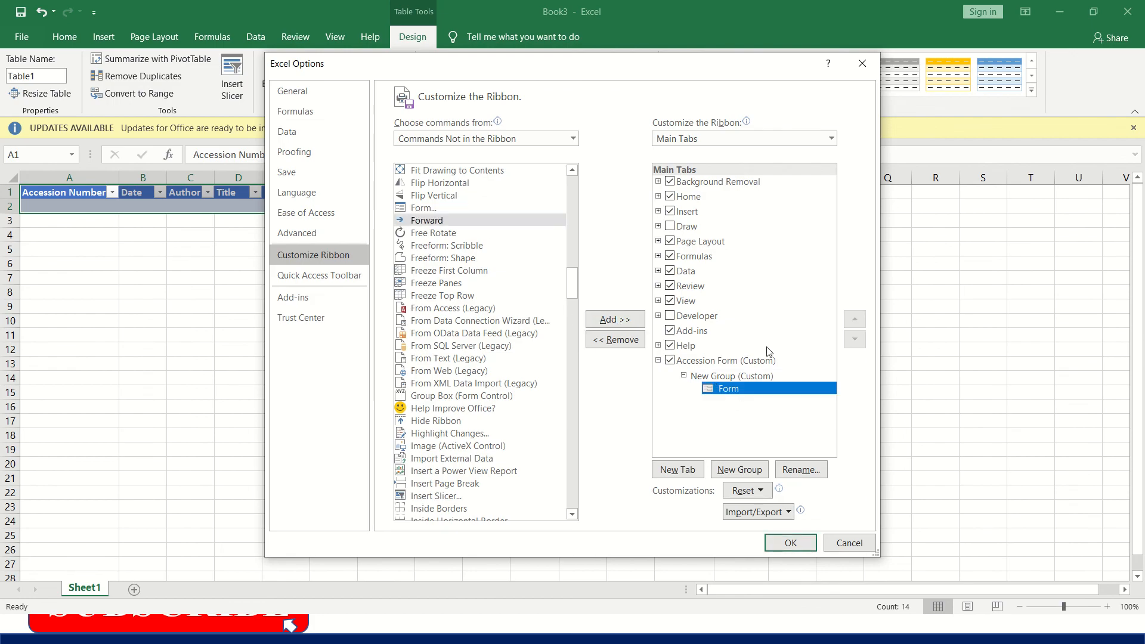
click(789, 543)
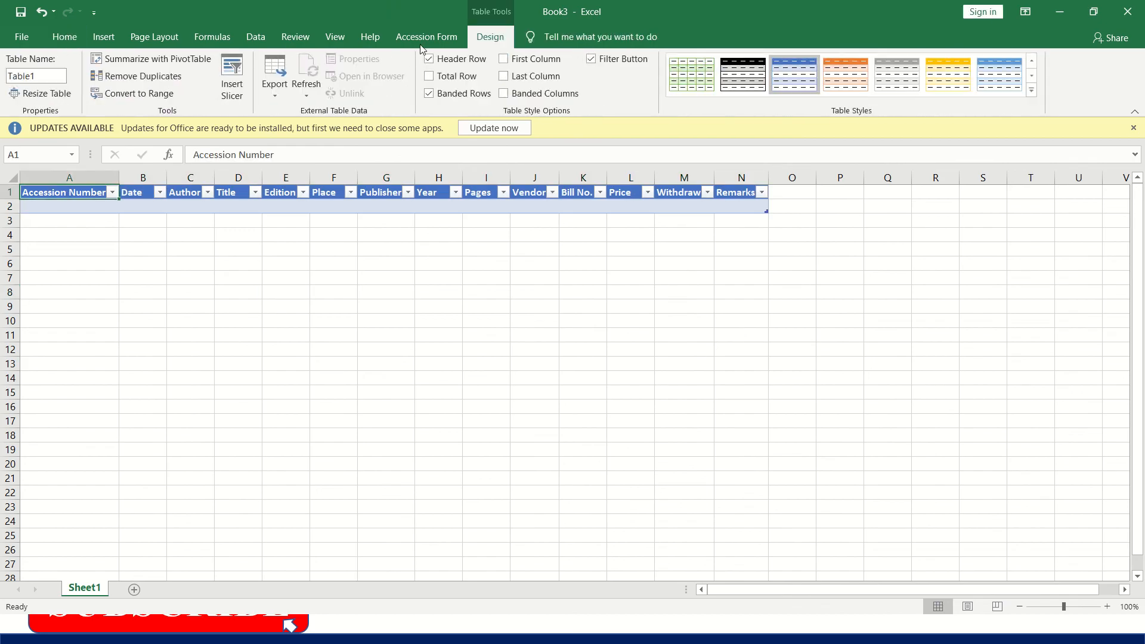
From the Accession Form tab, launch the data form for cell A2's table, then close it
click(427, 37)
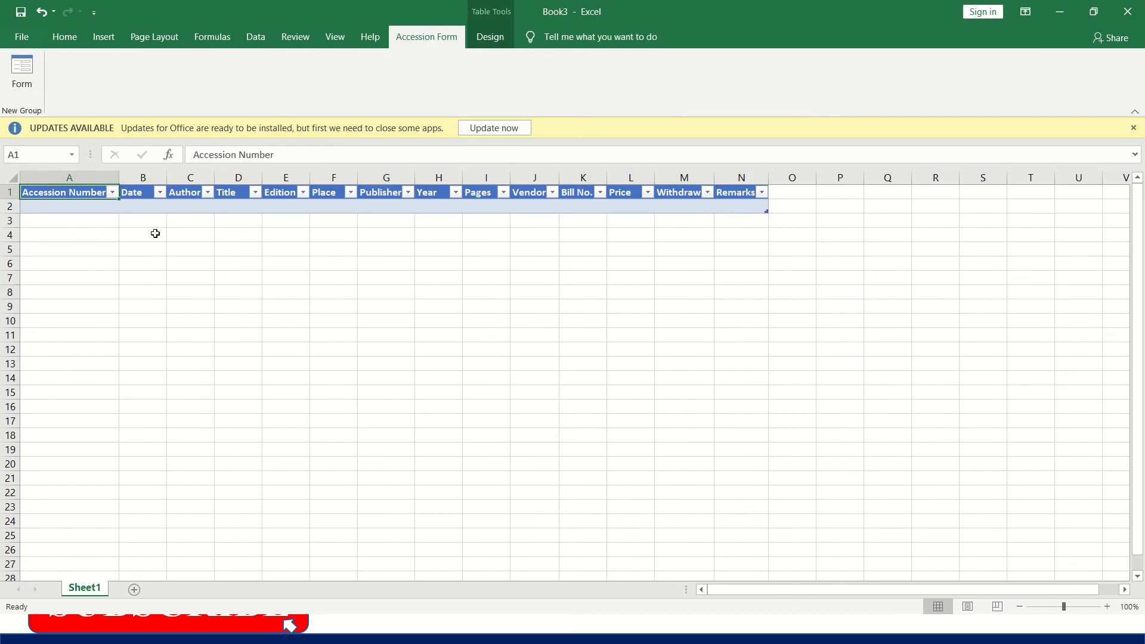
click(70, 206)
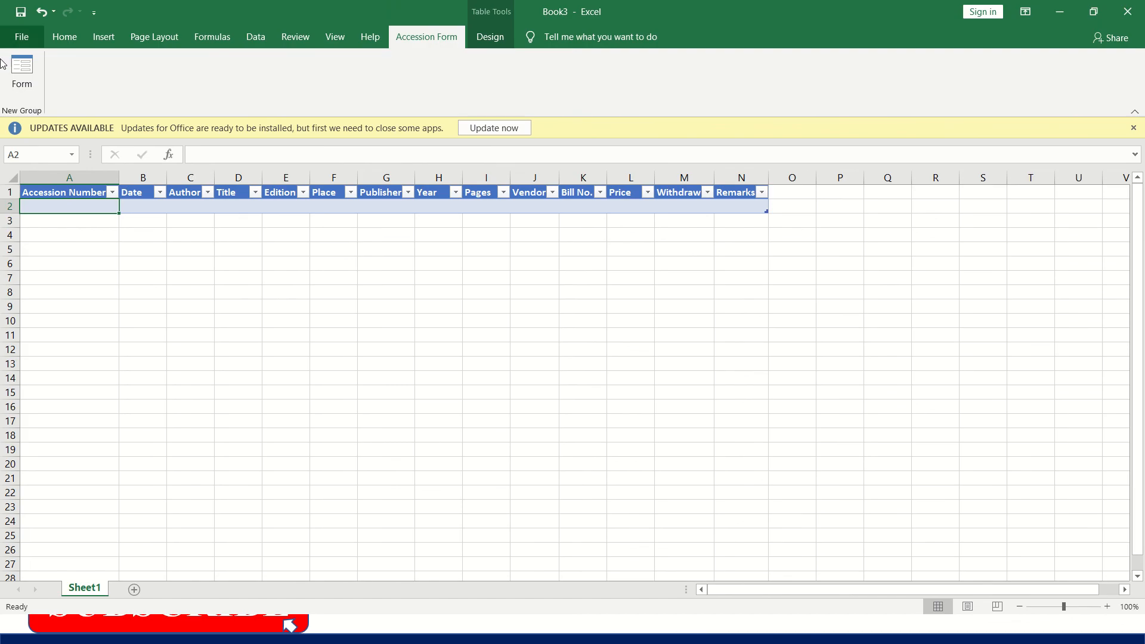
click(21, 72)
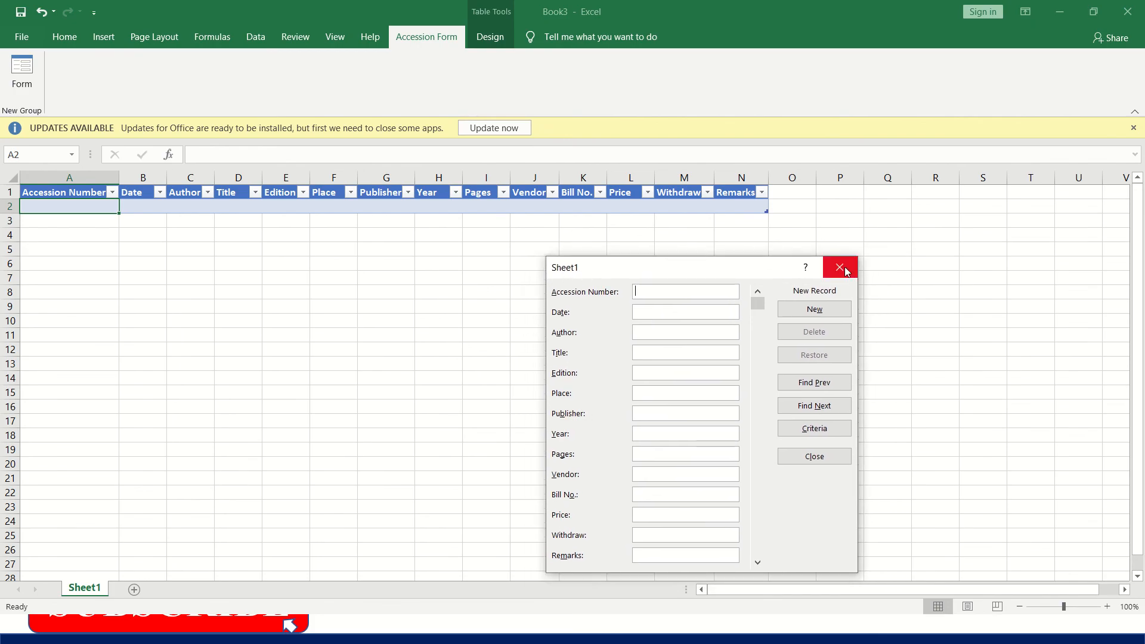
click(838, 267)
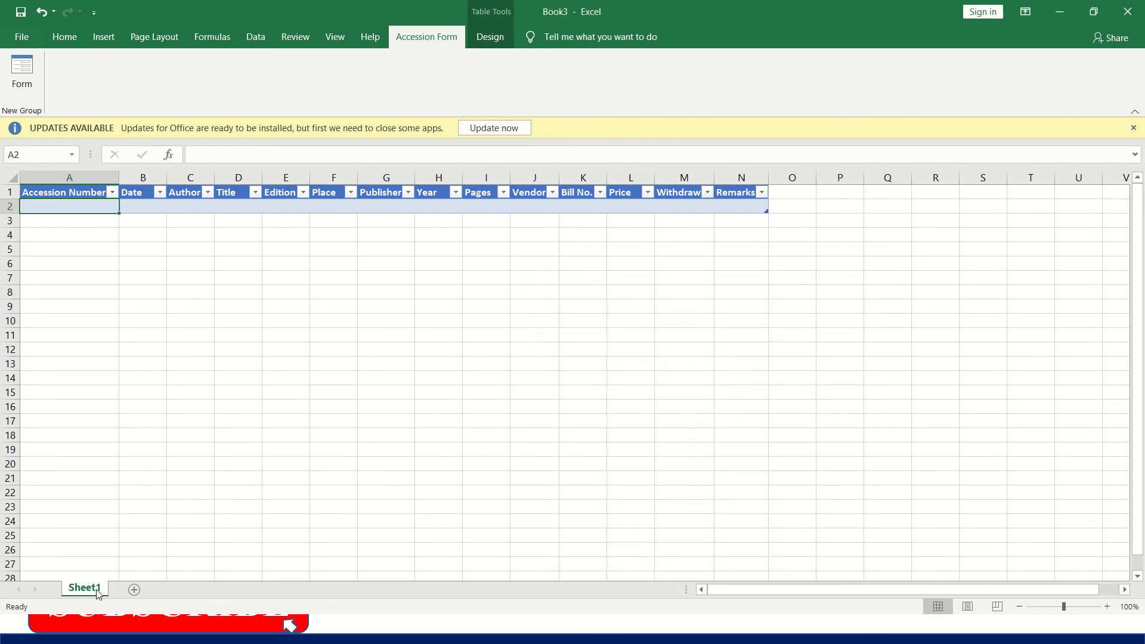
mouse_move(141, 451)
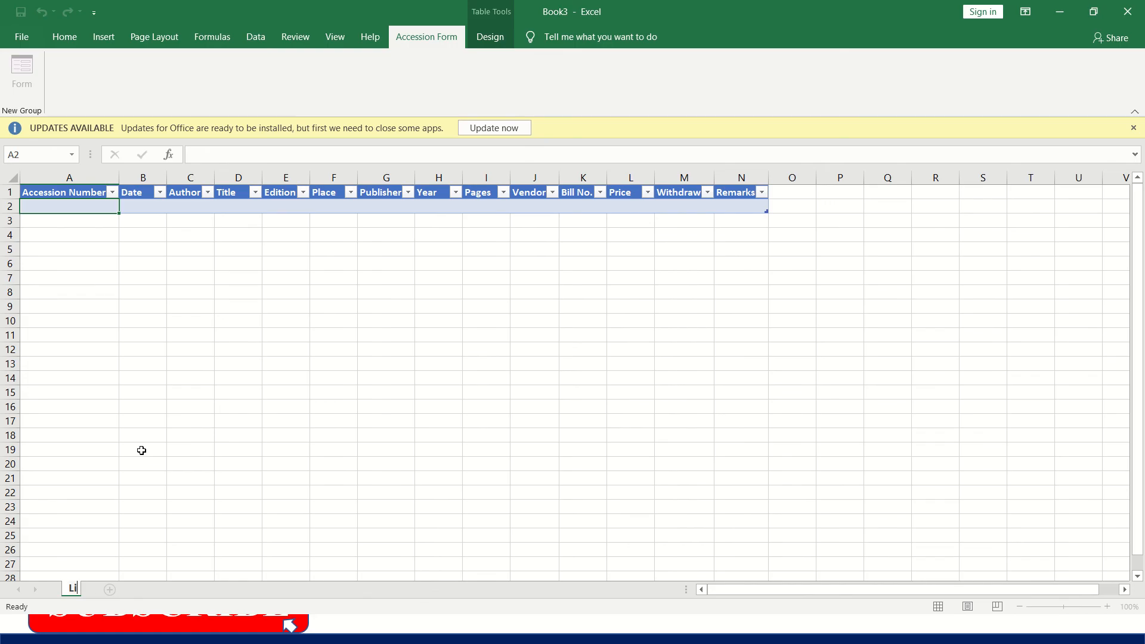
Rename the Sheet1 worksheet to 'Library Accession Form', leaving the 14-column table unchanged
text(Library Acce)
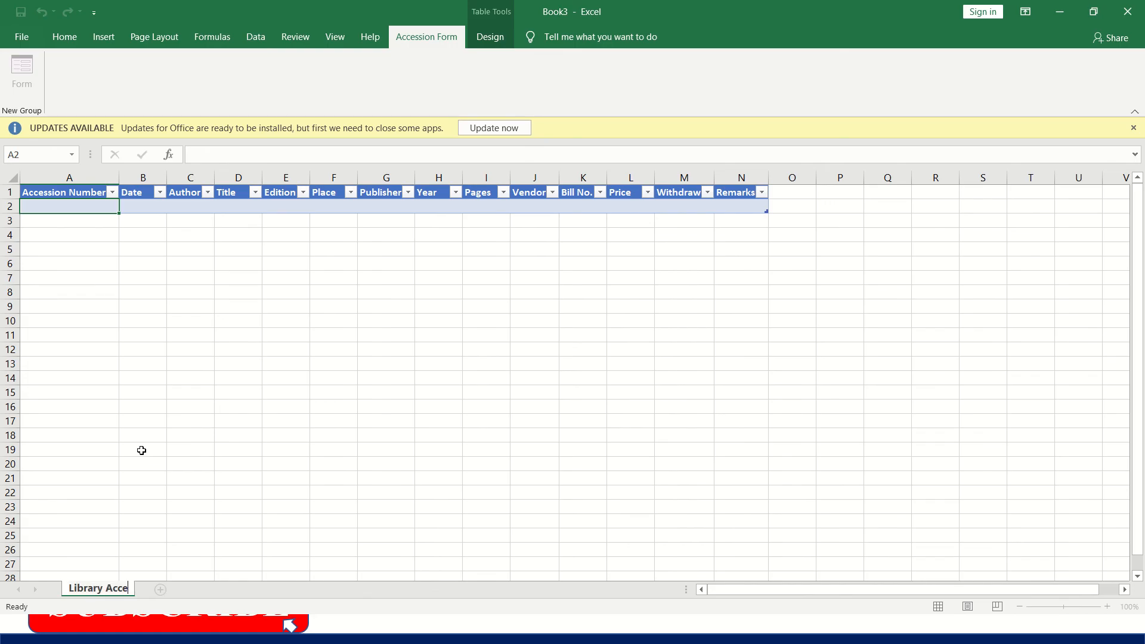
text(Library Accession Reg)
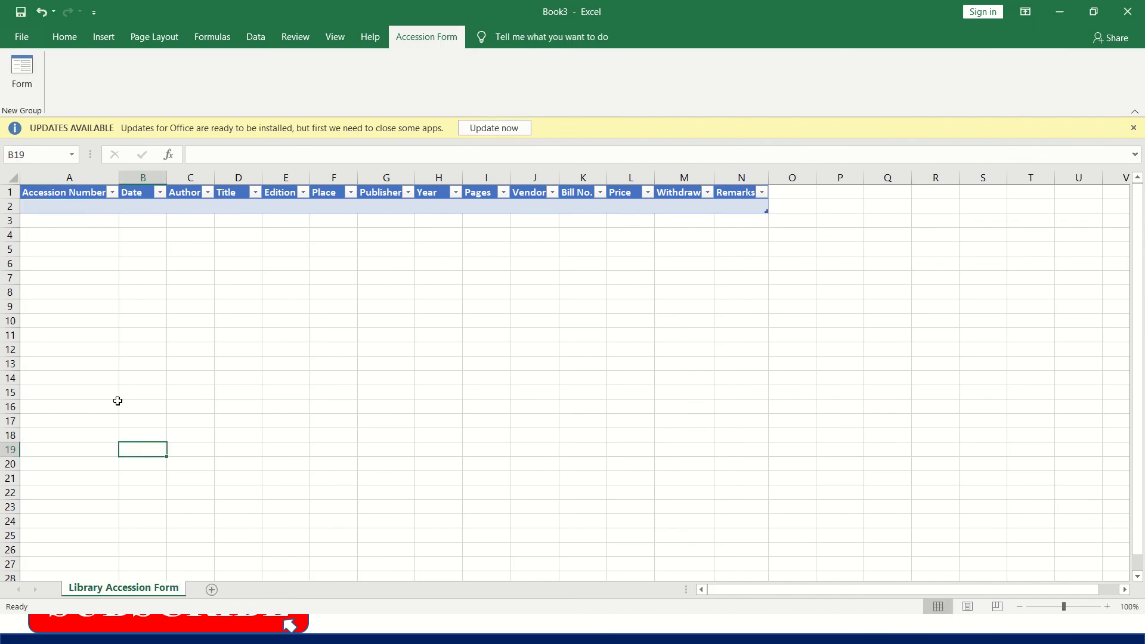
click(70, 192)
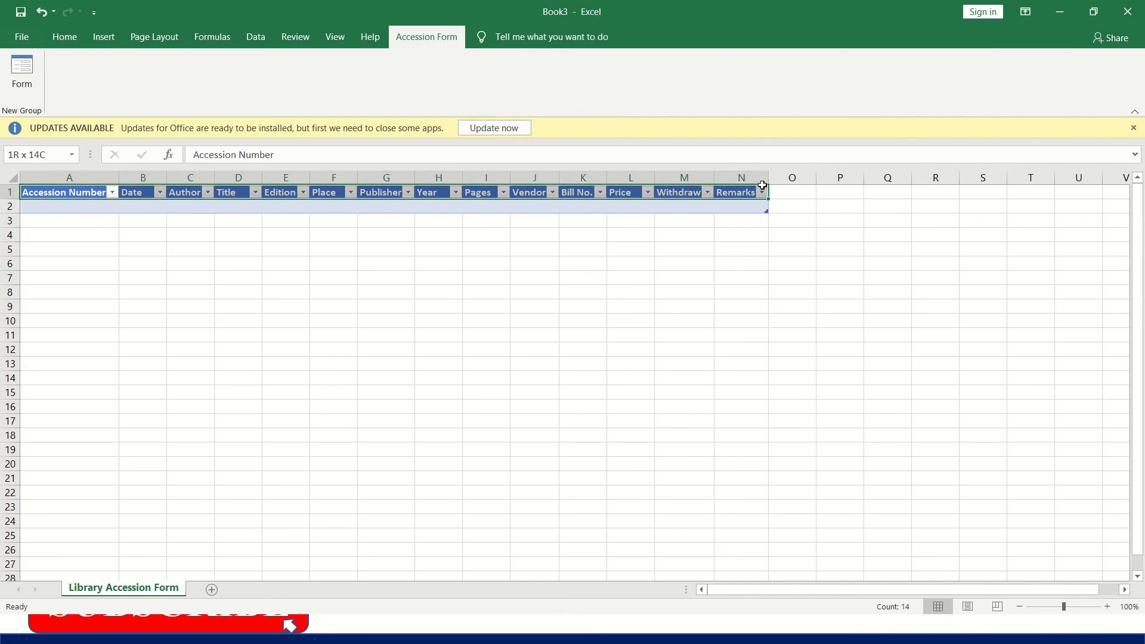
click(70, 206)
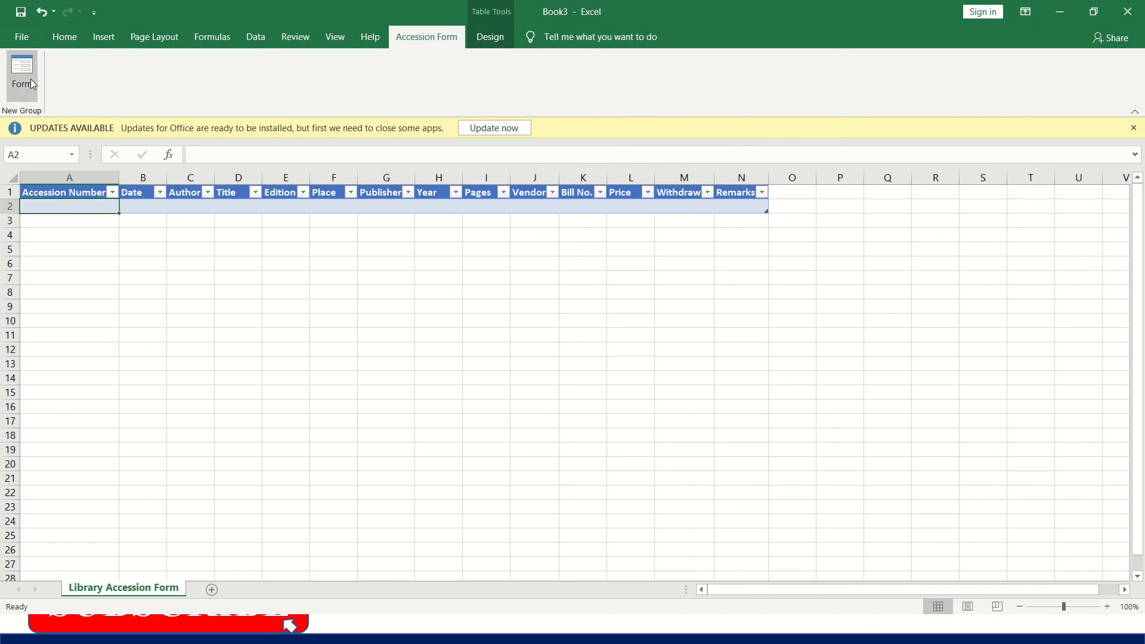
click(22, 69)
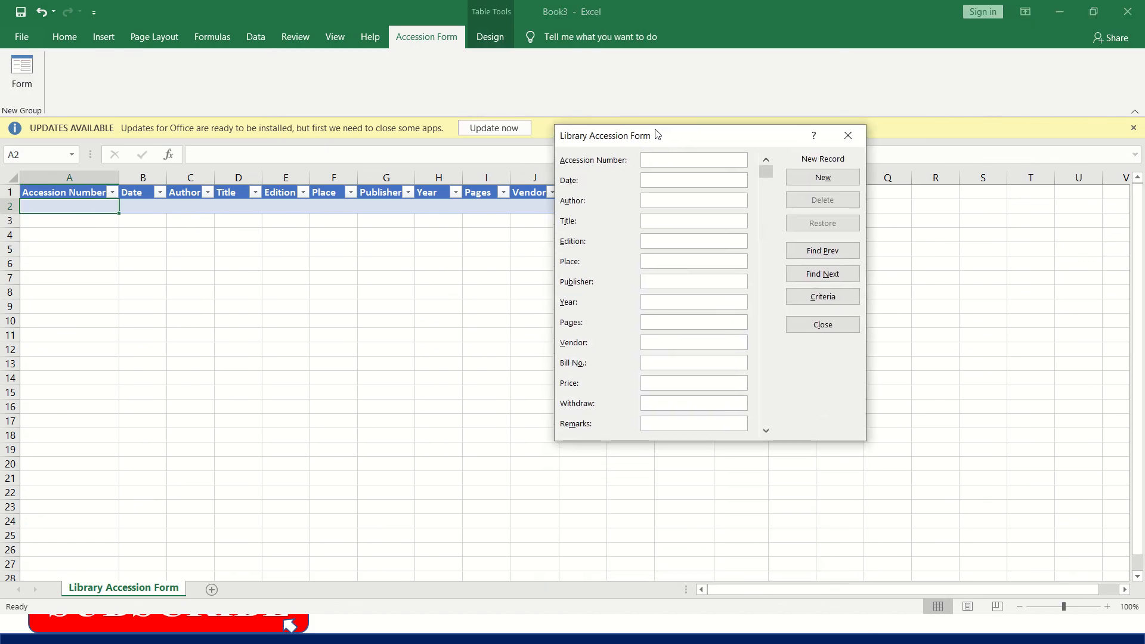
click(693, 160)
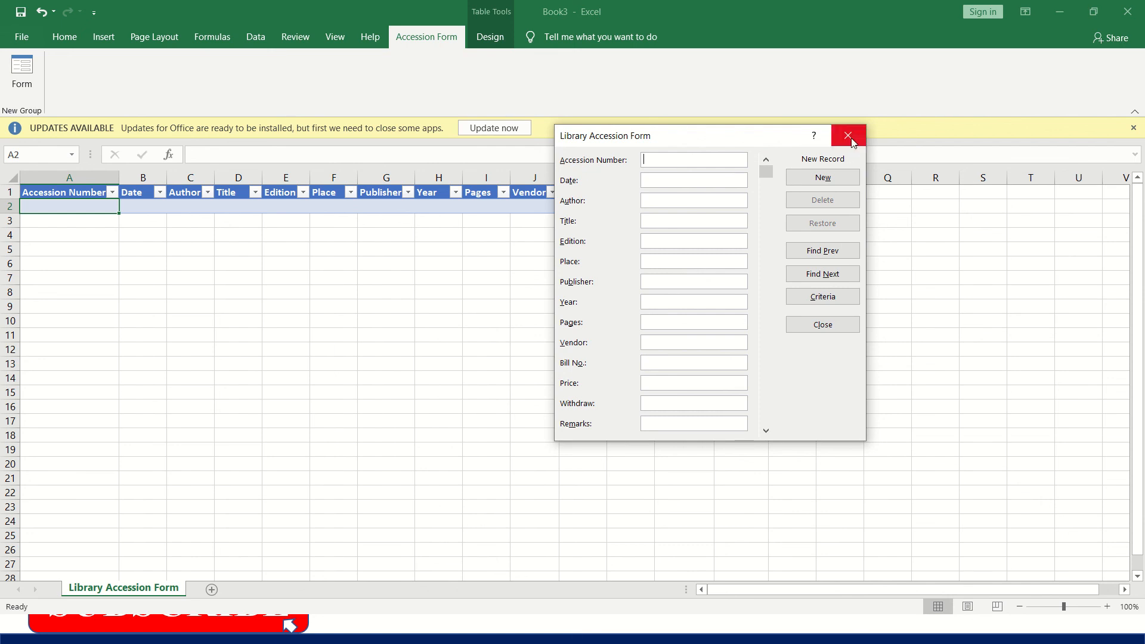
click(848, 136)
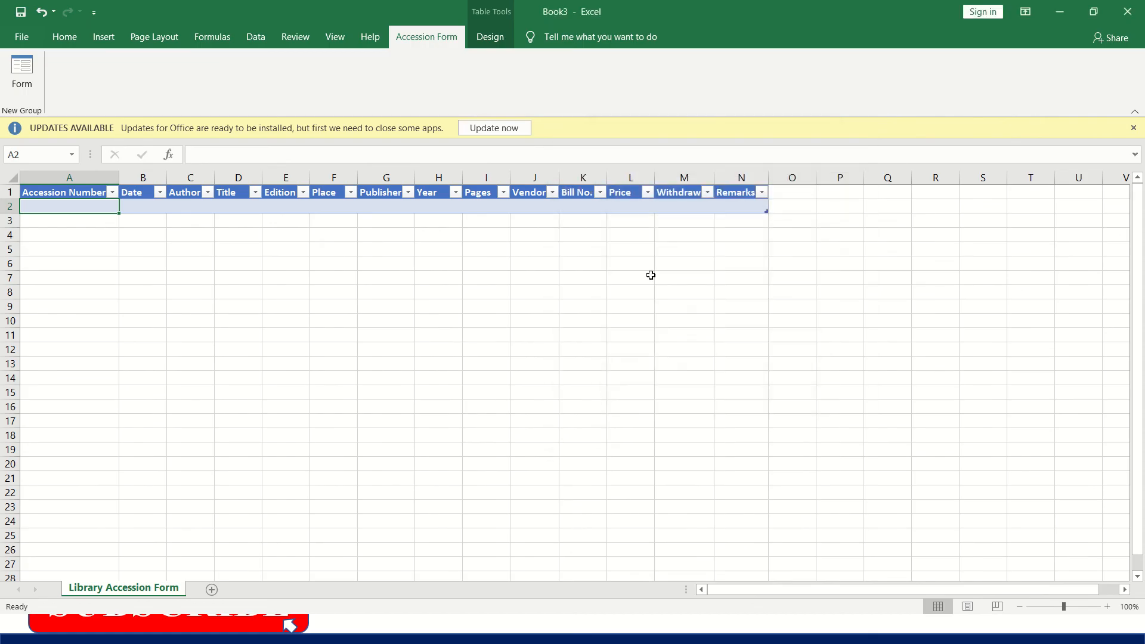